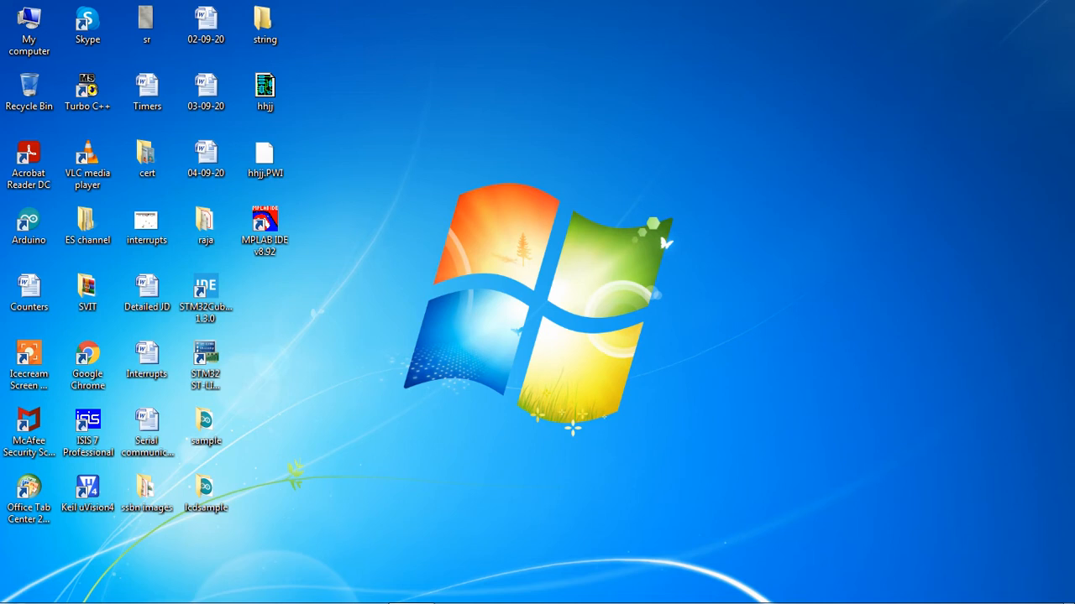
# - Launch MPLAB IDE v8.92 from its desktop shortcut
pyautogui.click(264, 222)
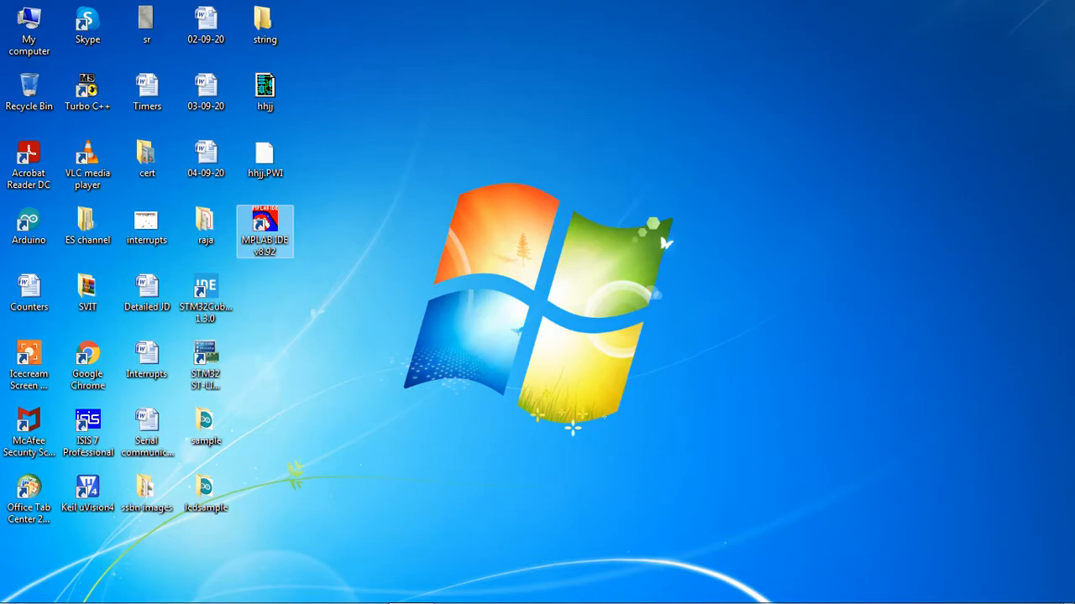
pyautogui.doubleClick(265, 231)
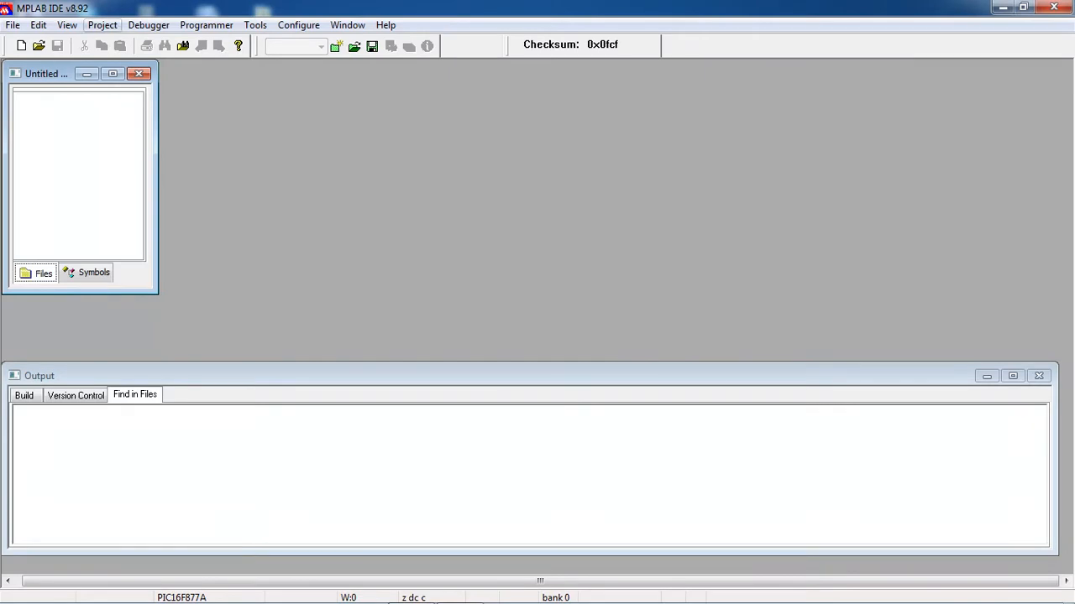
# - Start the Project Wizard with PIC16F877A as device and HI-TECH Universal ToolSuite as compiler
pyautogui.click(102, 24)
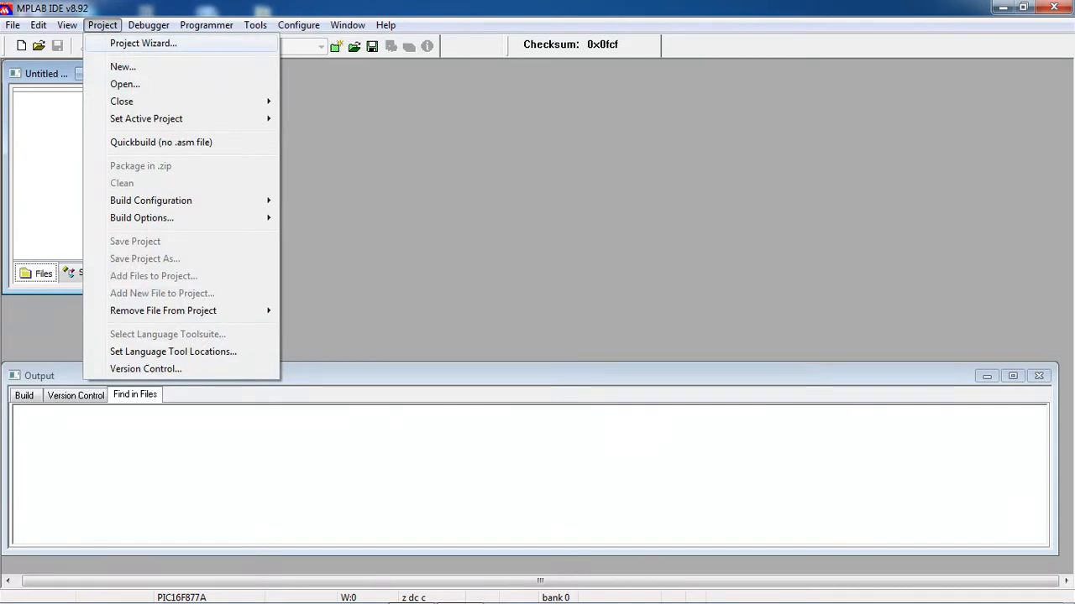
pyautogui.click(143, 43)
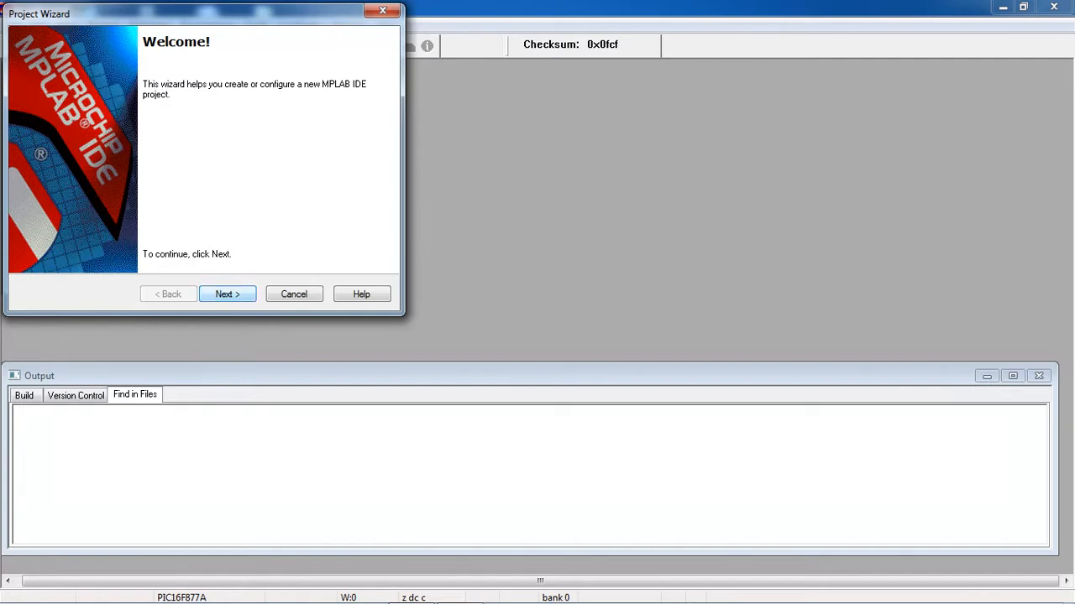
pyautogui.click(226, 294)
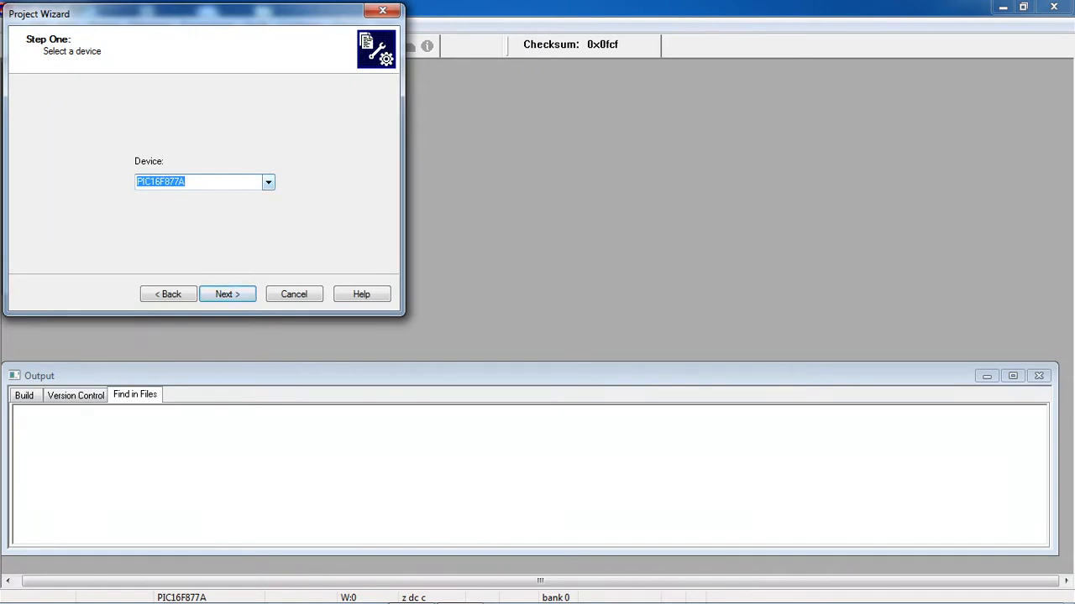
pyautogui.click(267, 181)
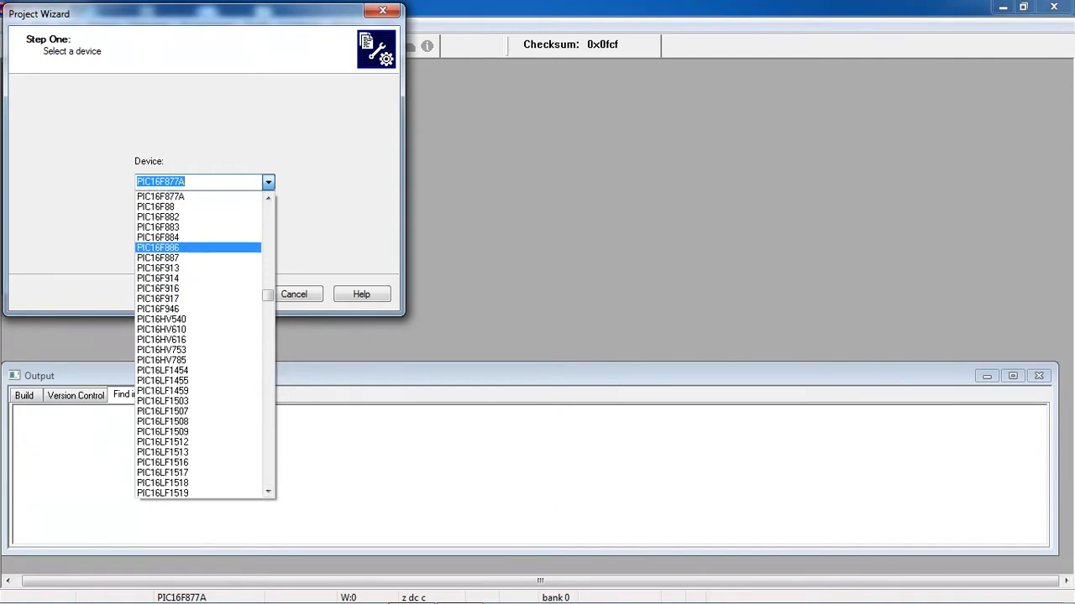
pyautogui.click(176, 181)
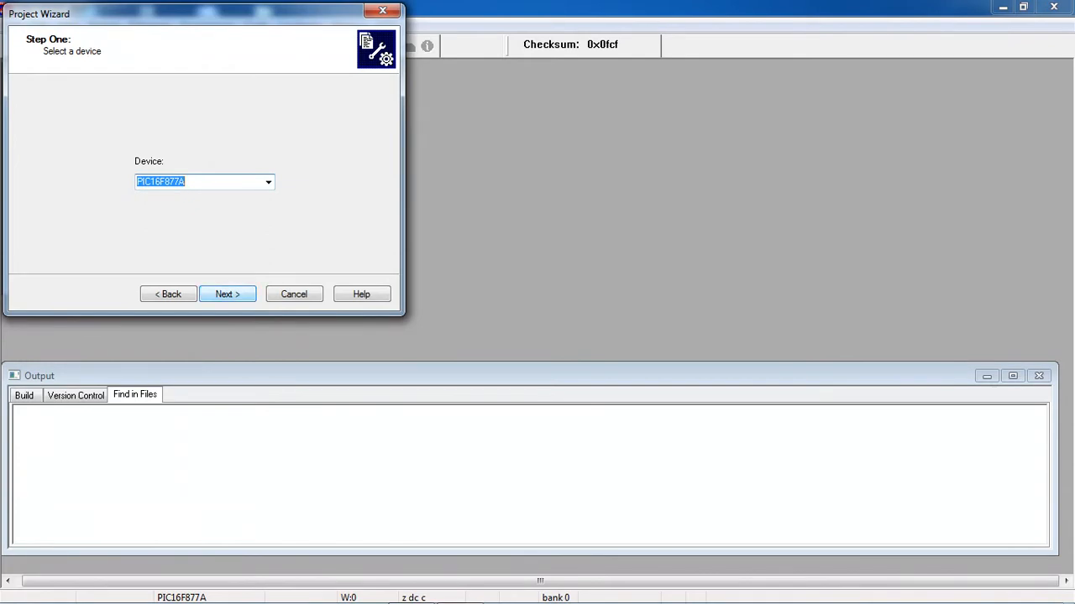
pyautogui.click(227, 294)
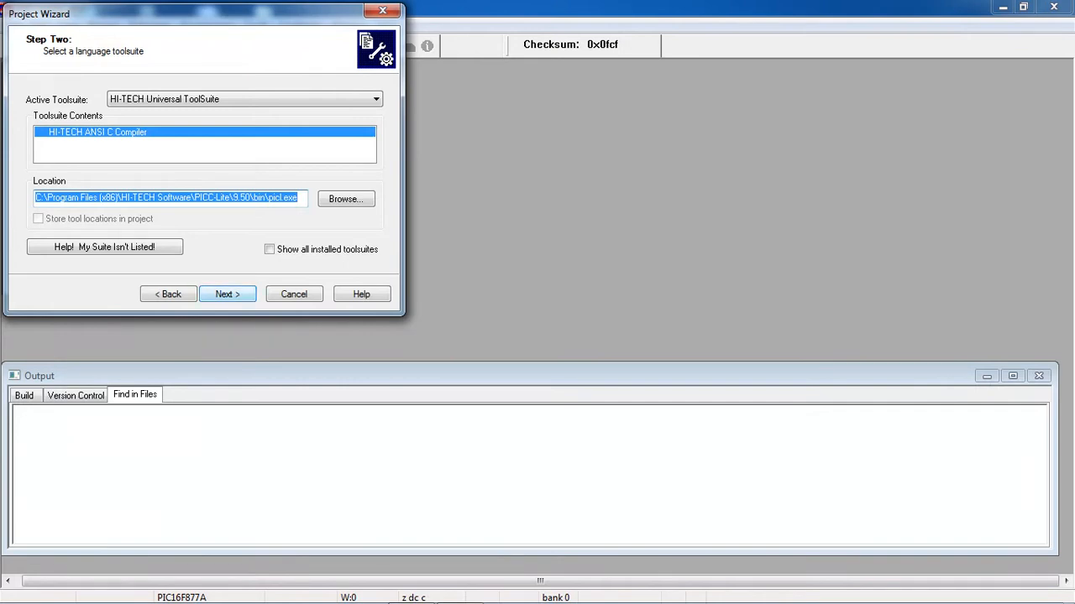
pyautogui.click(227, 294)
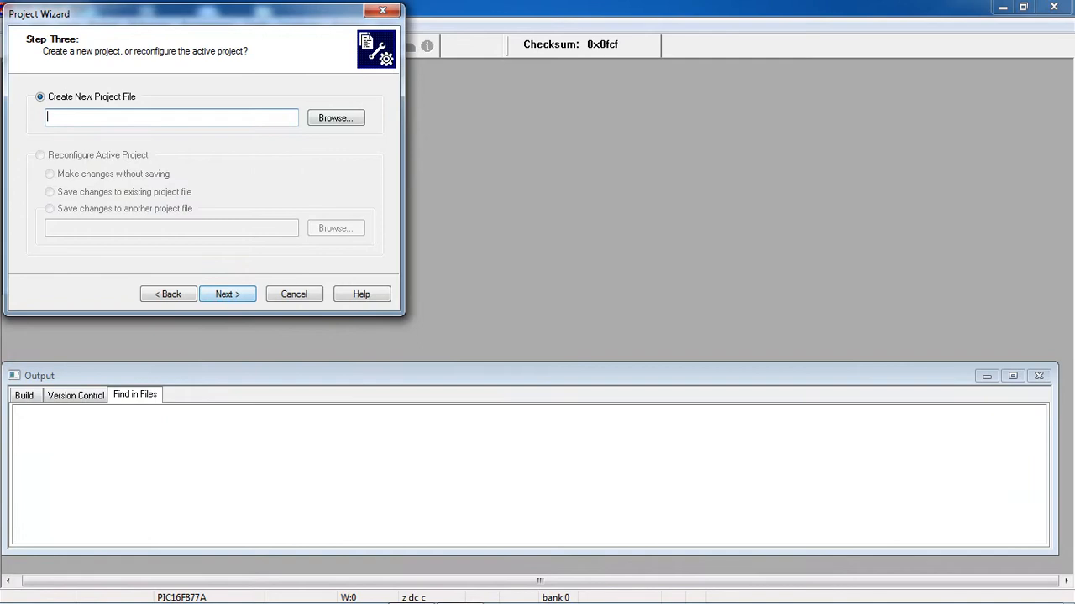
# - Create a 'DC motor' folder on drive D and name the project dcmotorcontrol inside it
pyautogui.click(335, 117)
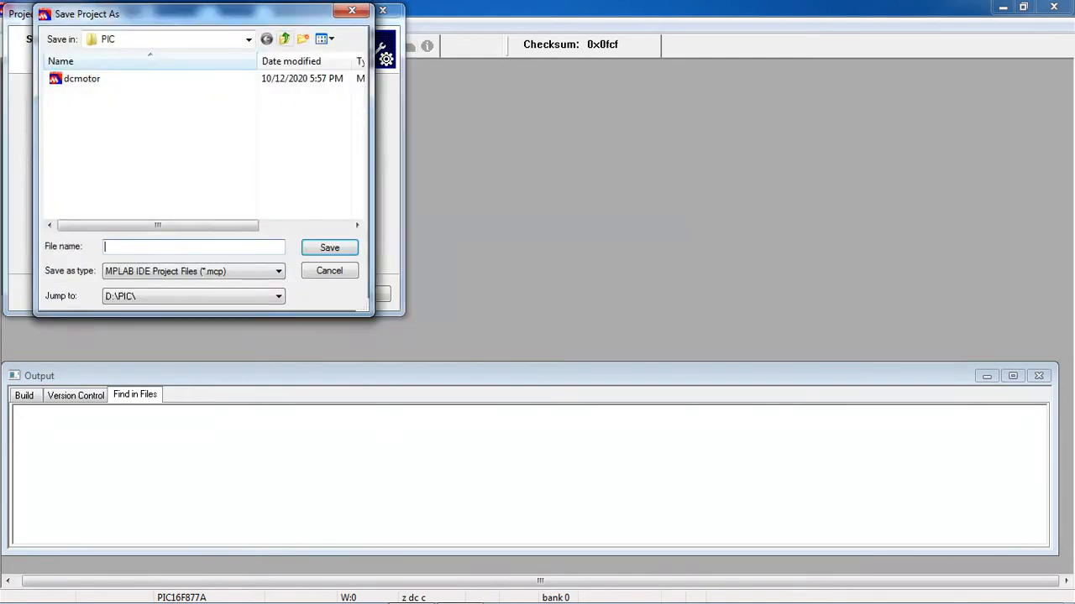
pyautogui.click(284, 39)
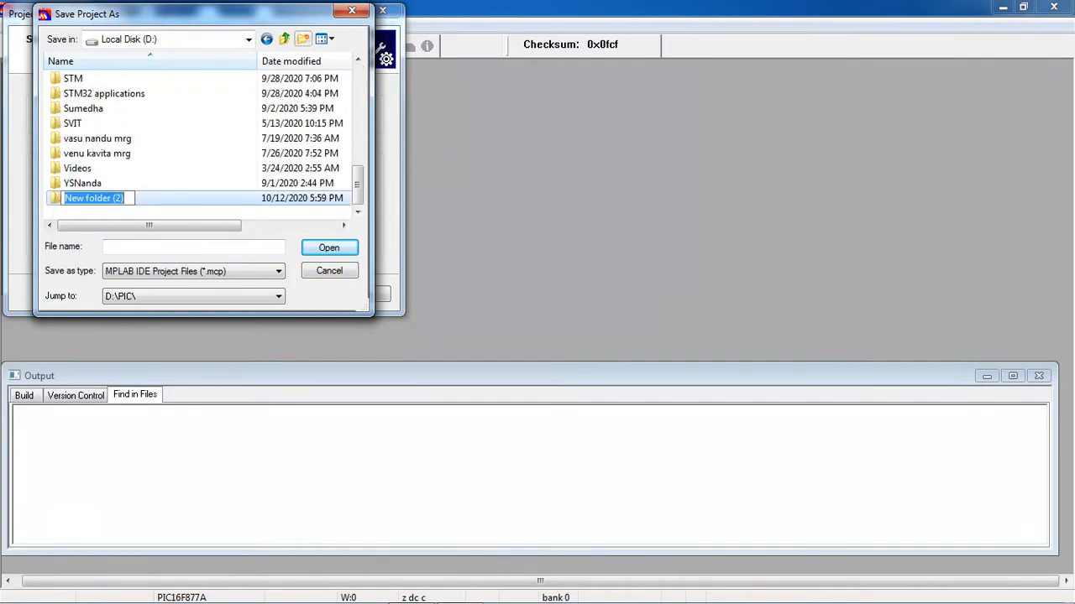
pyautogui.write('DC motor')
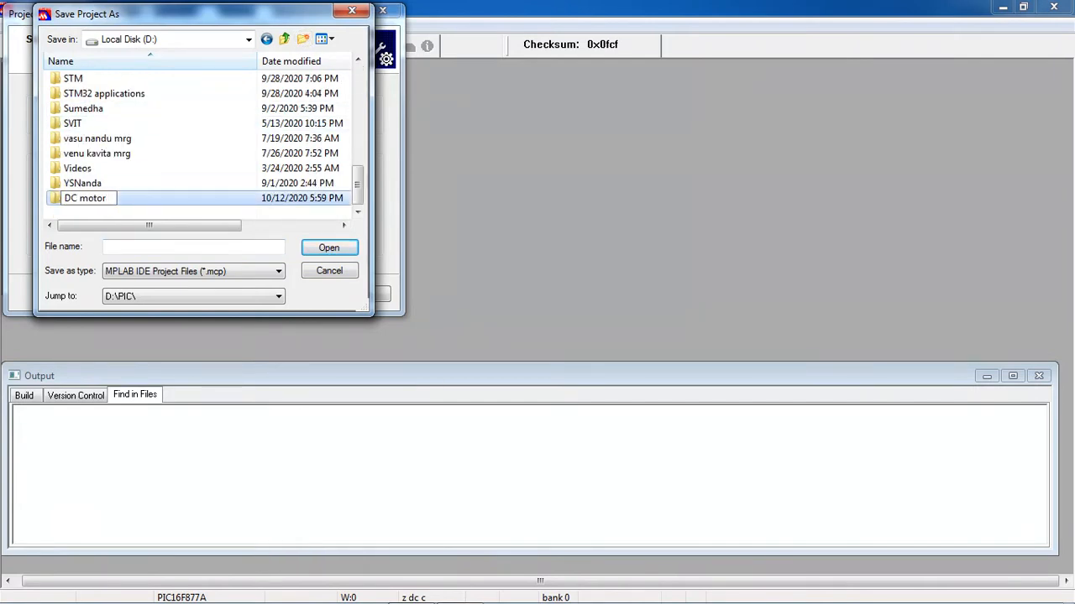
pyautogui.doubleClick(84, 197)
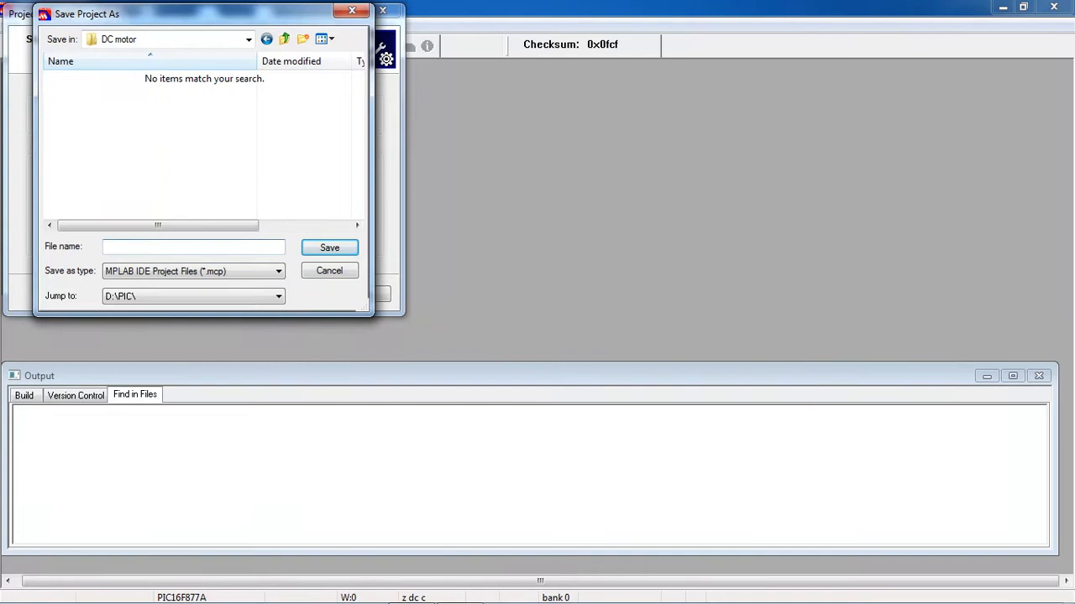
pyautogui.write('dc')
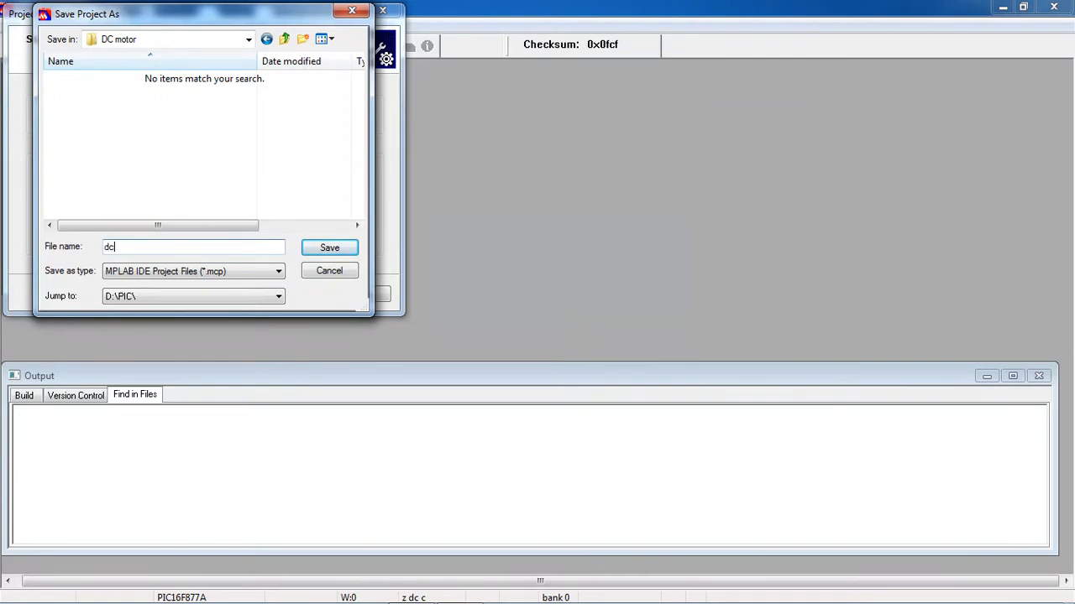
pyautogui.write('motor')
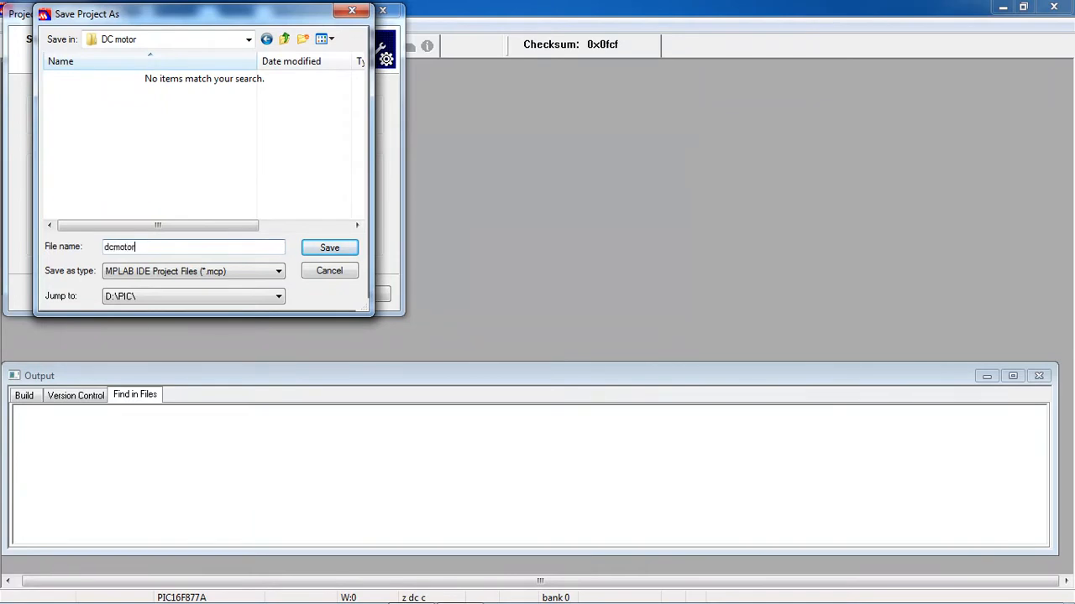
pyautogui.write('control')
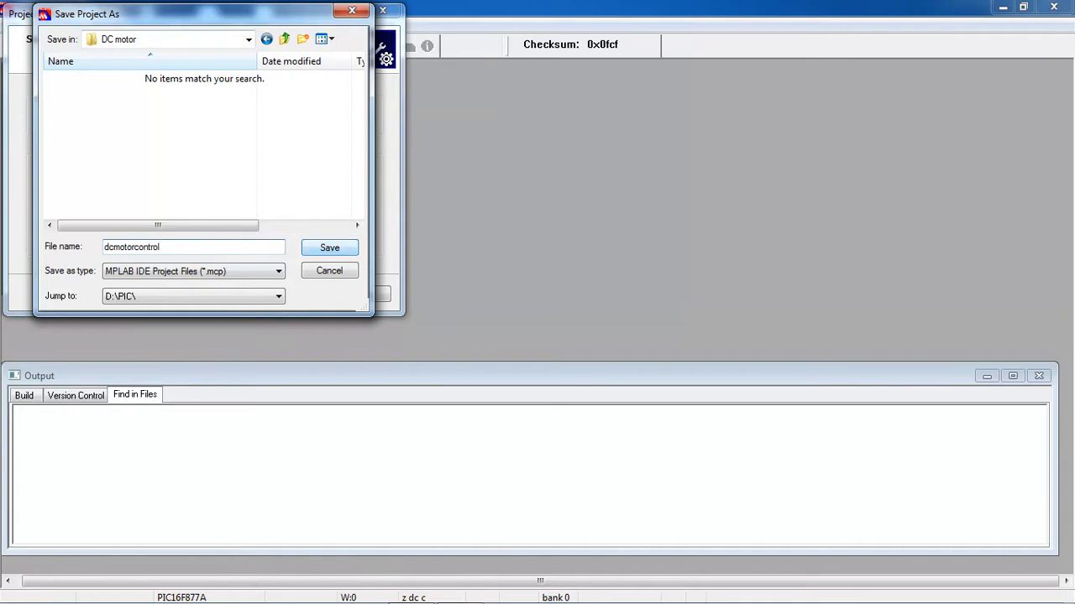
pyautogui.click(329, 247)
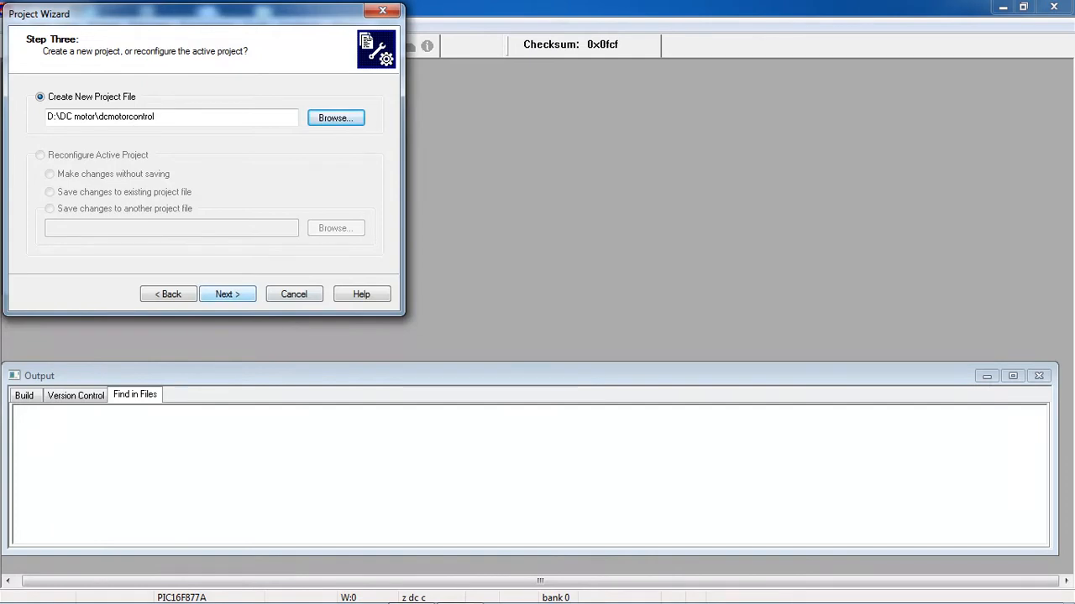
# - Finish the wizard without adding existing files, creating the dcmotorcontrol project
pyautogui.click(227, 294)
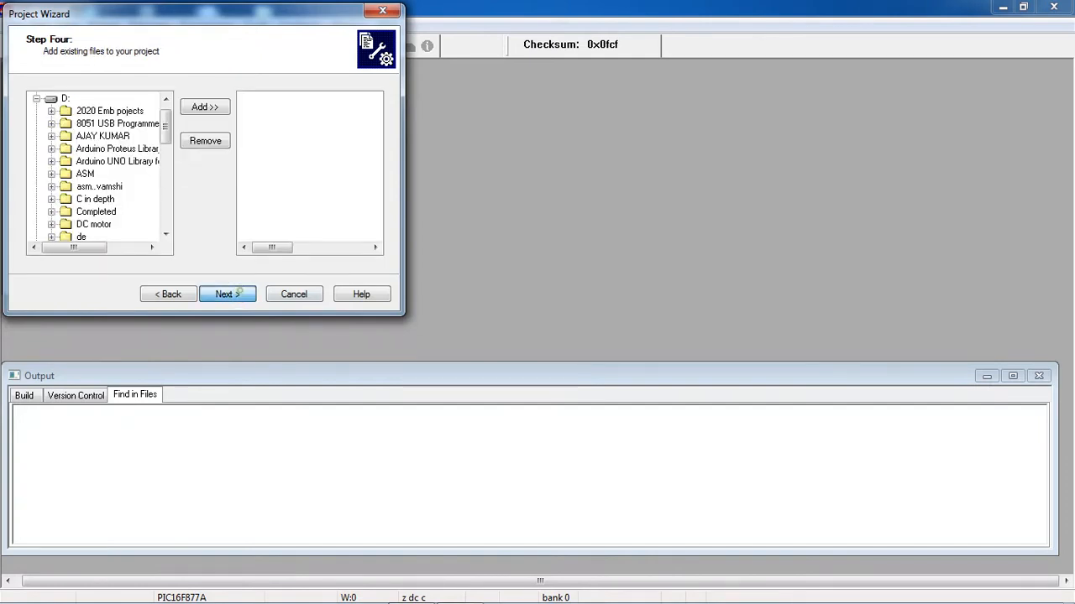
pyautogui.click(227, 294)
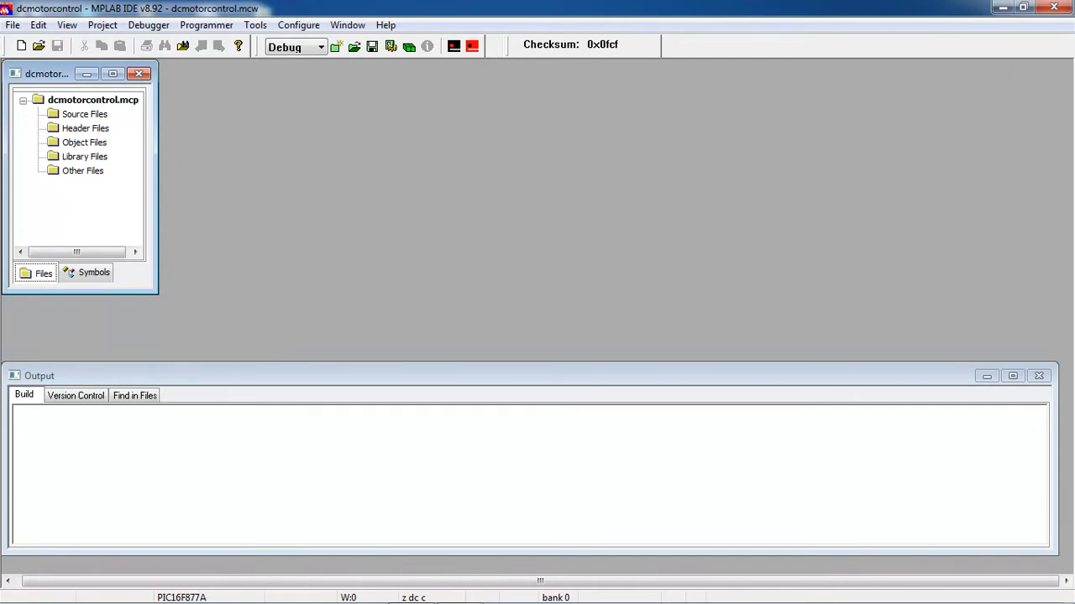
pyautogui.click(13, 25)
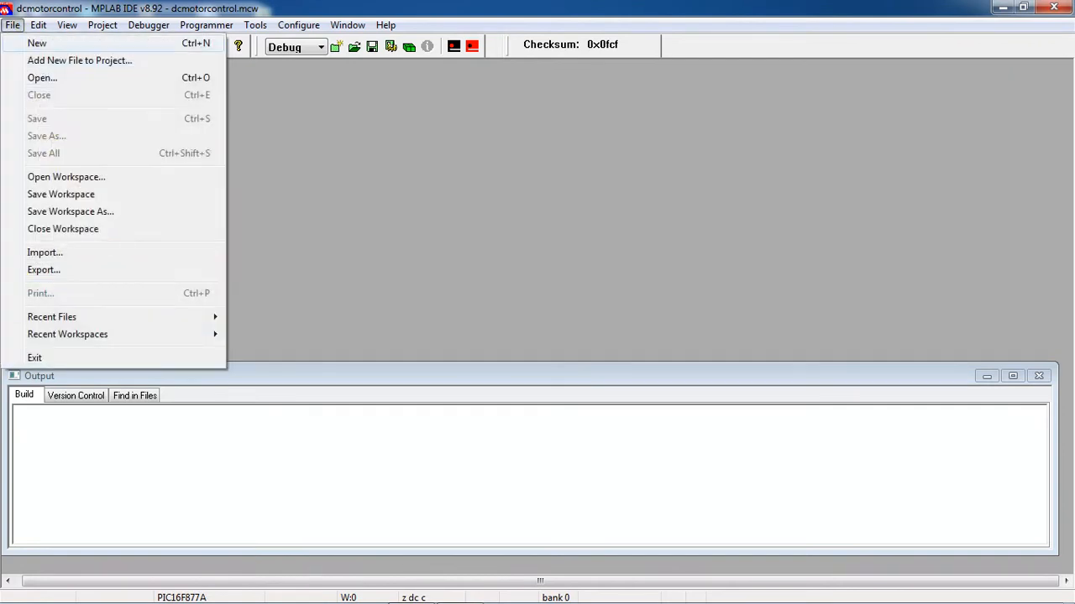
# - Create a new source file beginning with #include<pic.h>
pyautogui.click(36, 43)
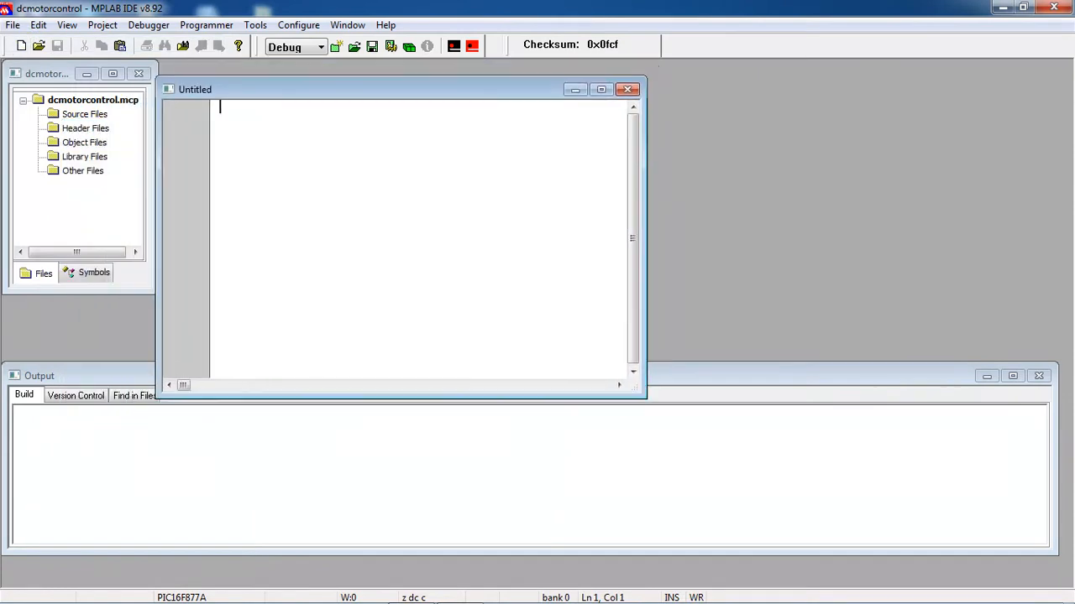
pyautogui.write('#inc')
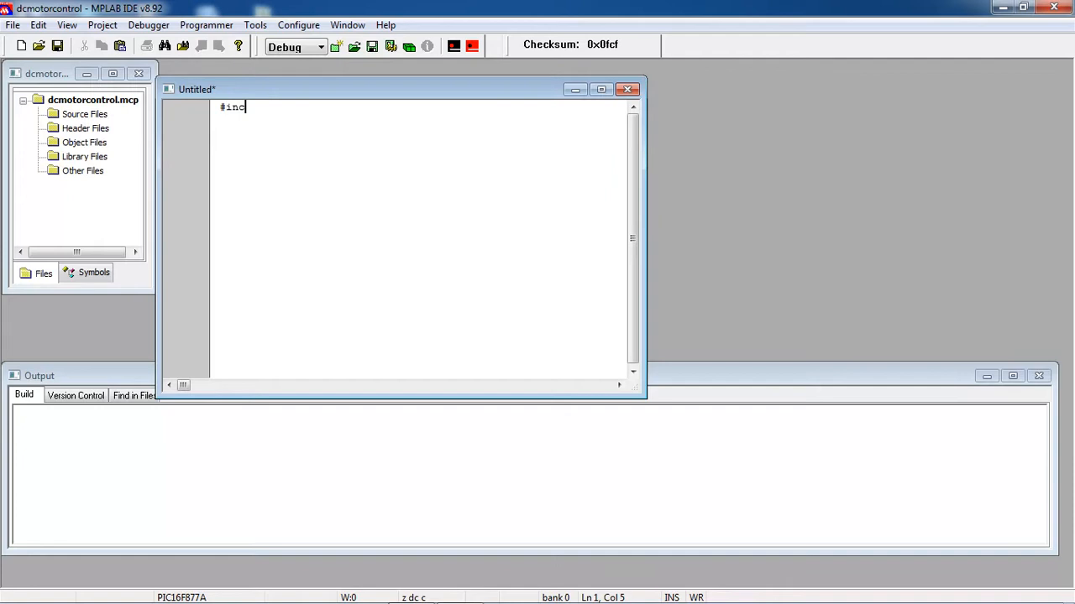
pyautogui.write('ude')
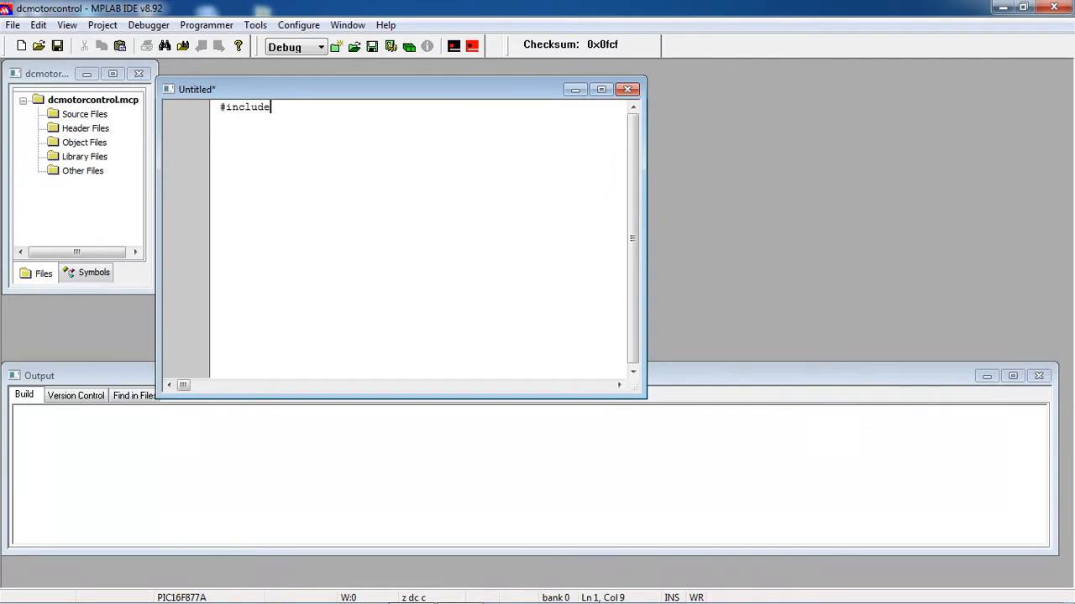
pyautogui.write('<p')
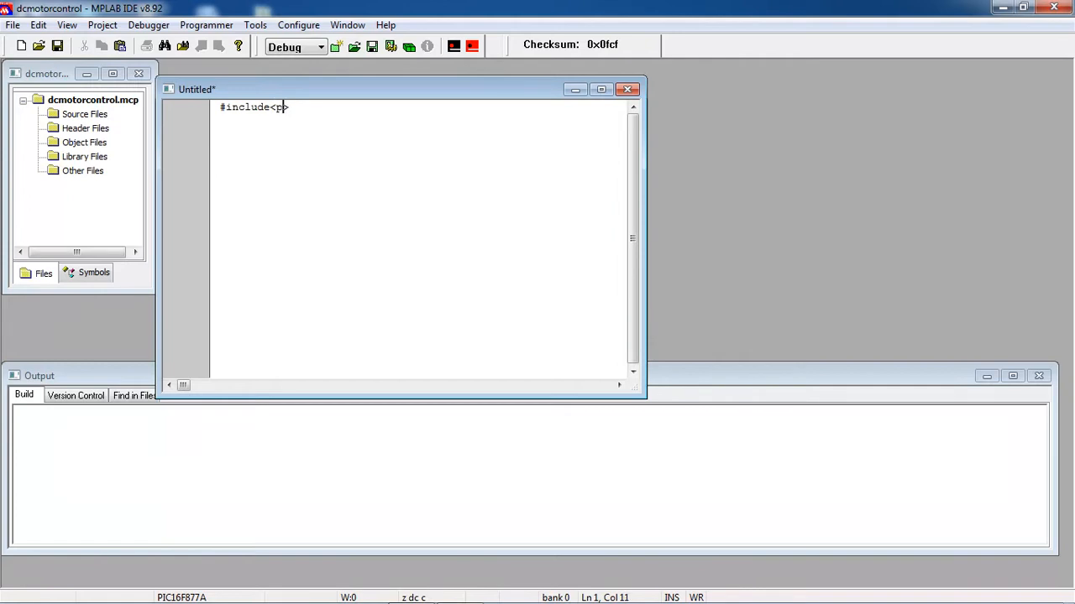
pyautogui.write('c')
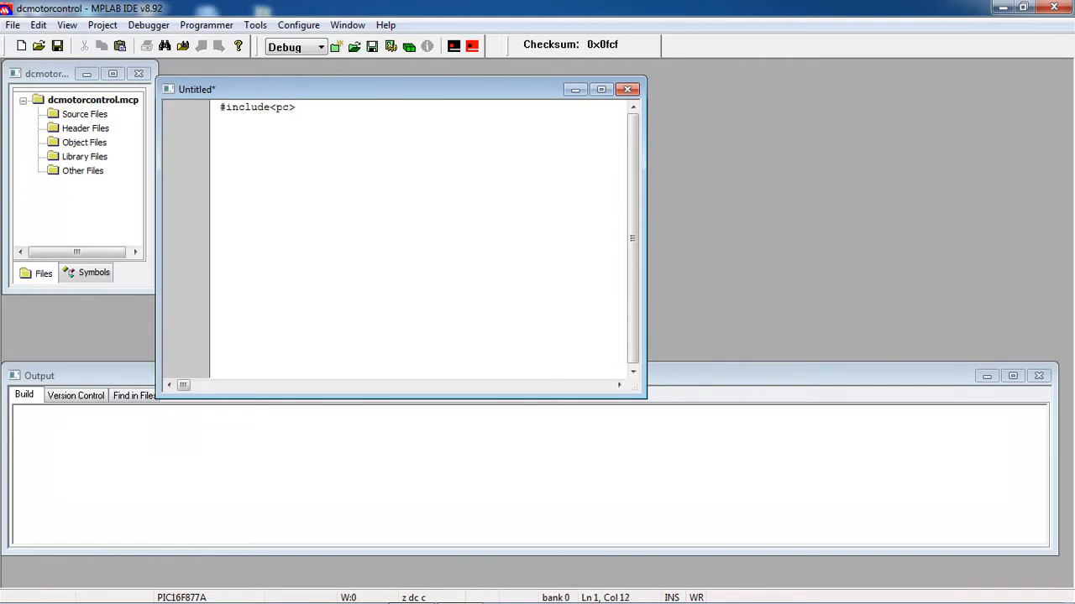
pyautogui.write('.h')
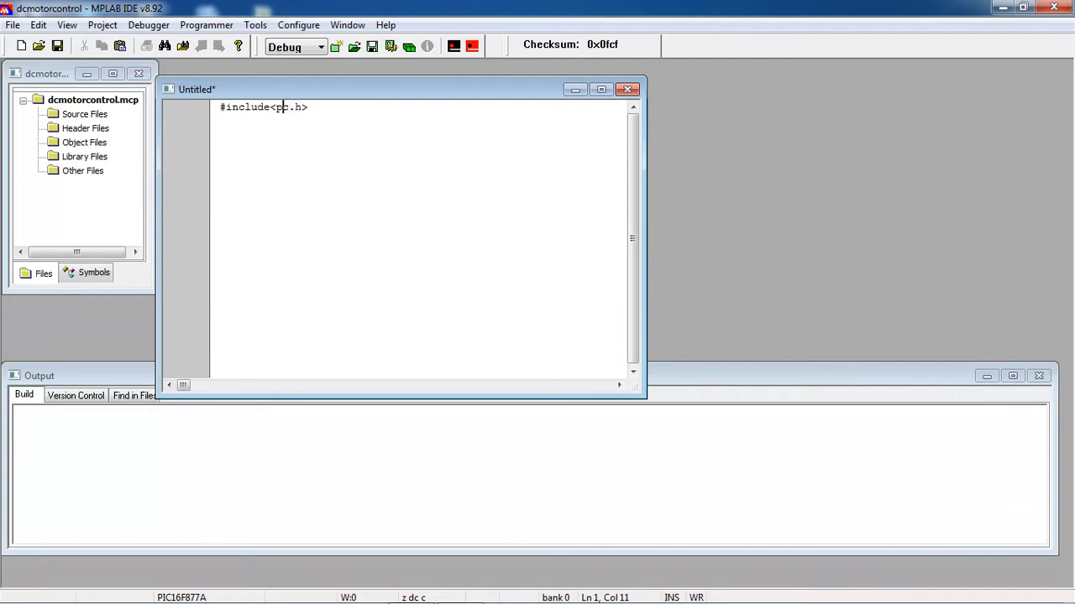
pyautogui.write('ic')
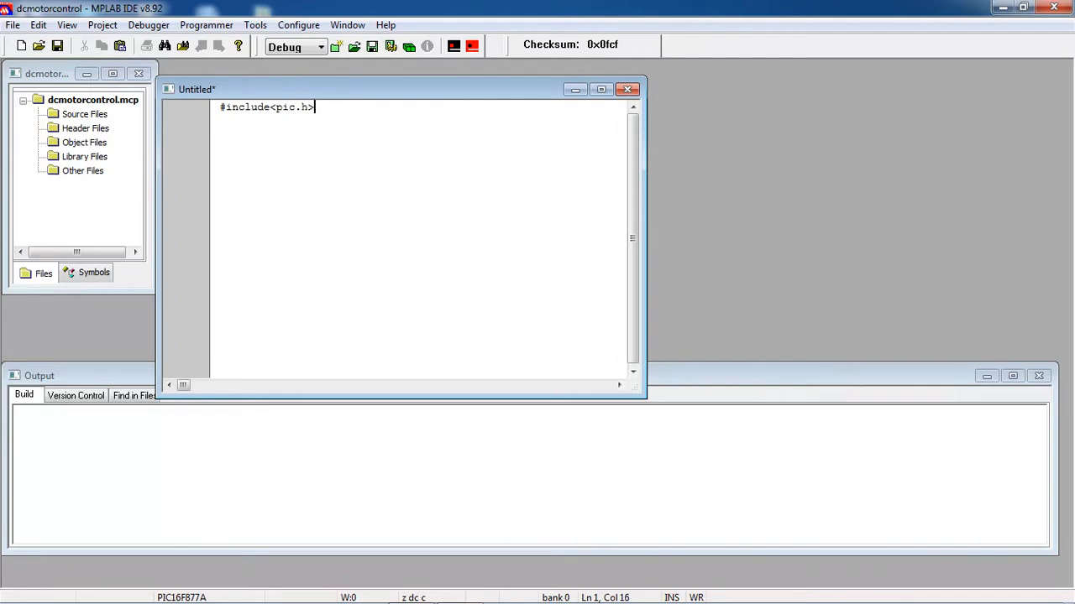
# - Define motp as RB0 and motn as RB1
pyautogui.write('def')
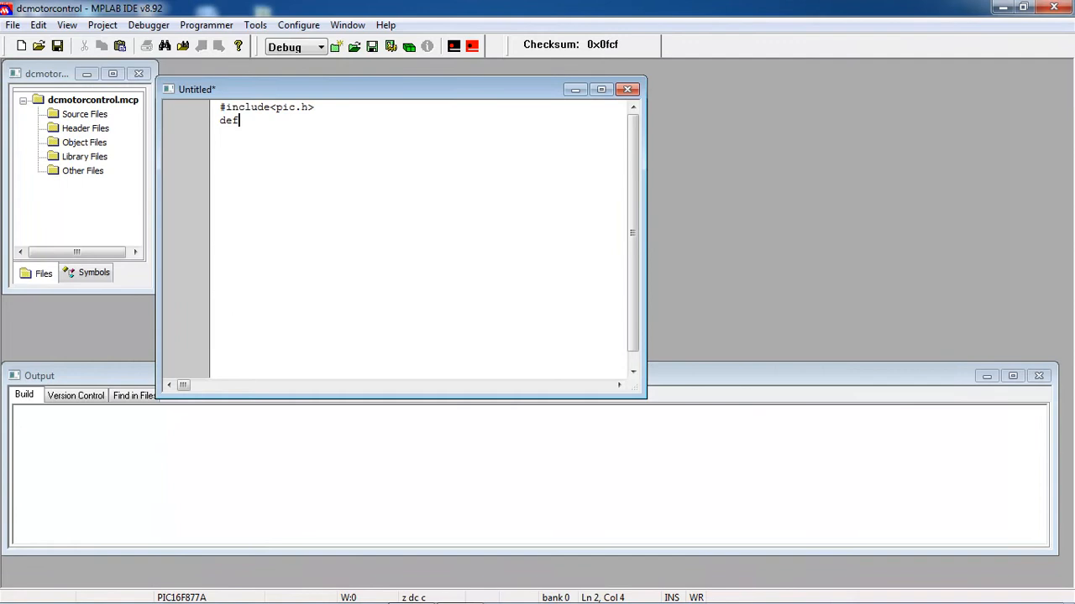
pyautogui.press('Backspace')
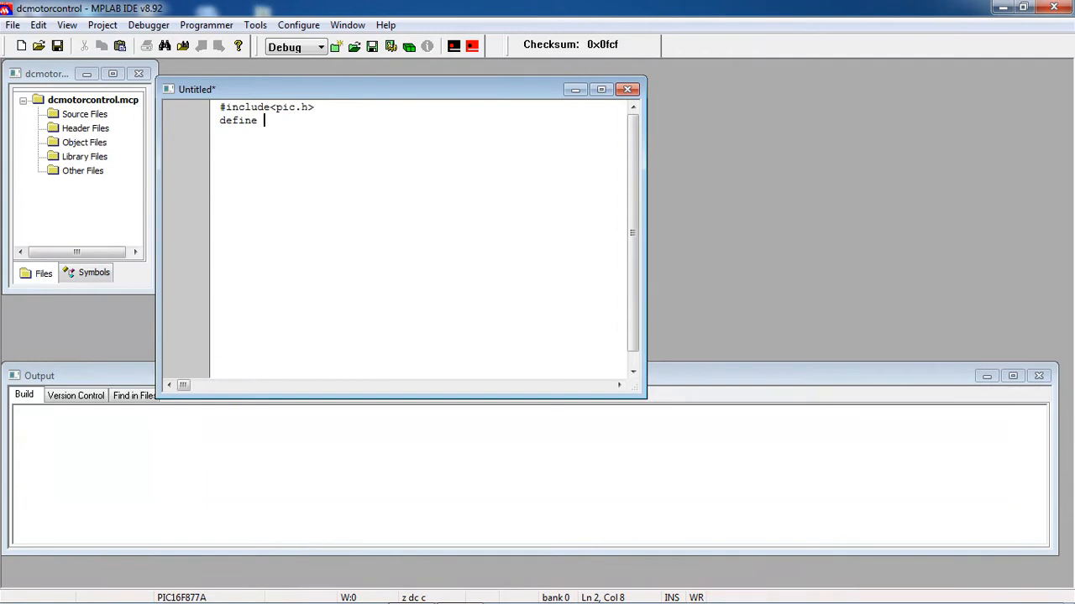
pyautogui.write('motp')
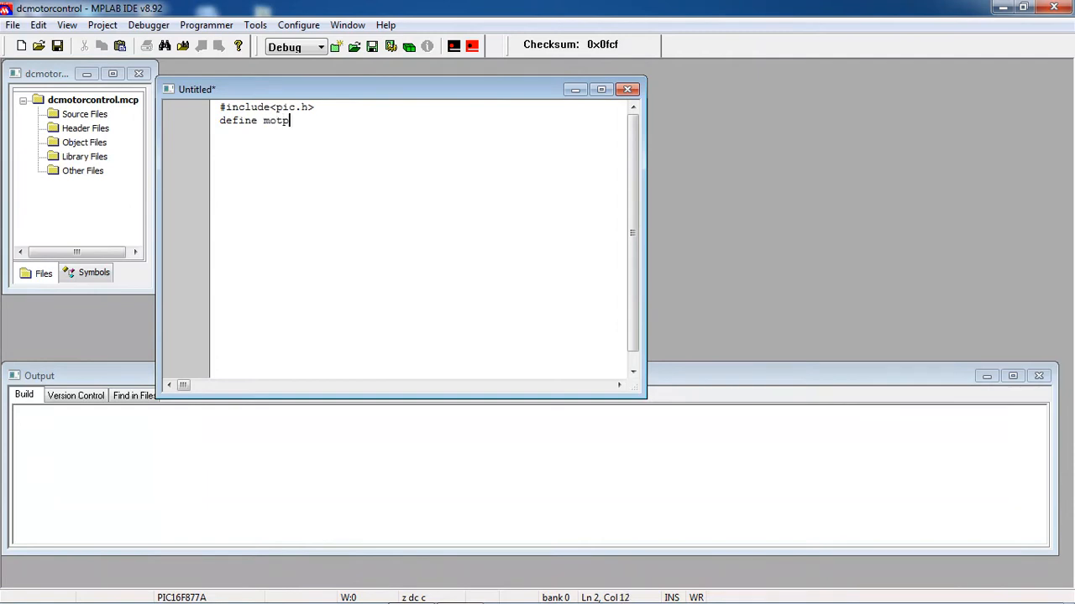
pyautogui.write('R')
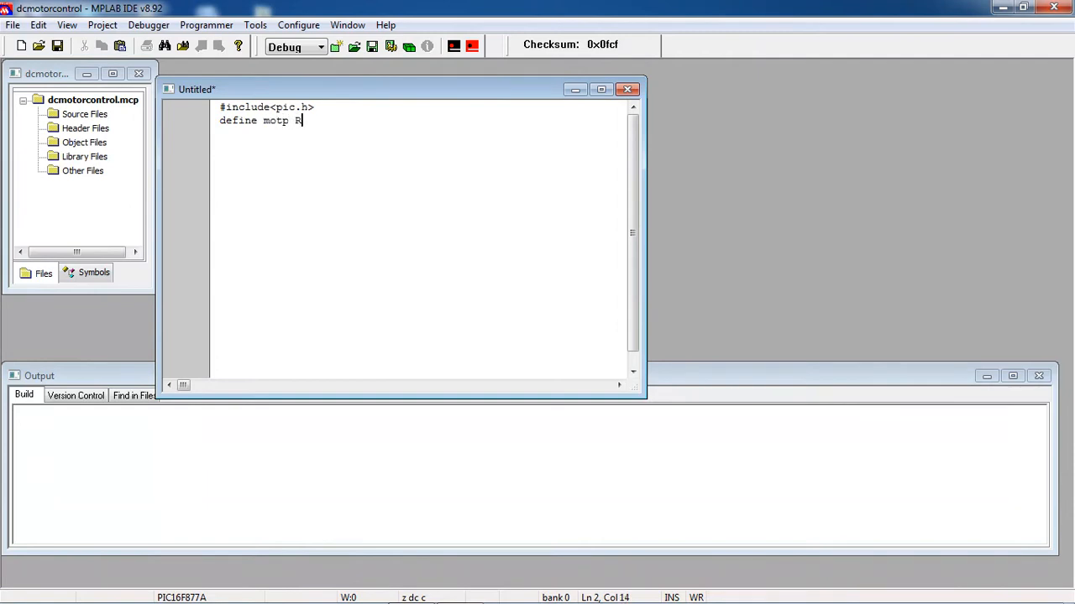
pyautogui.write('B')
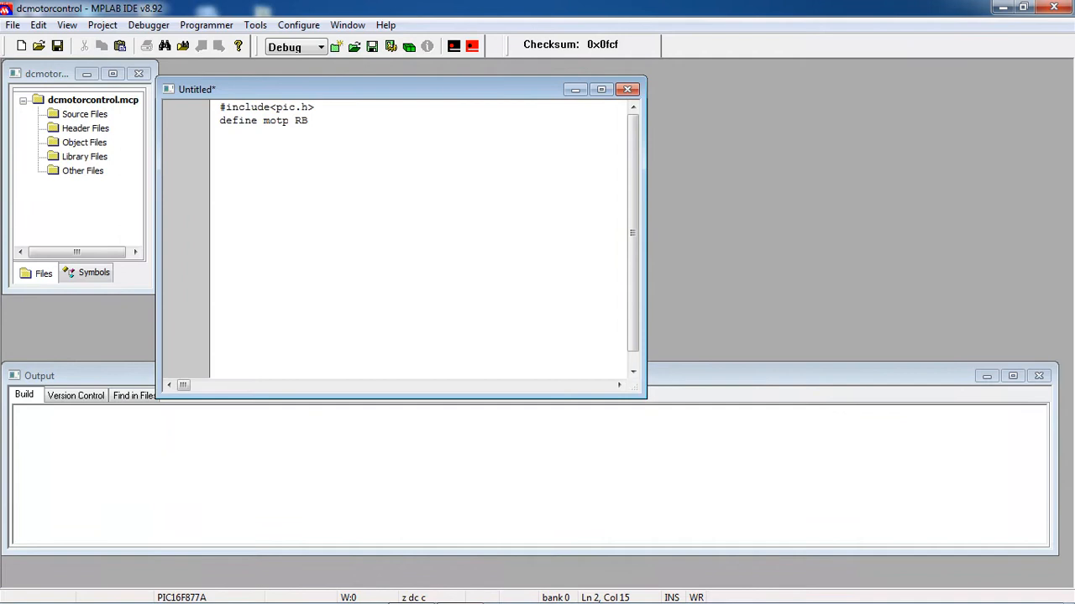
pyautogui.write('0')
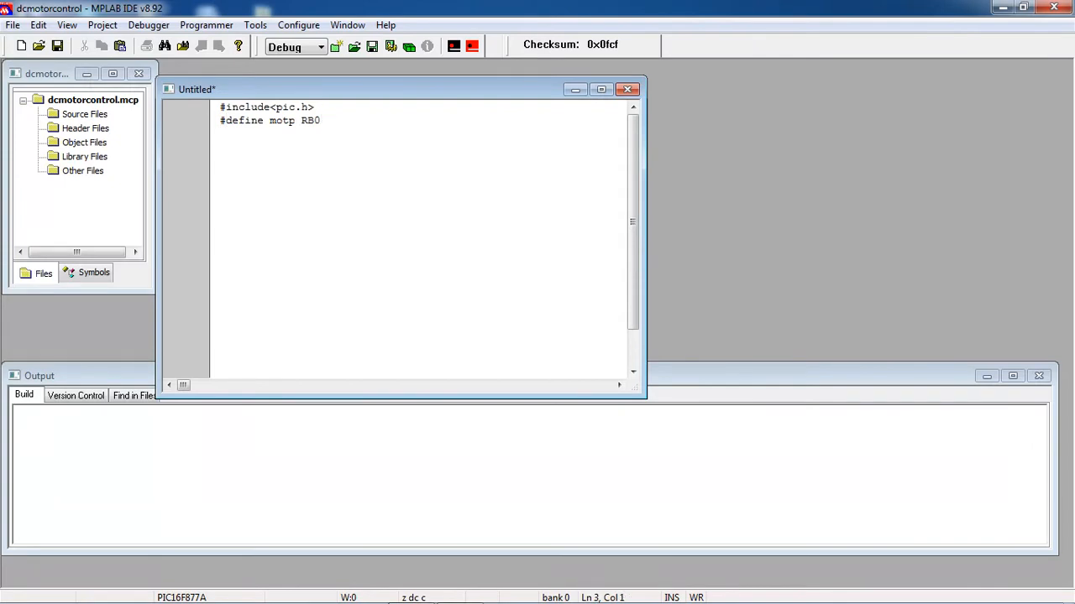
pyautogui.write('#definee')
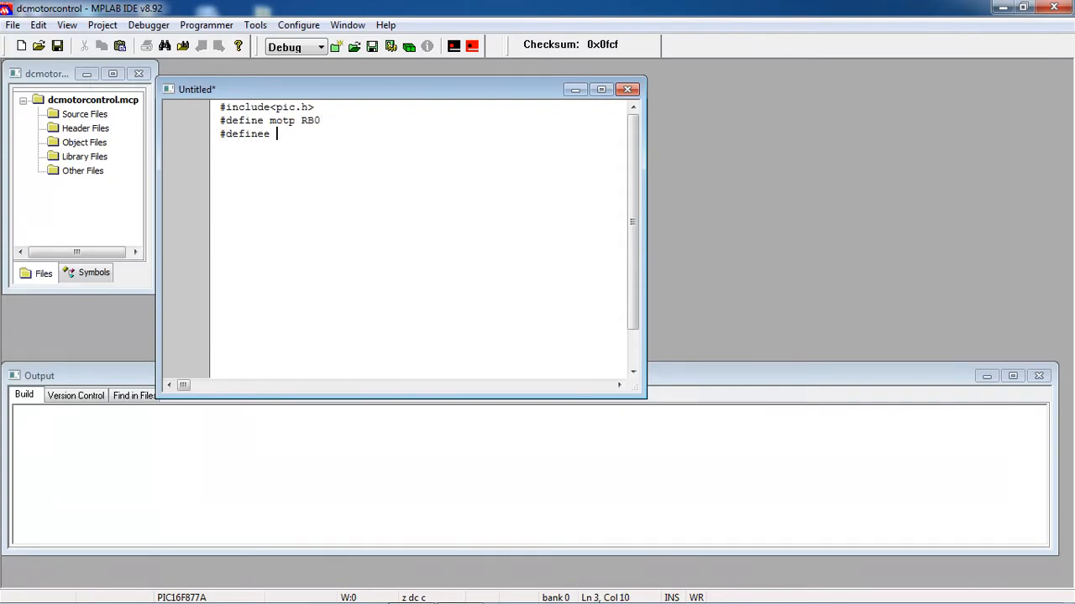
pyautogui.press('BackSpace')
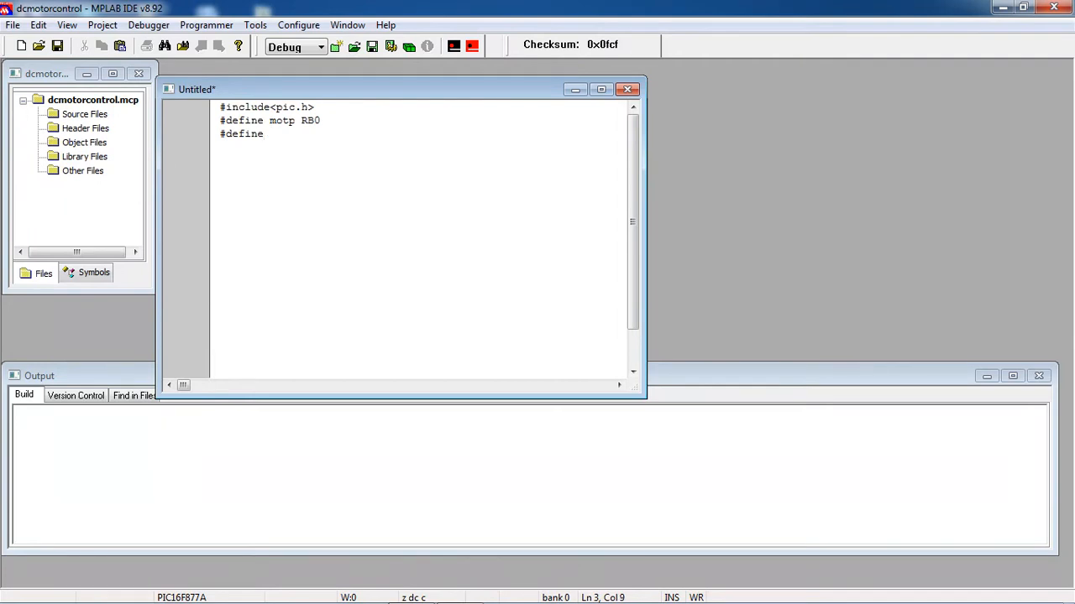
pyautogui.write('motn')
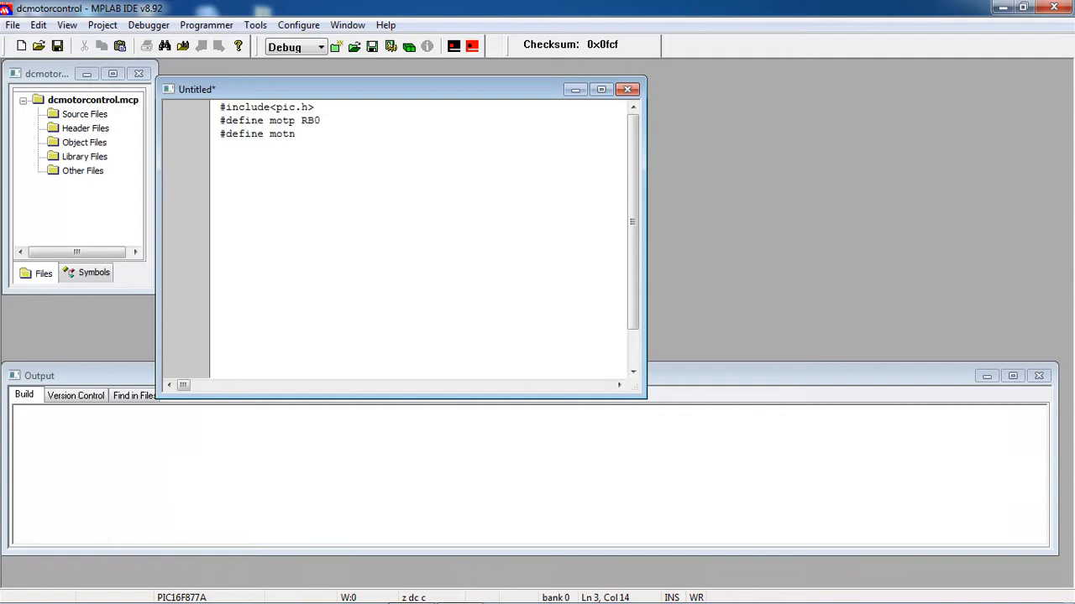
pyautogui.write('RB1')
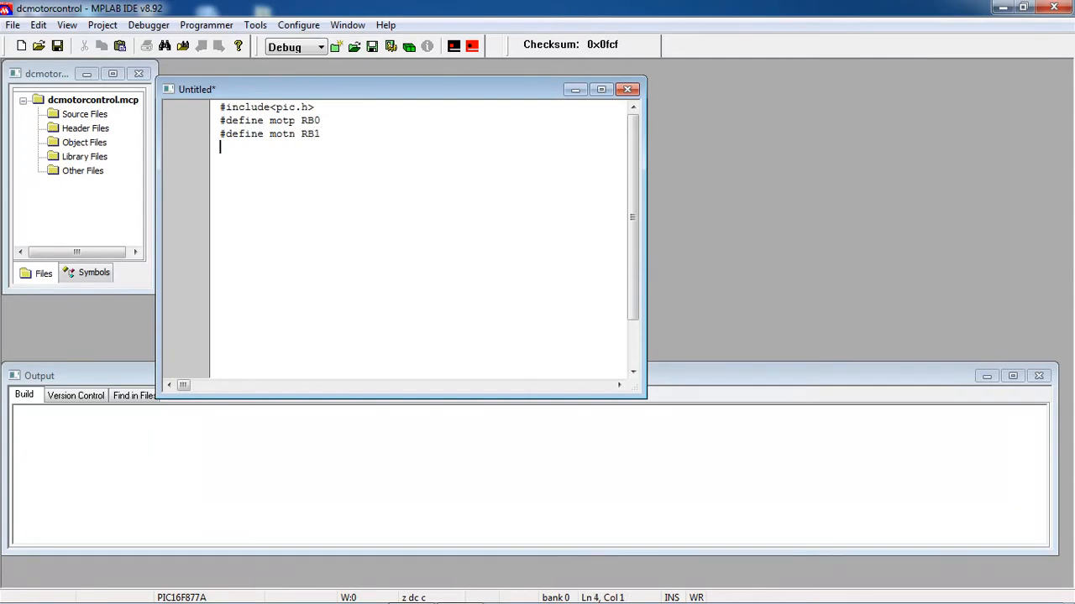
# - Write void main() declaring unsigned int v1
pyautogui.write('void')
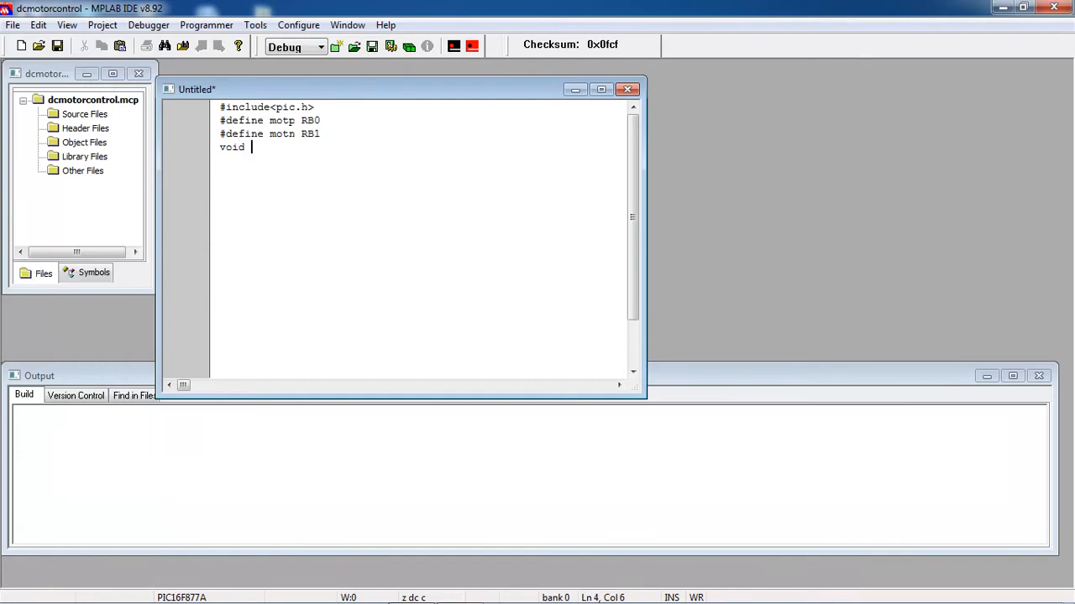
pyautogui.write('main')
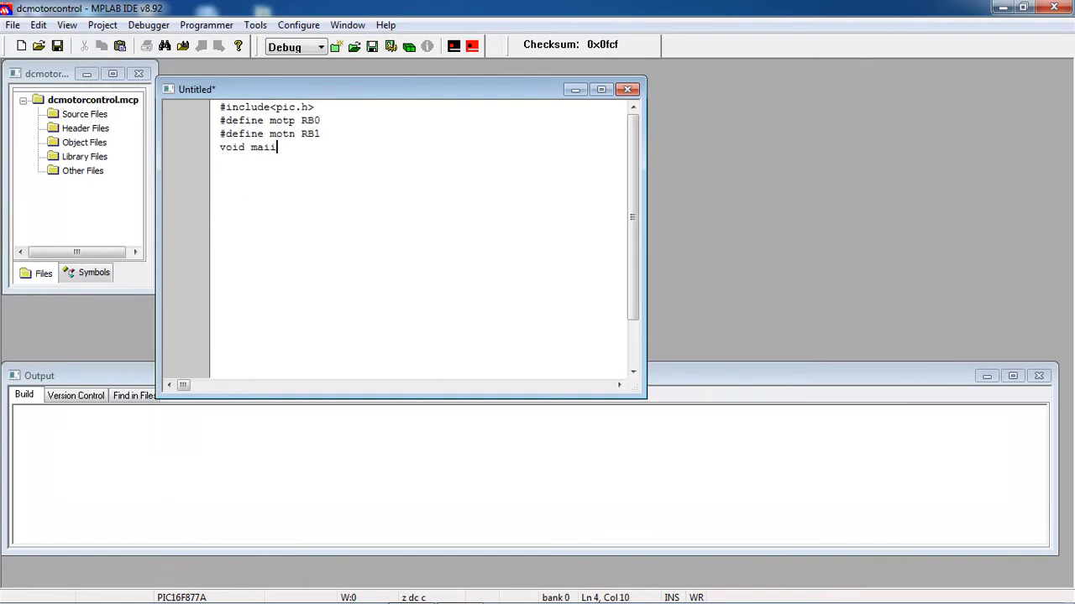
pyautogui.write('()')
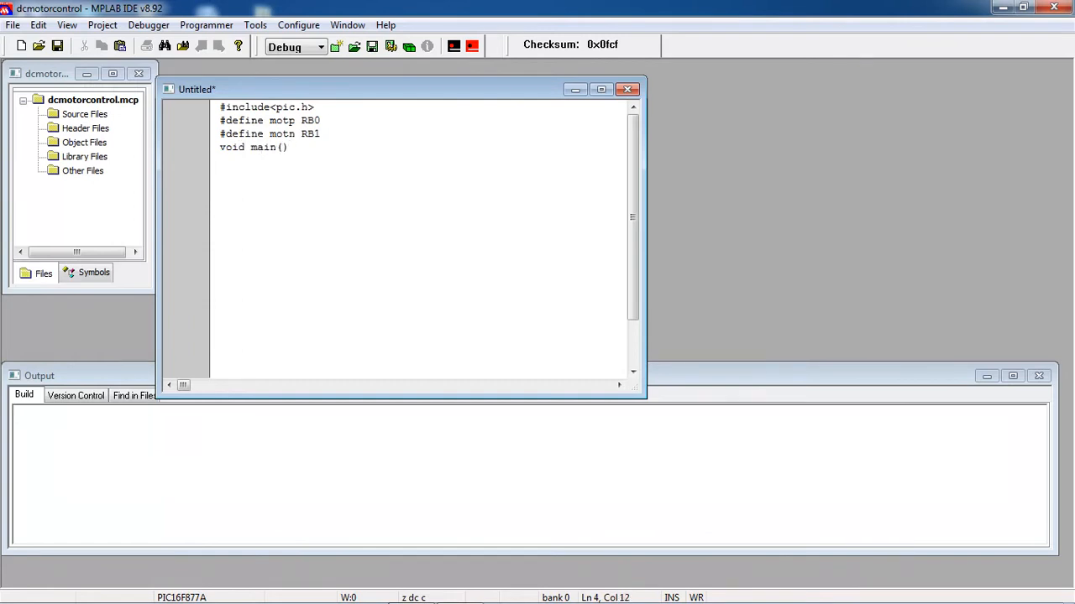
pyautogui.write('{}')
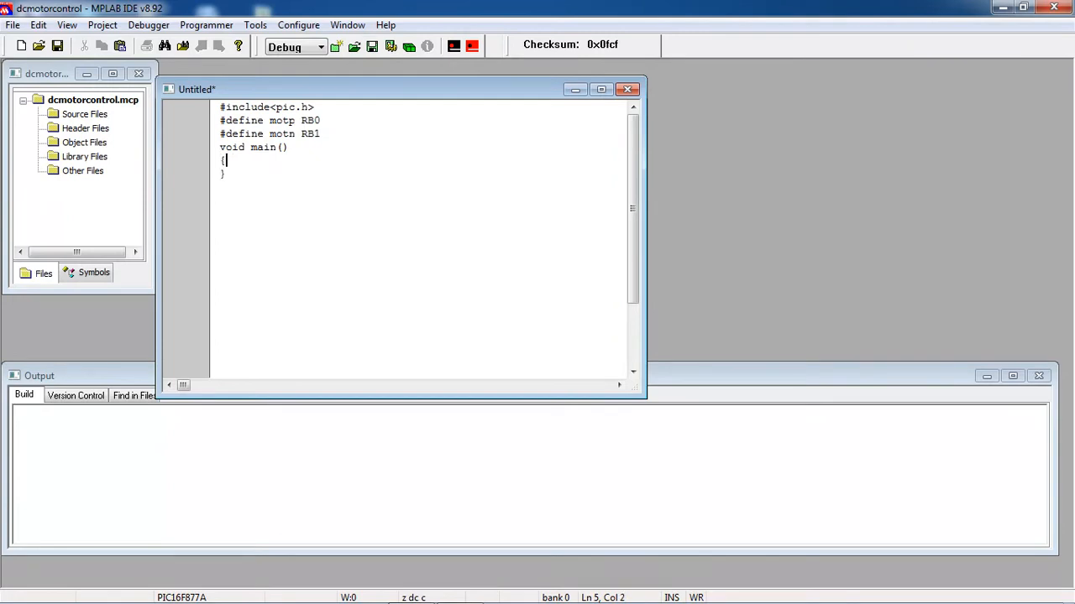
pyautogui.write('und')
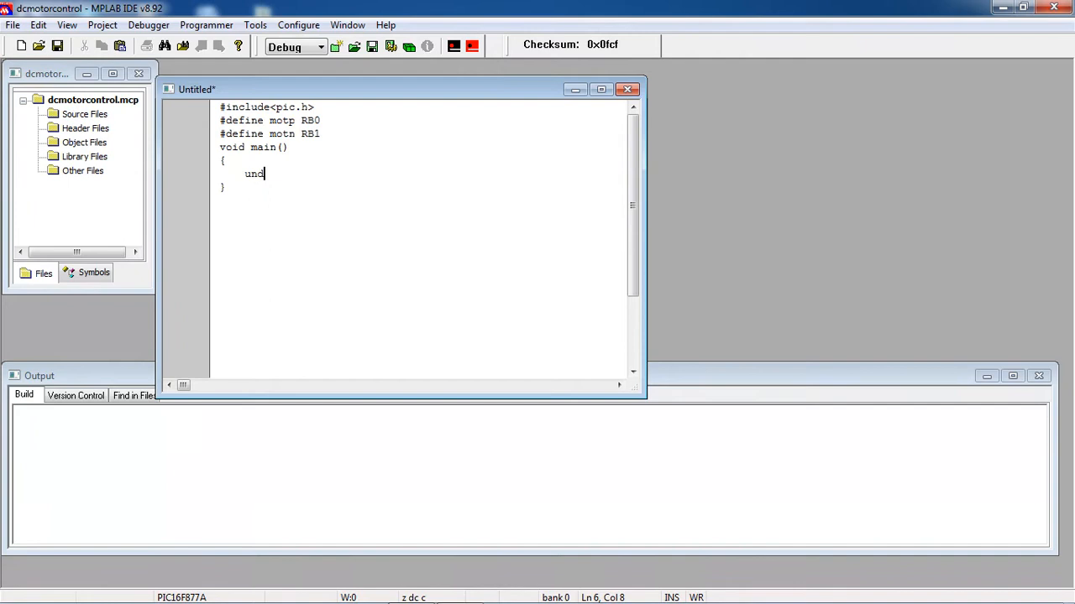
pyautogui.write('signed int')
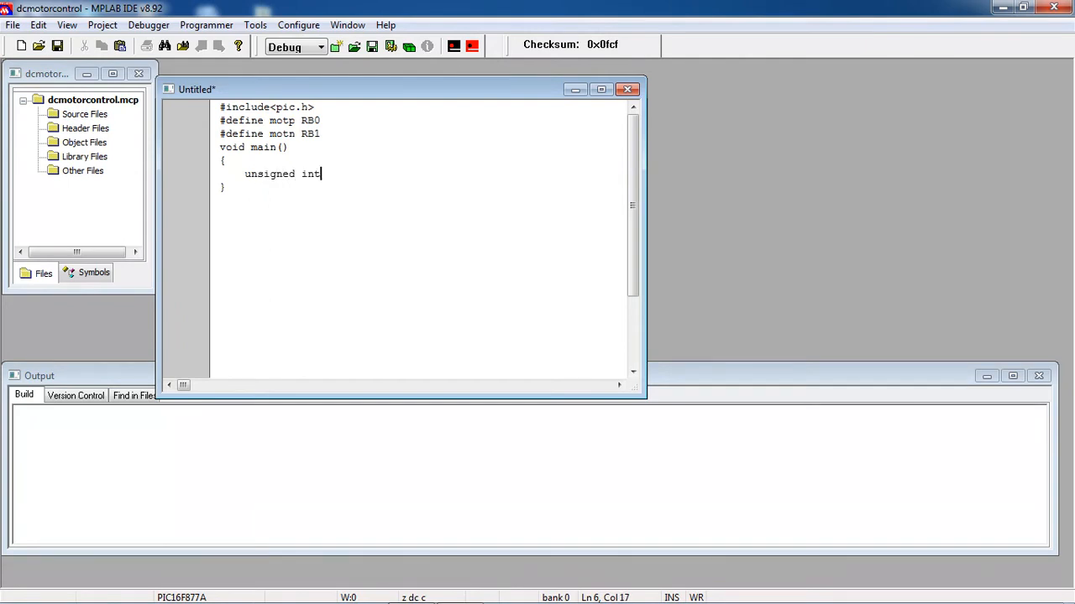
pyautogui.write('v1;')
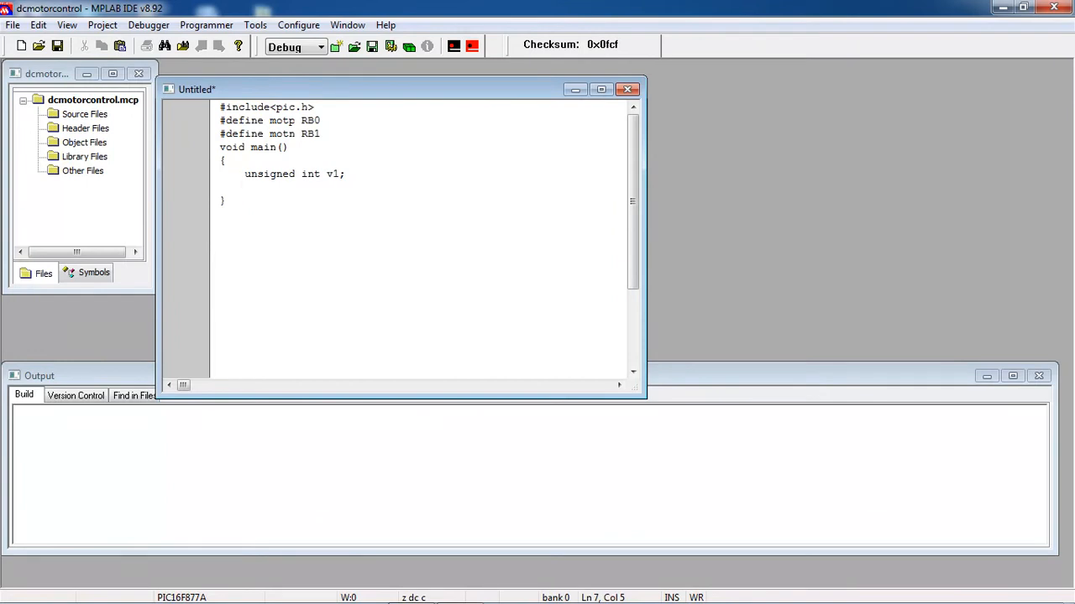
# - Set TRISB=0x00 with a 'portb configured as output' comment, then begin a while statement
pyautogui.write('TRISB')
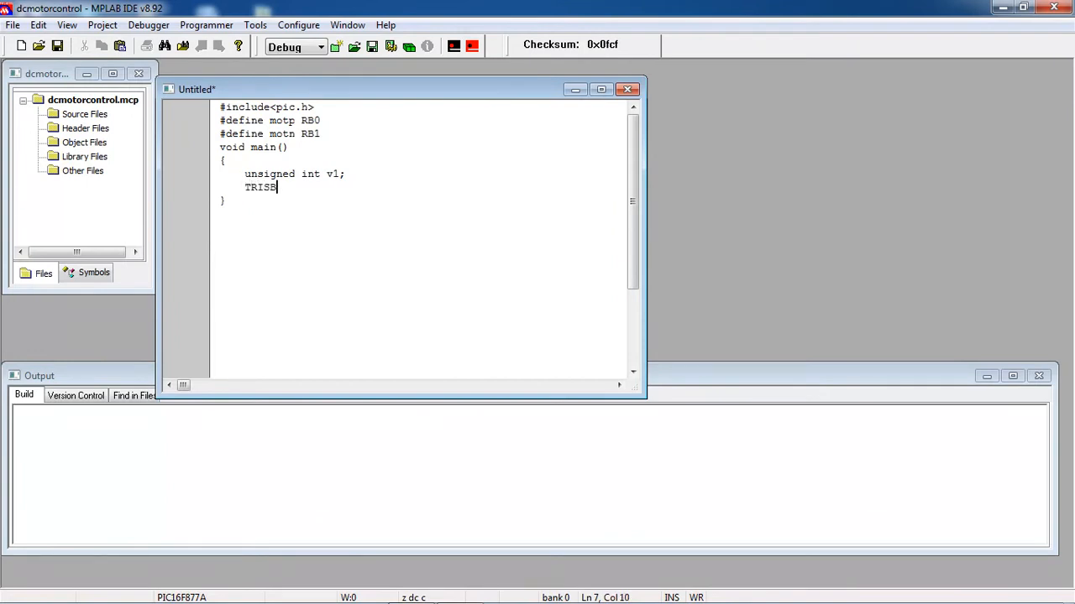
pyautogui.write('=0x')
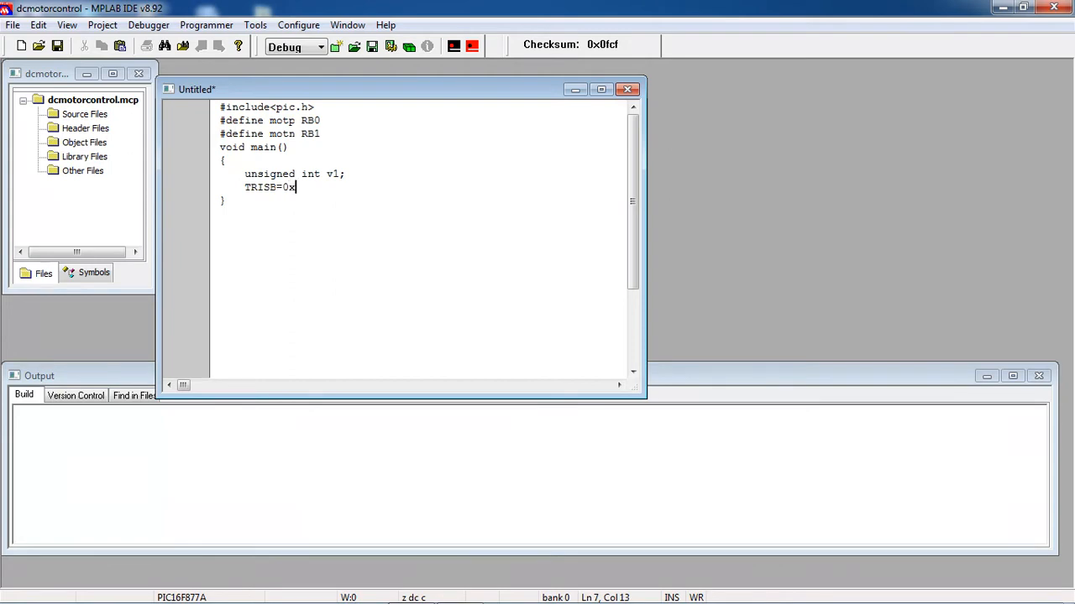
pyautogui.write('00;')
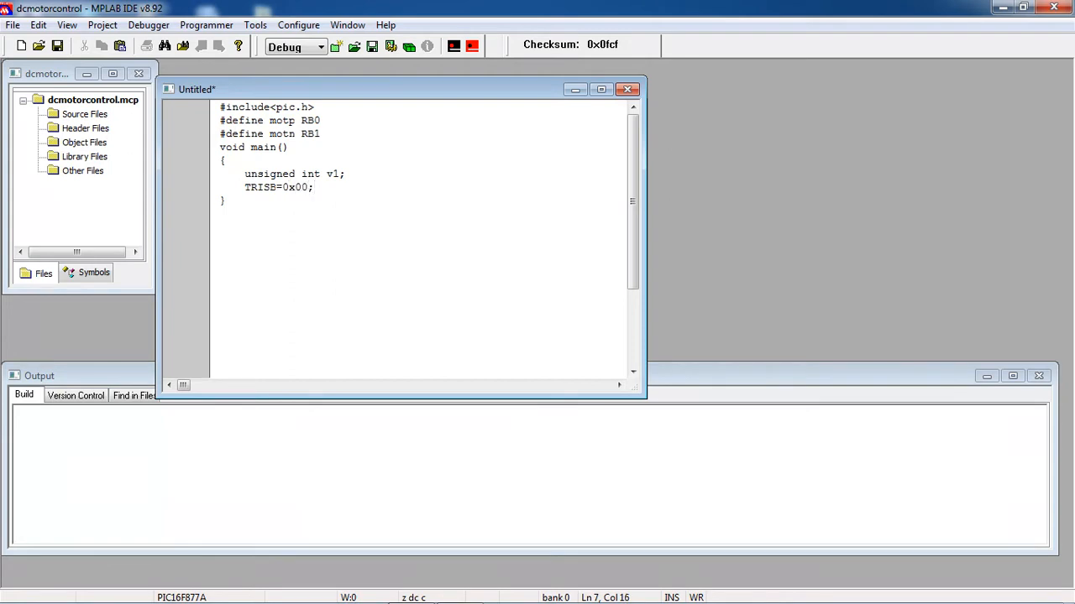
pyautogui.write('//portb configured as outp')
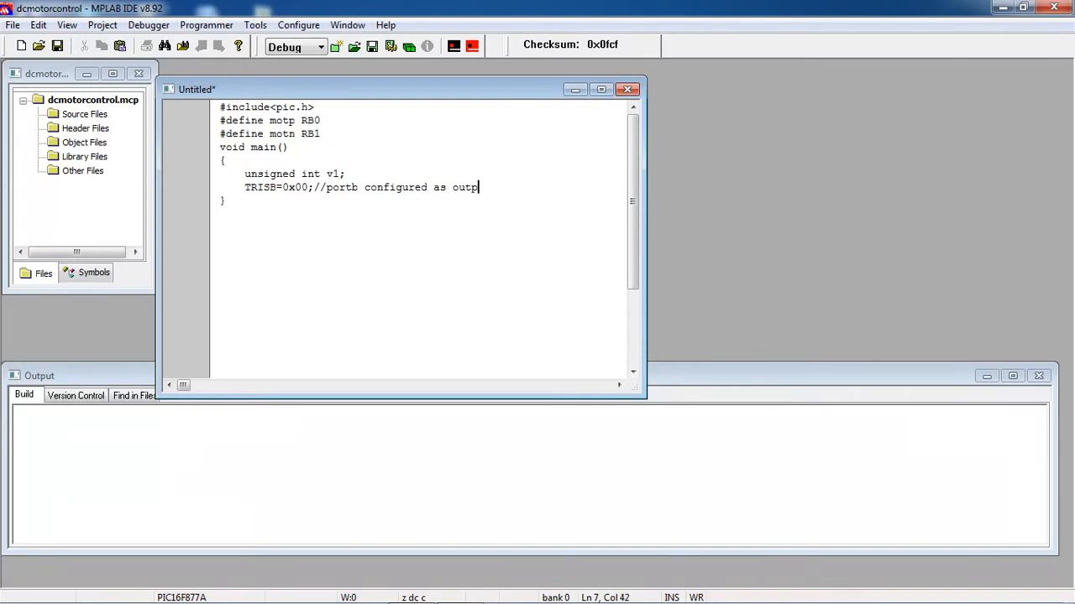
pyautogui.write('ut')
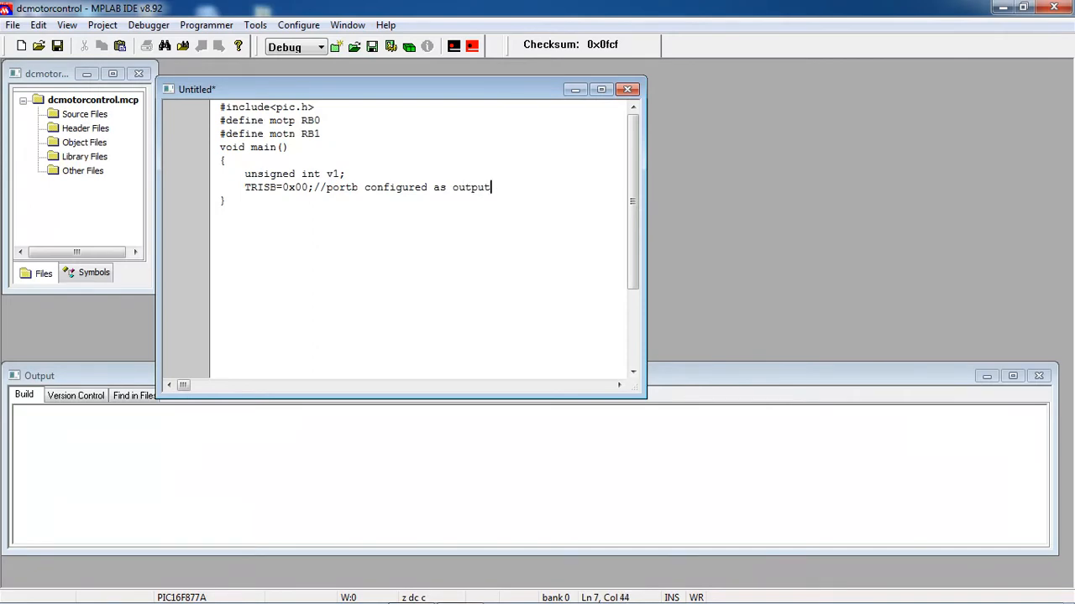
pyautogui.write('wh')
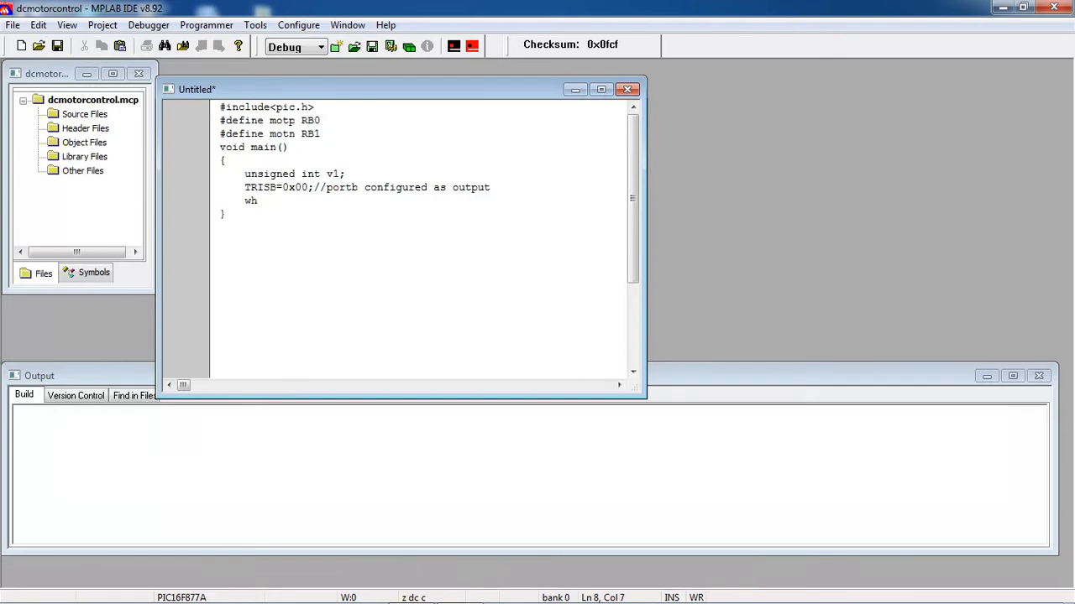
# - Open the while loop body setting motp=1 and motn=0
pyautogui.write('ile()')
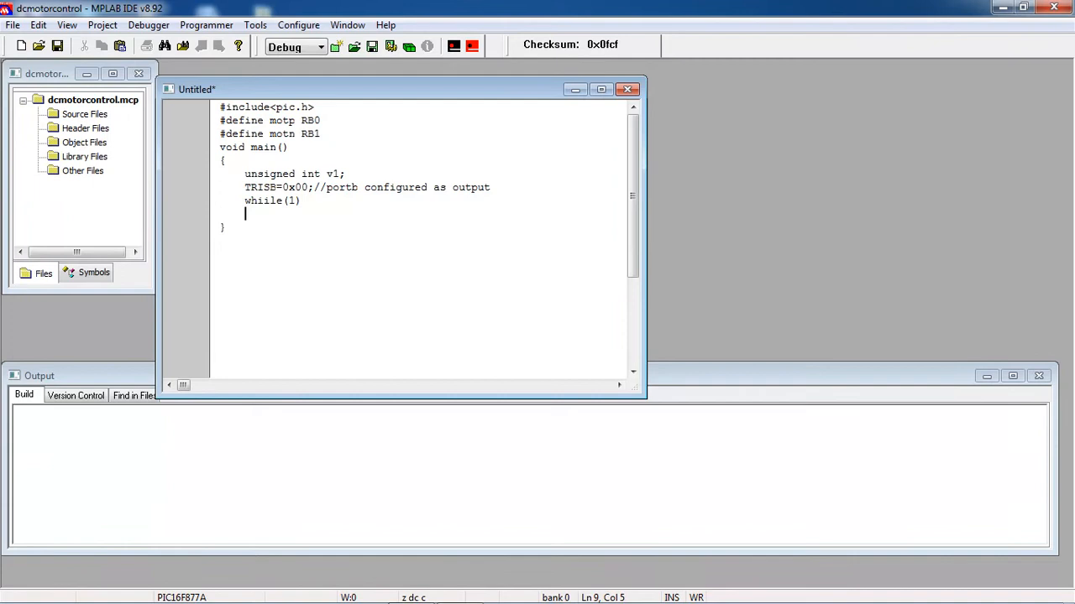
pyautogui.write('{')
pyautogui.write('}')
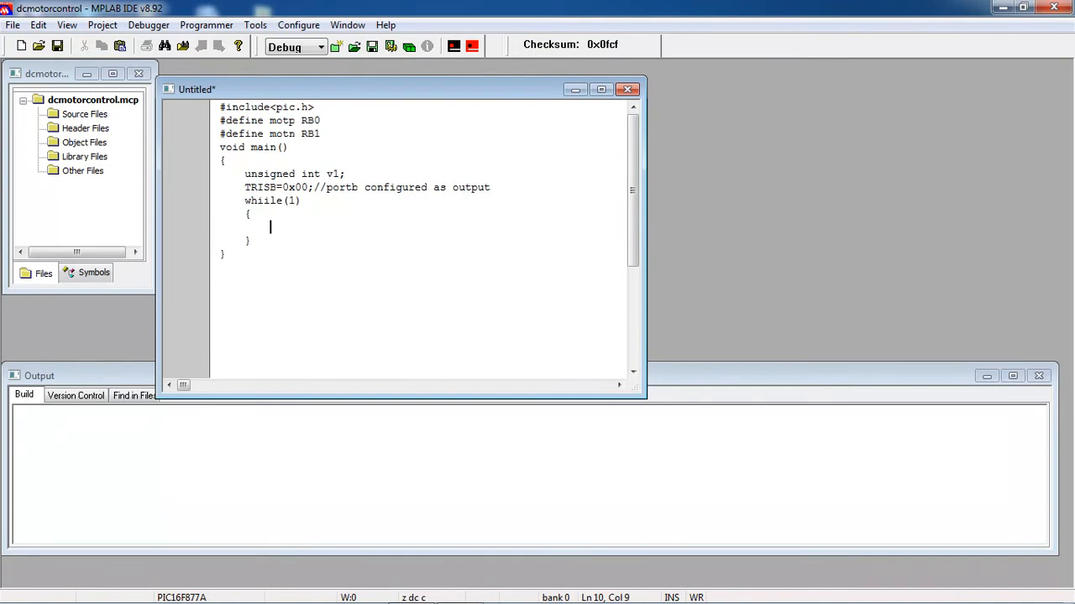
pyautogui.write('motp')
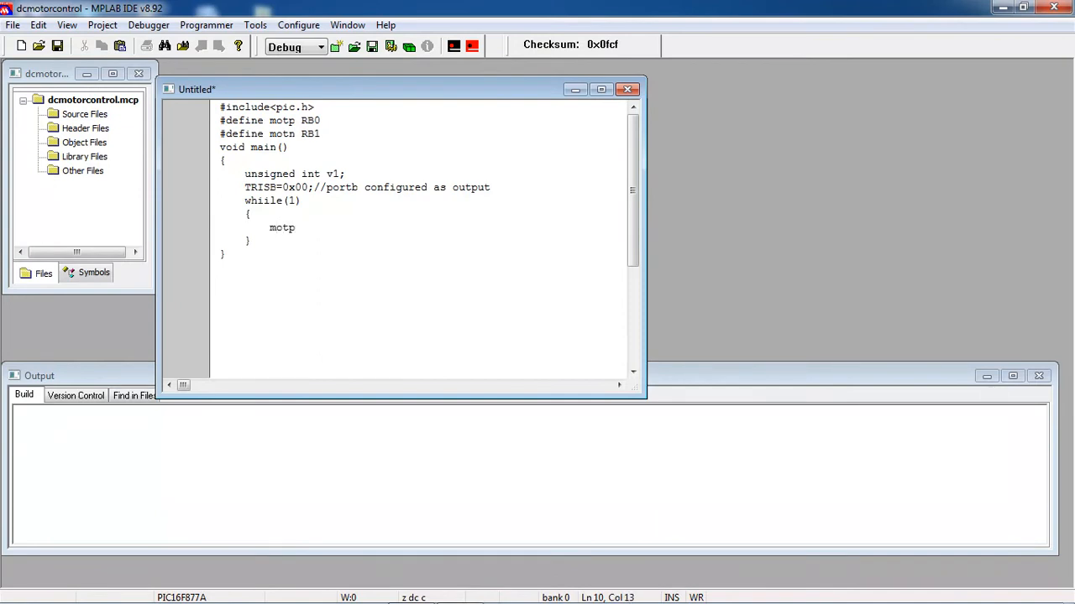
pyautogui.write('=1;')
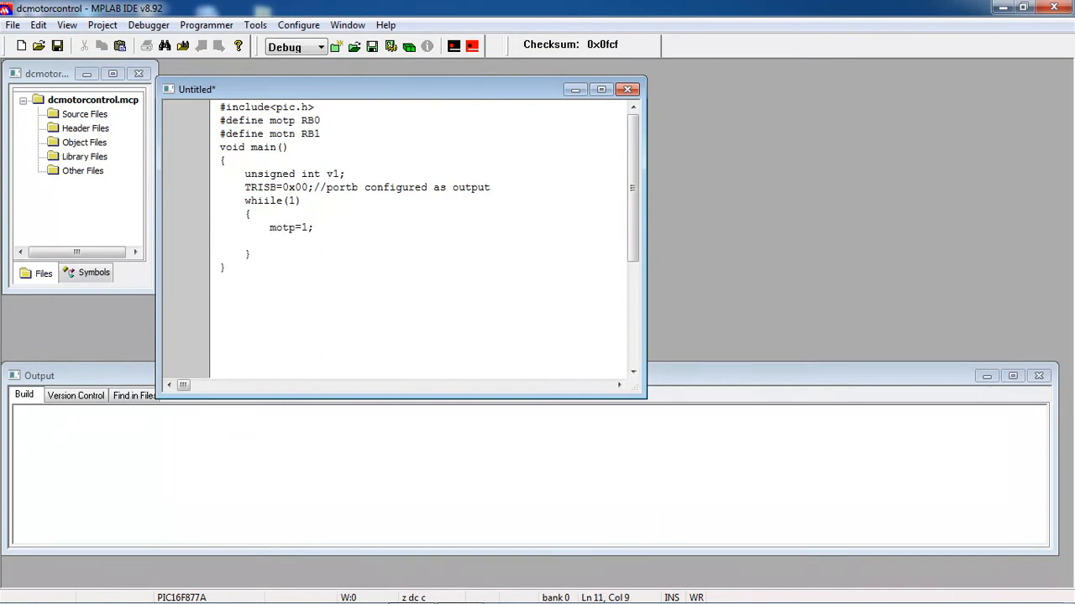
pyautogui.write('motn=0;')
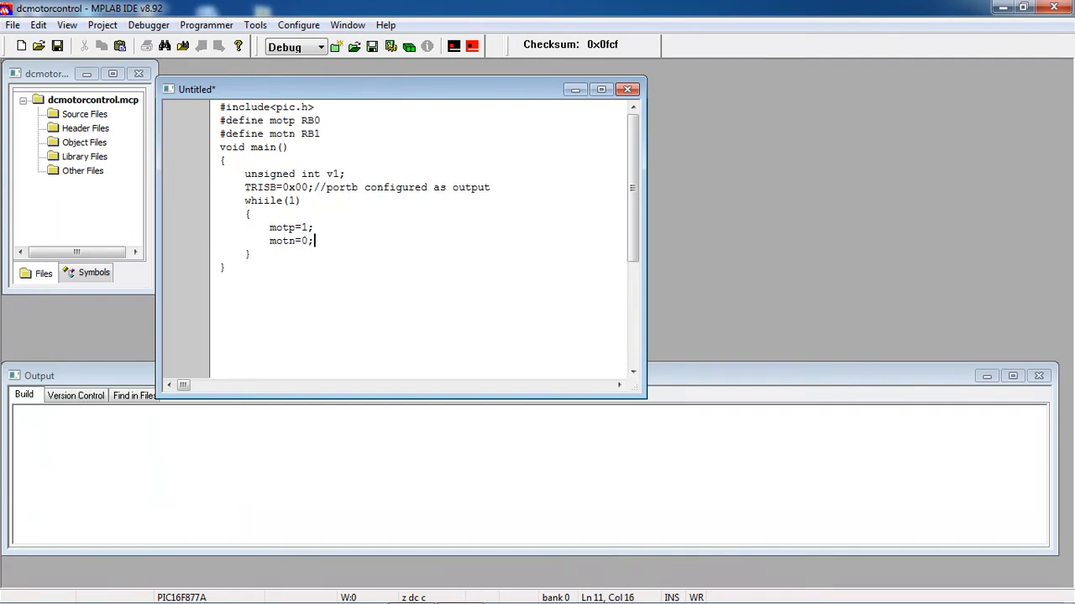
# - Add the delay loop for(v1=0;v1<60000;v1++);
pyautogui.write('for(')
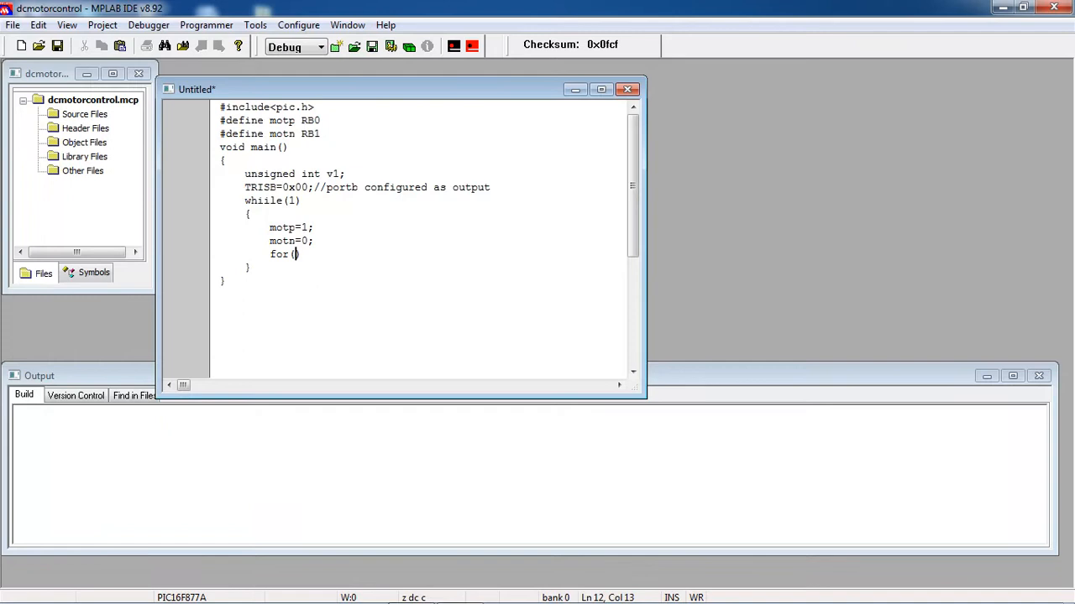
pyautogui.write('v1=0')
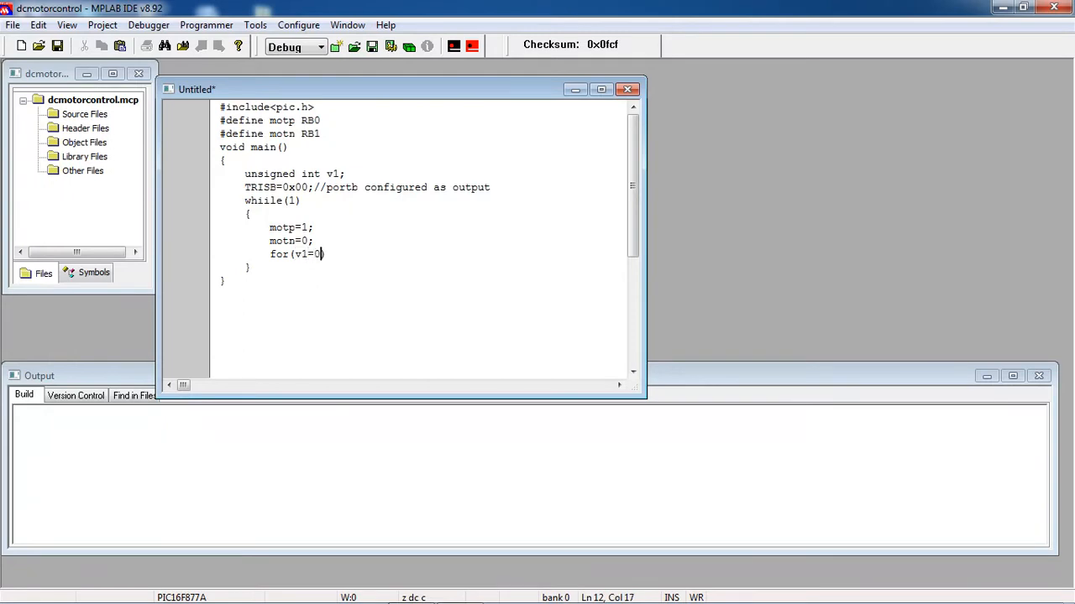
pyautogui.write(';v1<')
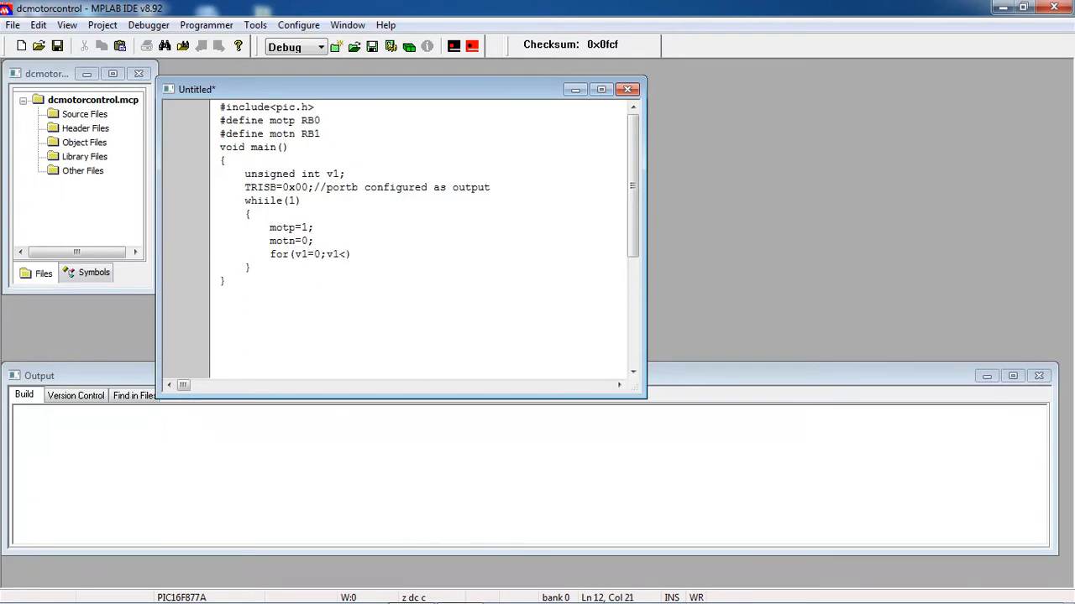
pyautogui.write('60000')
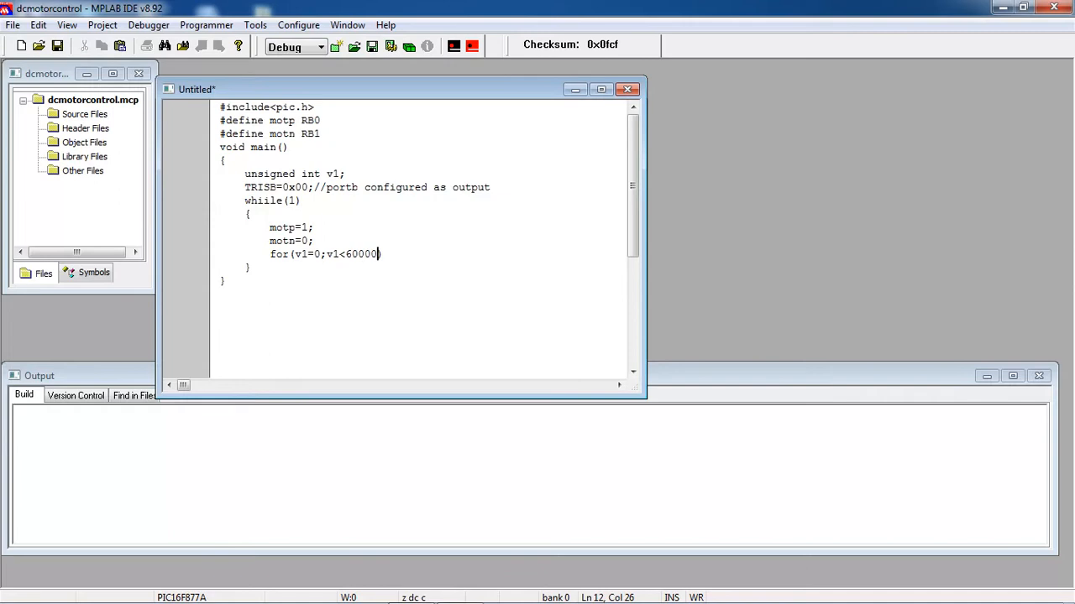
pyautogui.write(';v1++)')
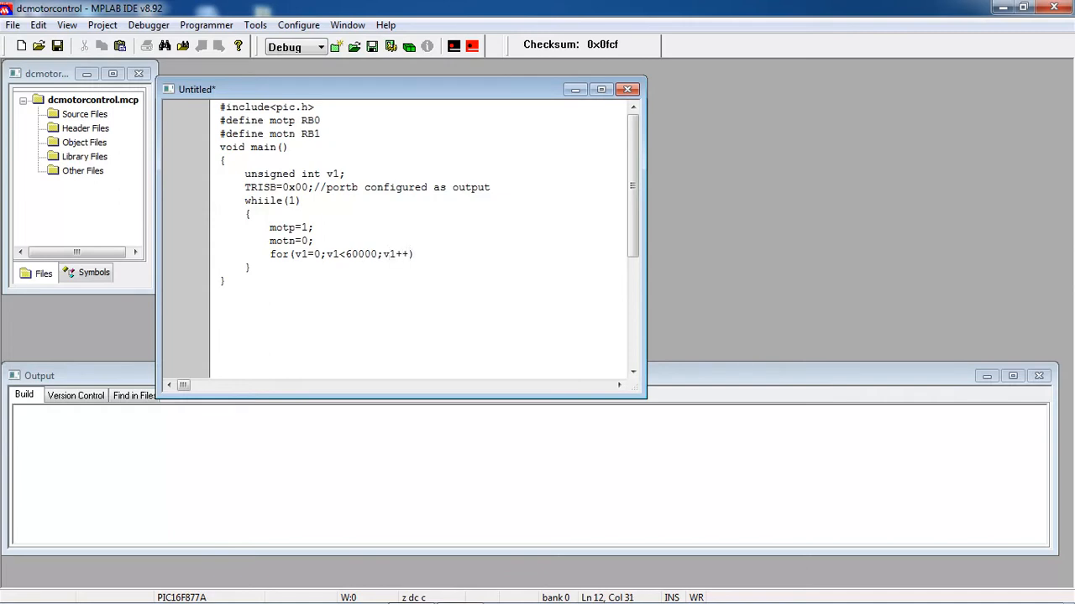
pyautogui.write(';')
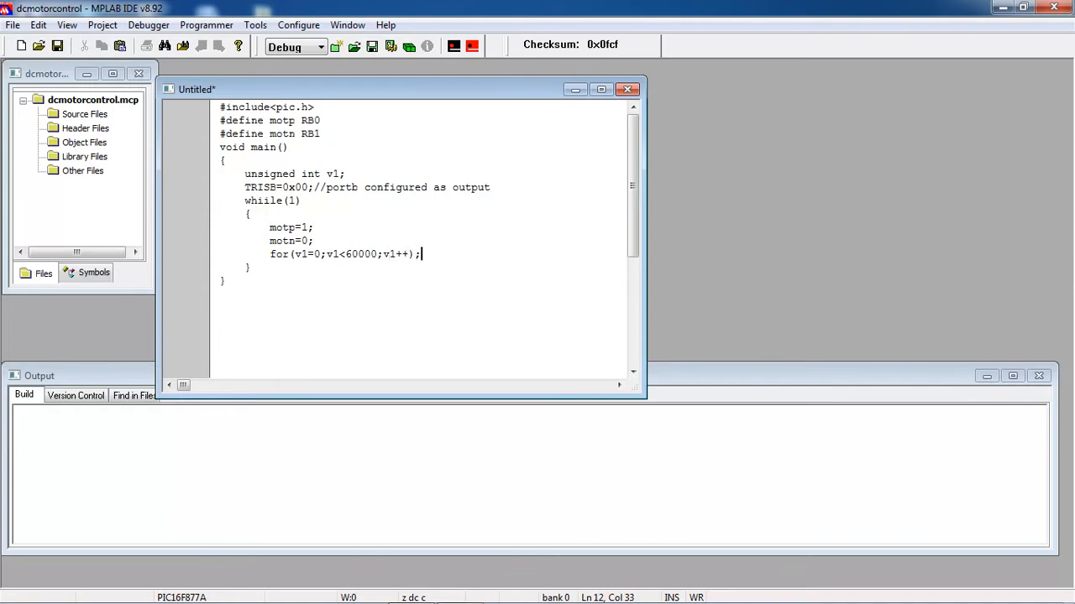
# - Reverse the motor by setting motp=0 and motn=1
pyautogui.write('m')
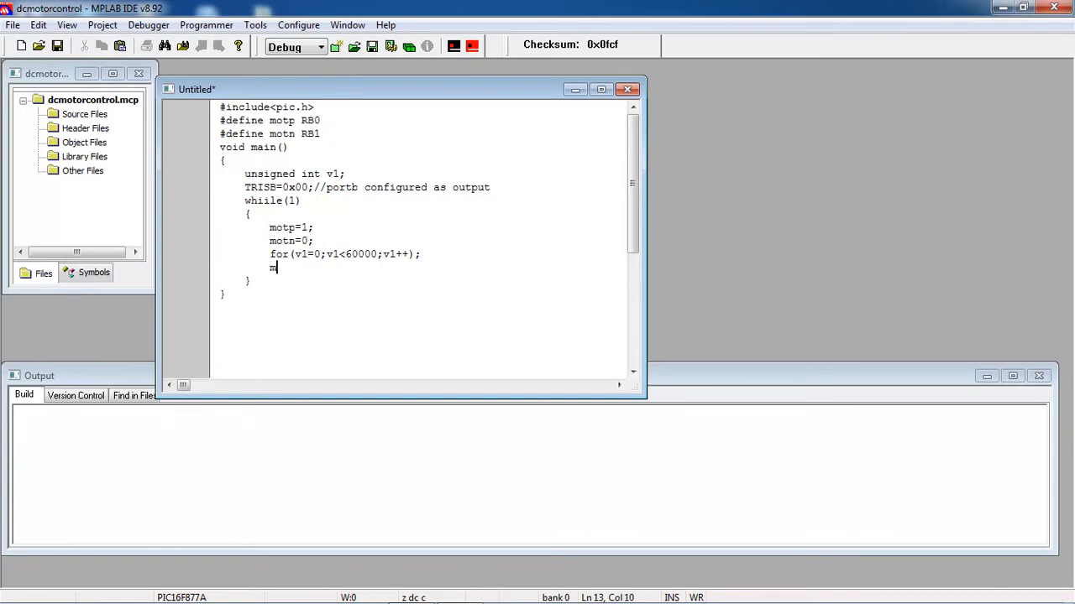
pyautogui.write('motn')
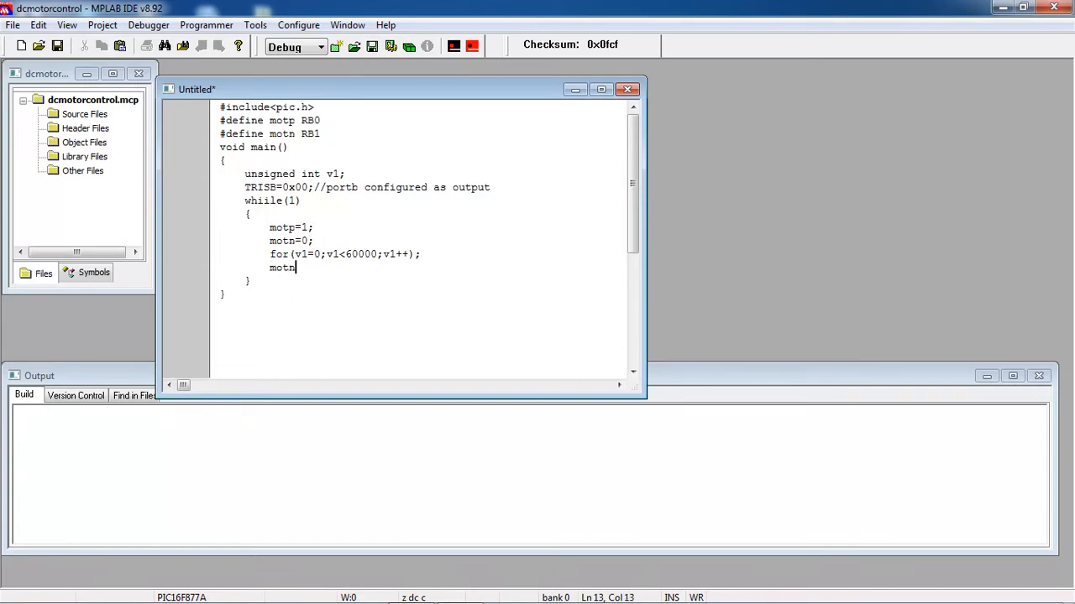
pyautogui.write('p')
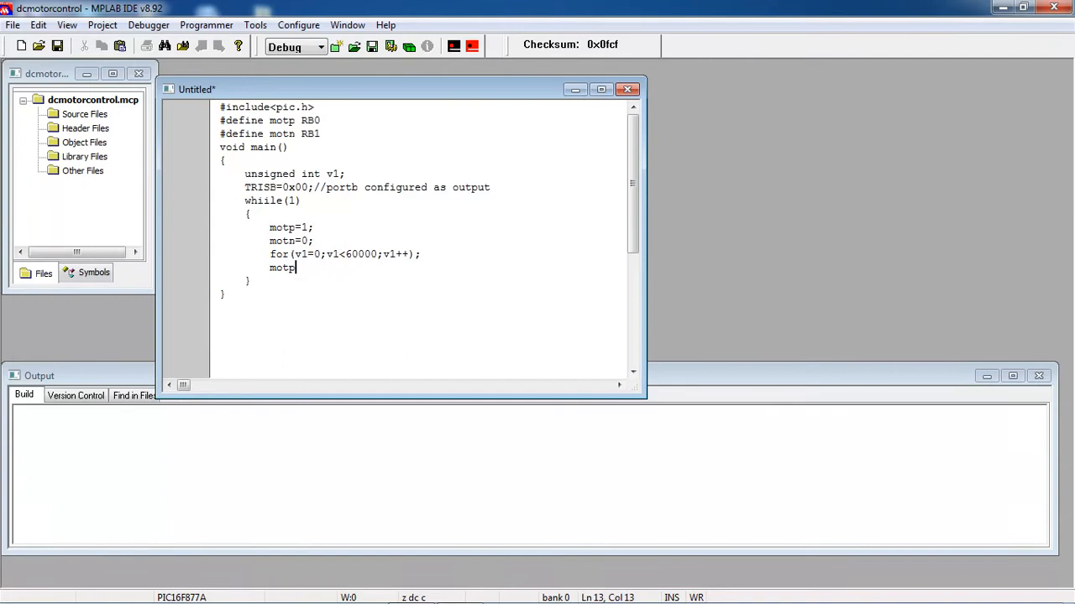
pyautogui.write('=0;')
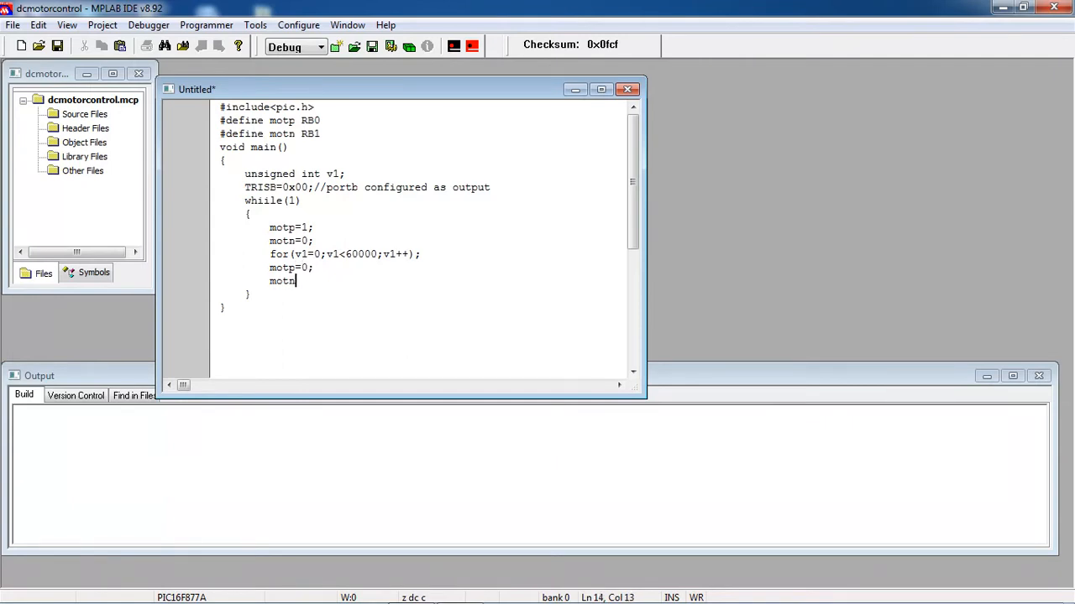
pyautogui.write('=1;')
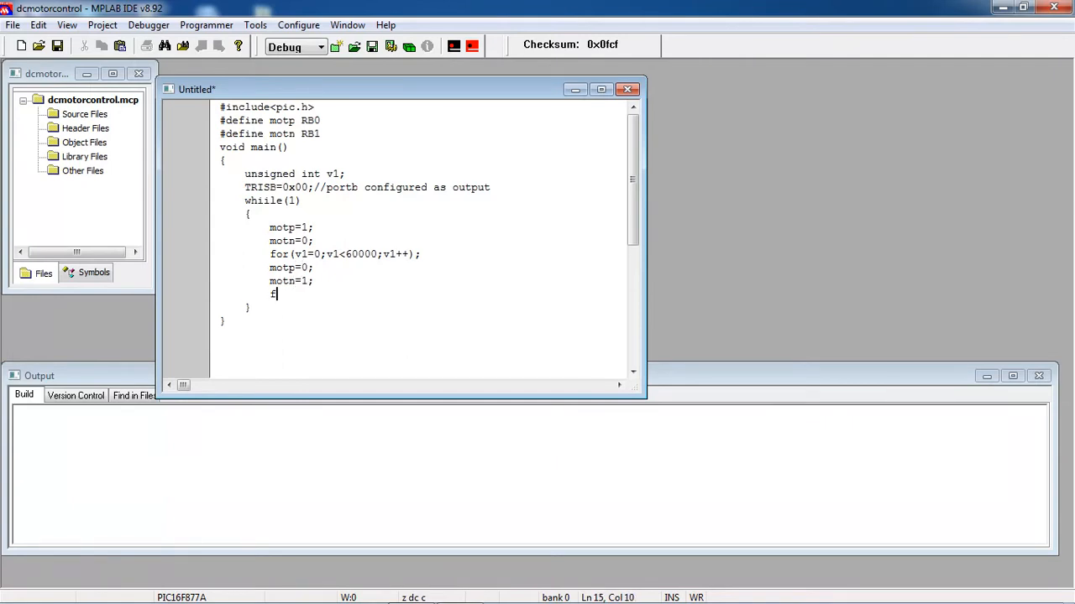
# - Add a second 60000-count delay loop and correct 'whiile' to 'while'
pyautogui.write('or')
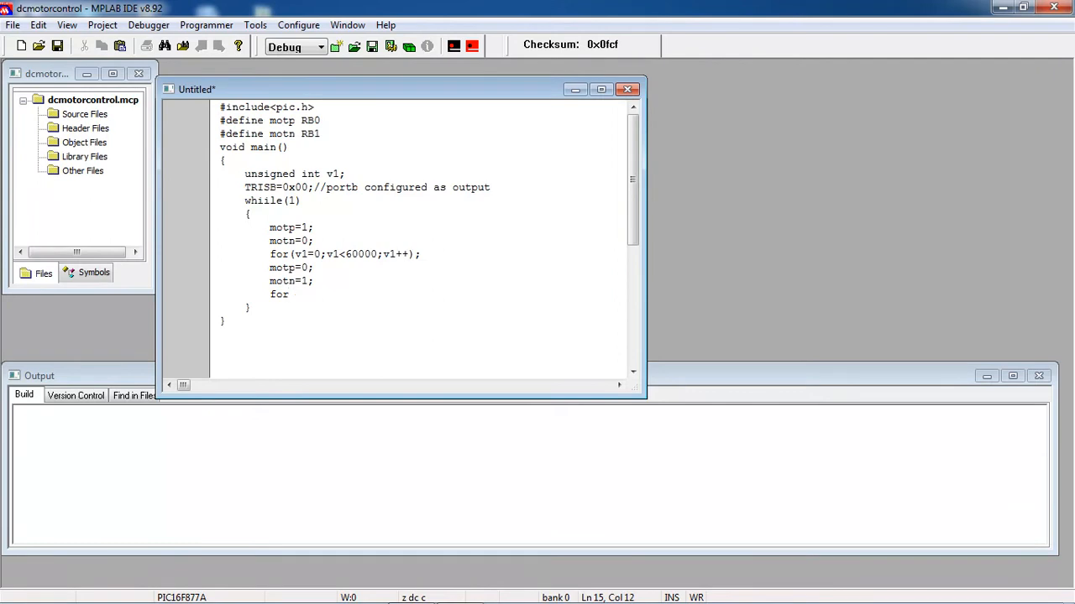
pyautogui.write('(v1=0;v')
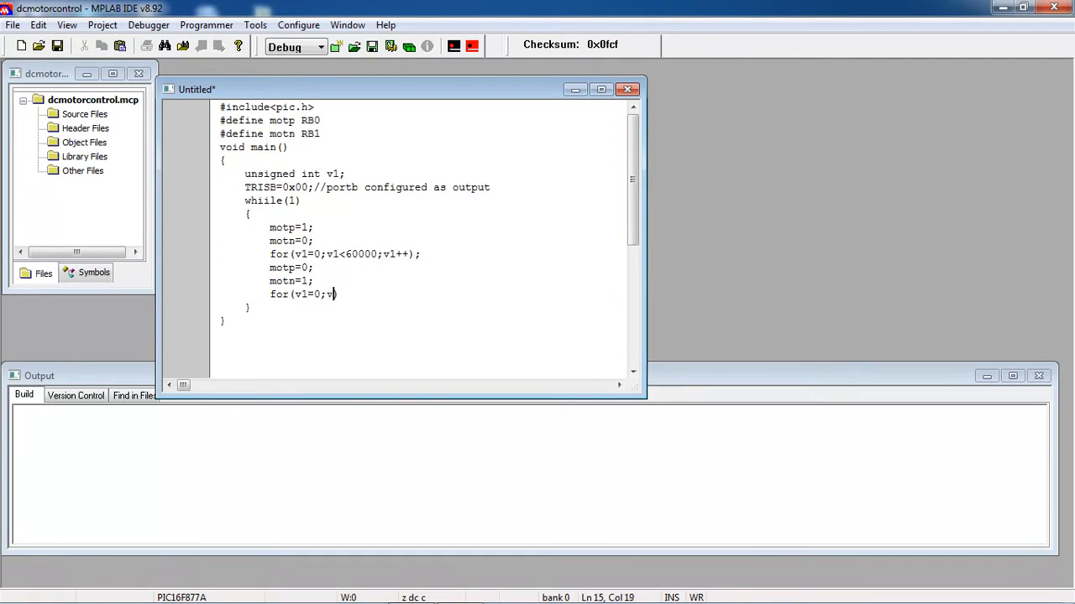
pyautogui.write('1<6000')
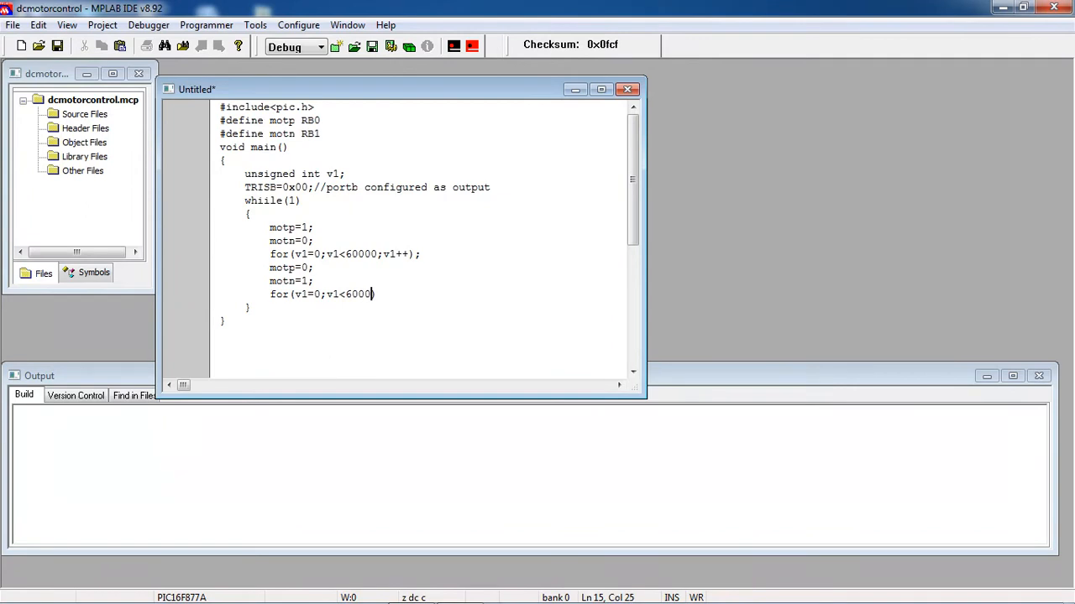
pyautogui.write(')')
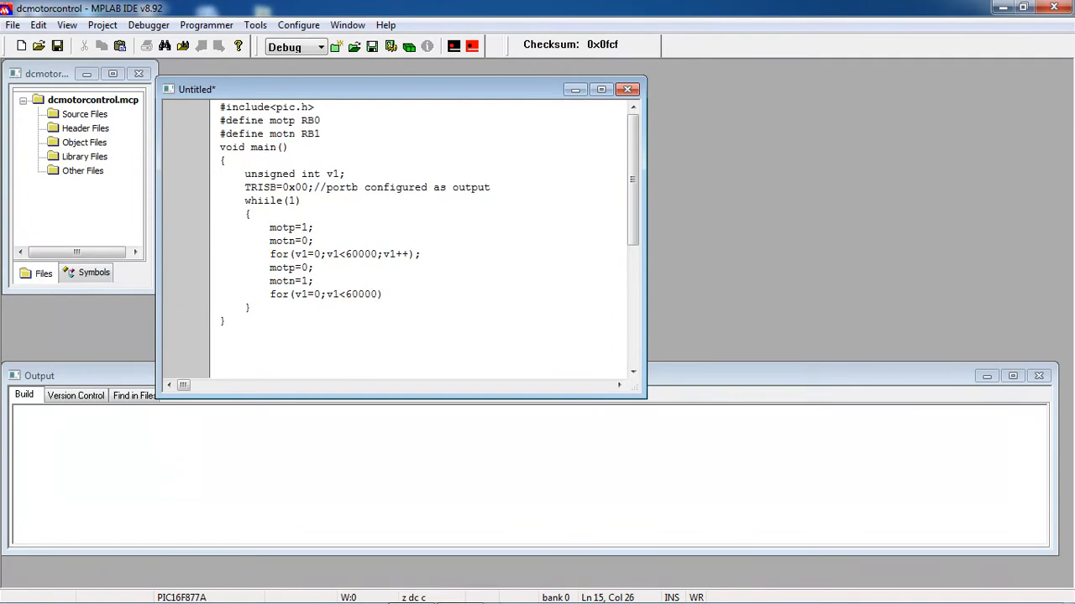
pyautogui.write('v1++')
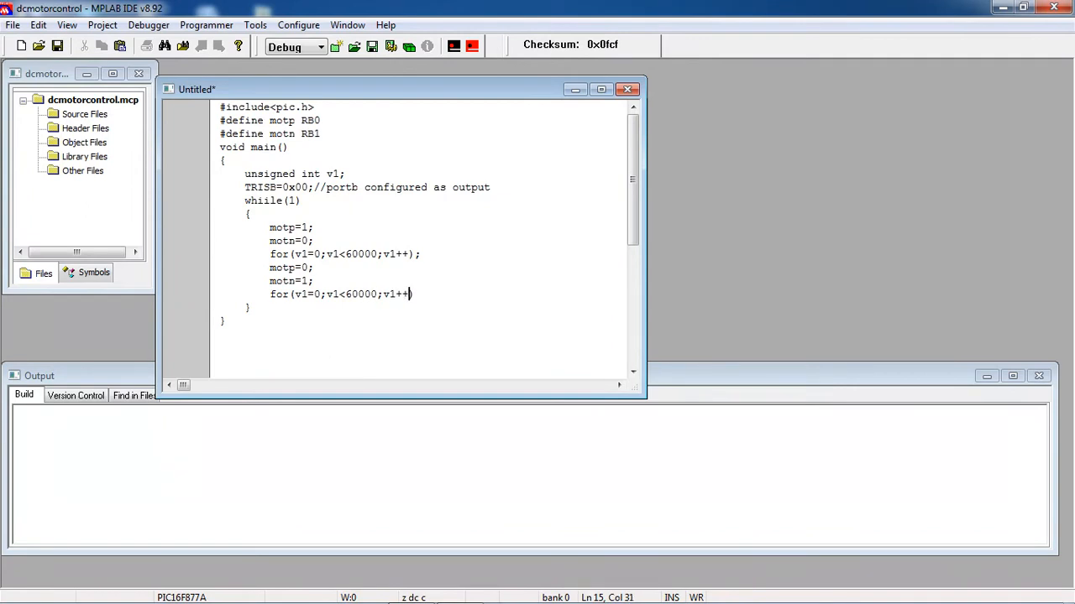
pyautogui.write(');')
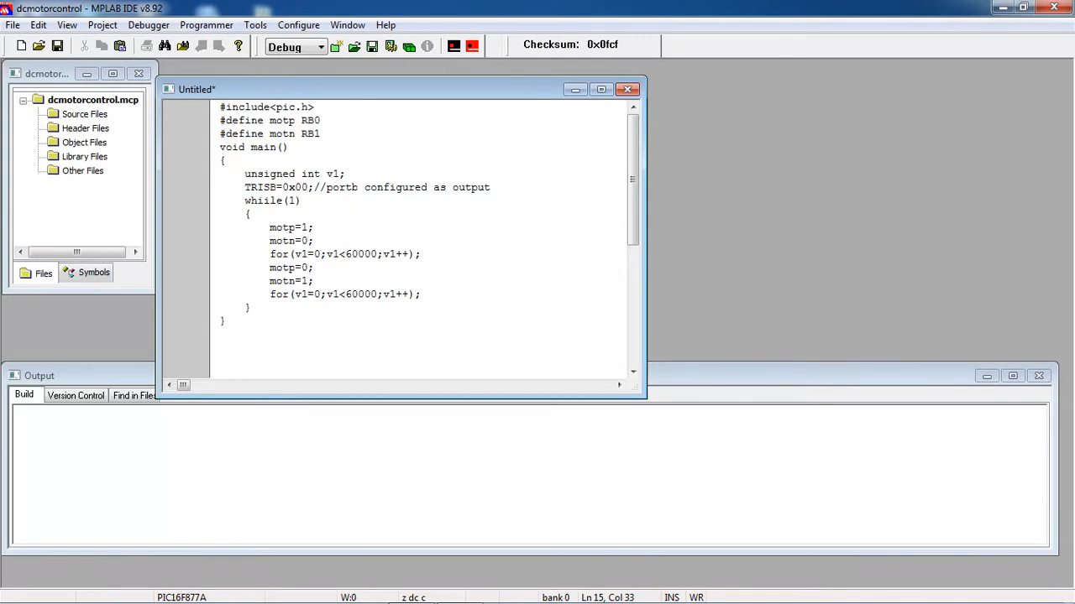
pyautogui.click(269, 201)
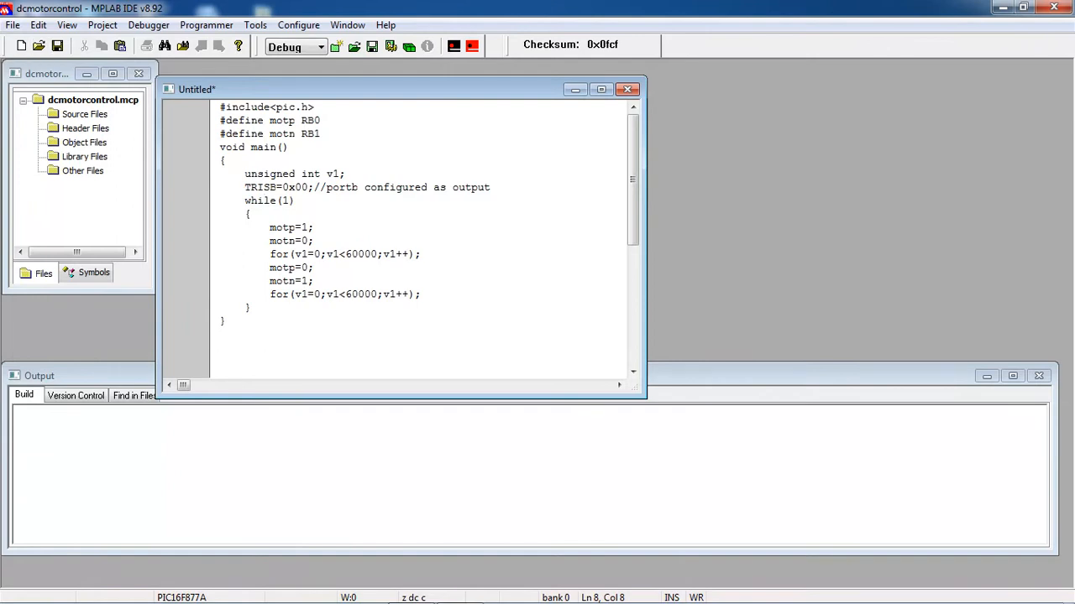
pyautogui.click(12, 24)
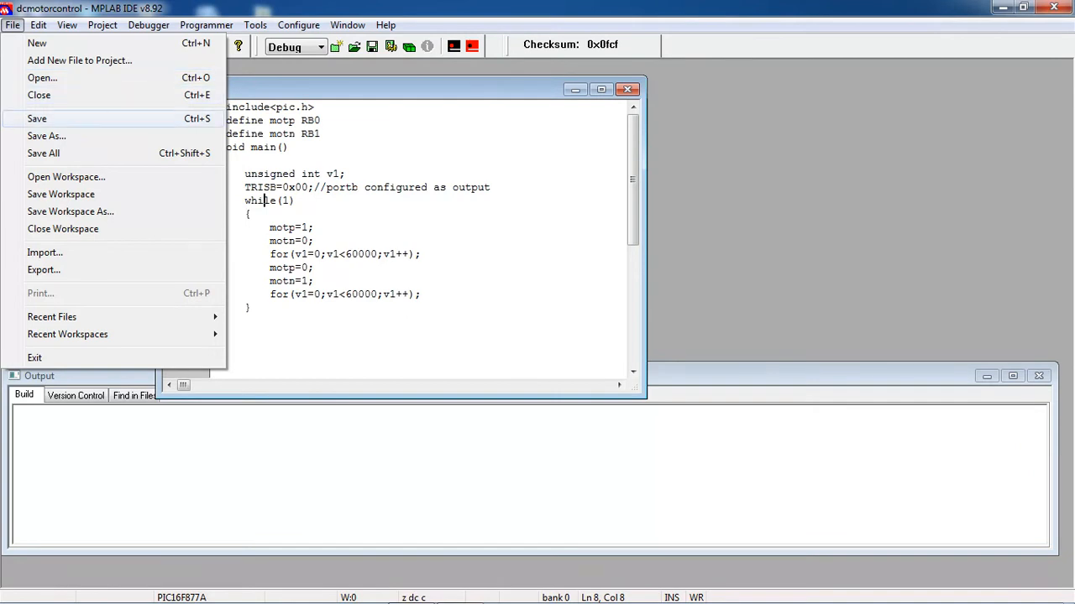
# - Save the source as dcmotor.c in the DC motor folder
pyautogui.click(46, 136)
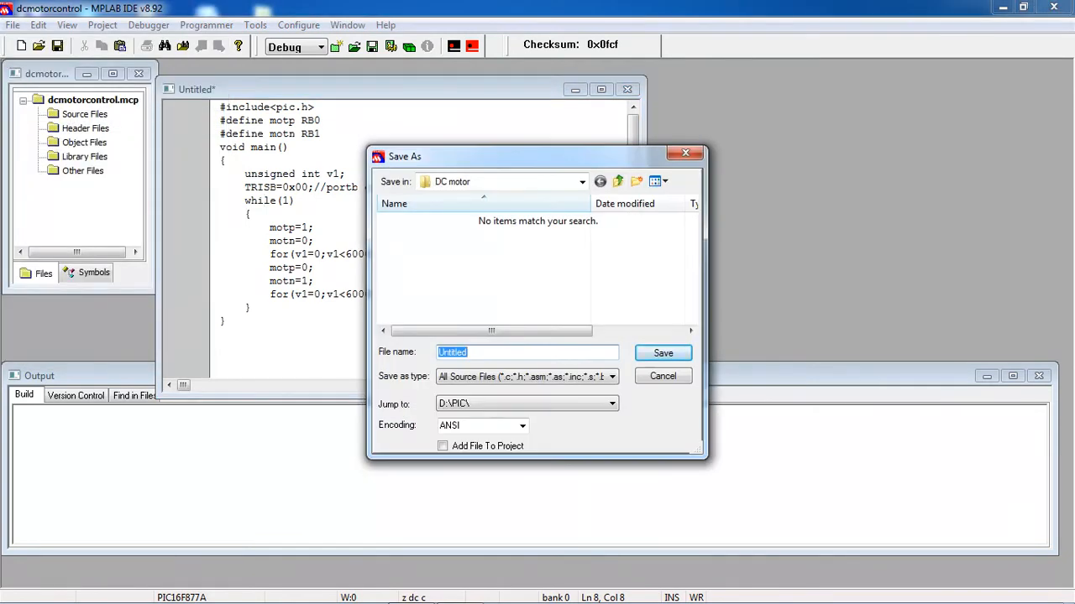
pyautogui.write('dcmotor.c')
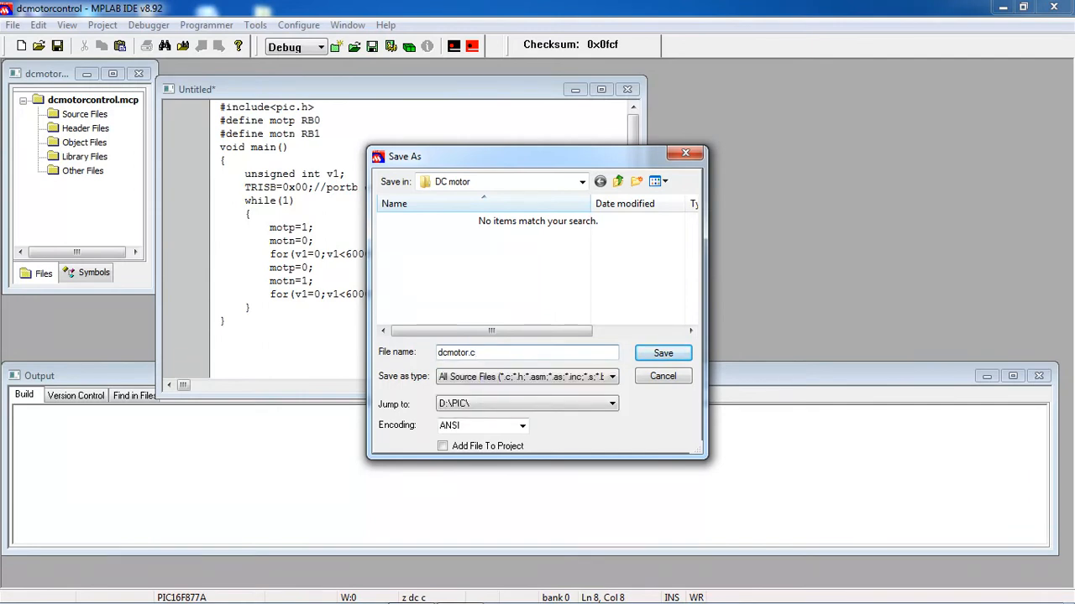
pyautogui.click(662, 353)
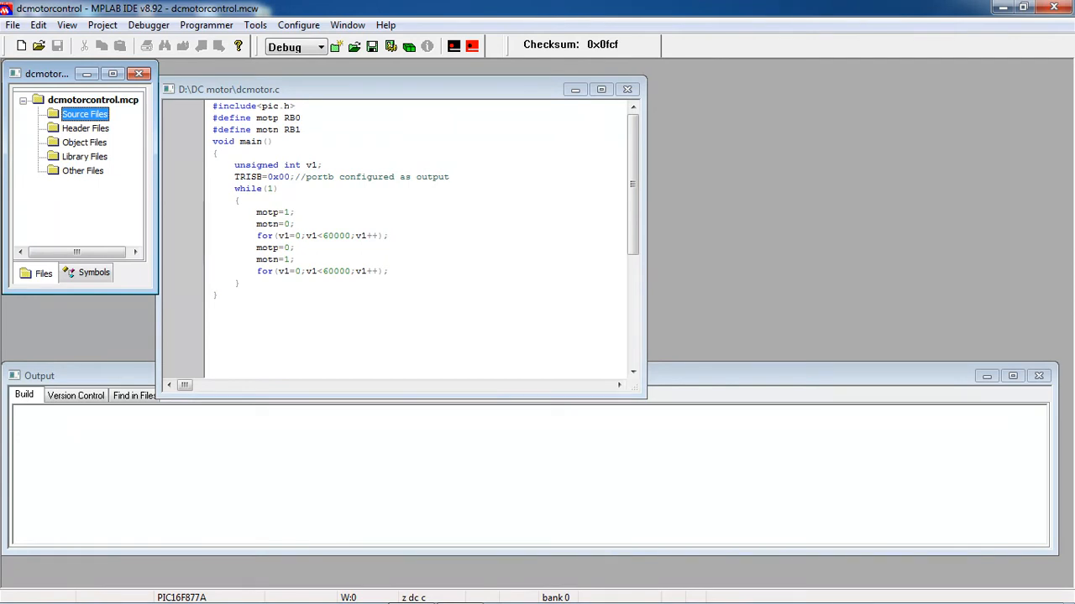
# - Add dcmotor.c to the project's Source Files group
pyautogui.rightClick(84, 113)
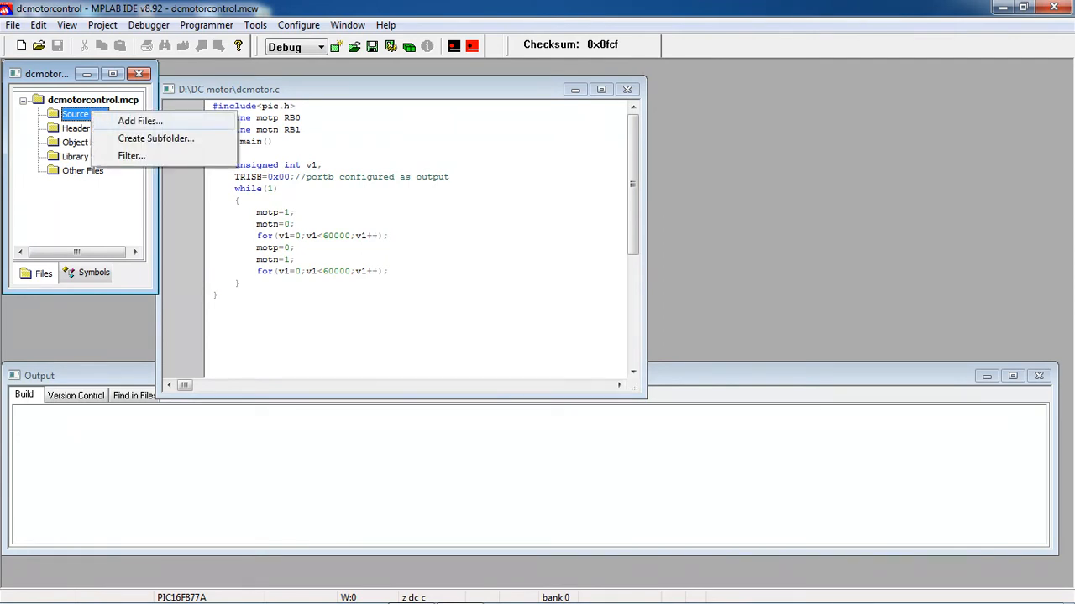
pyautogui.click(140, 120)
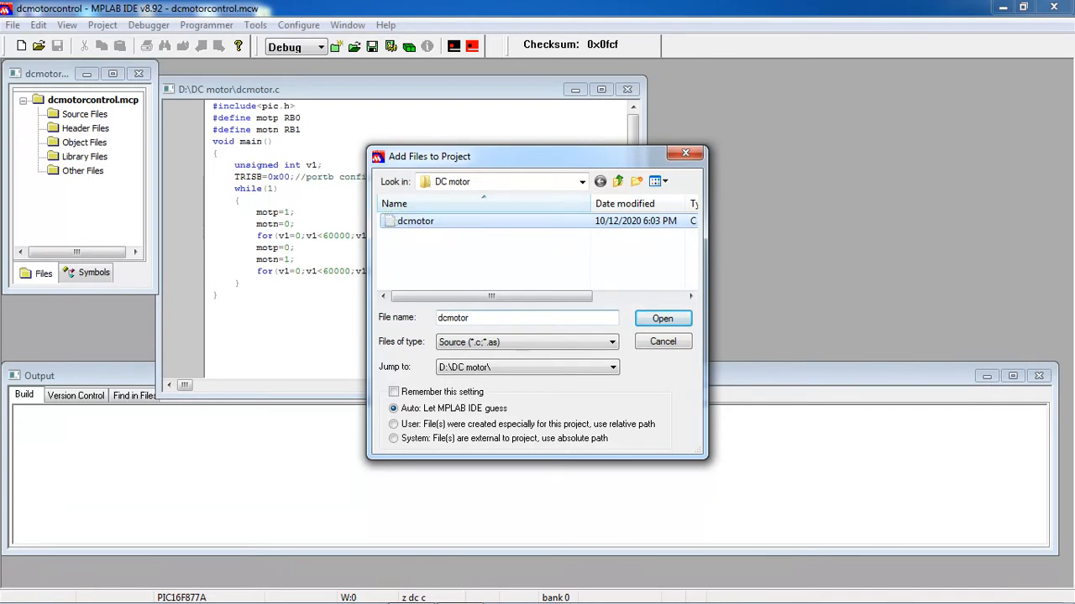
pyautogui.click(662, 319)
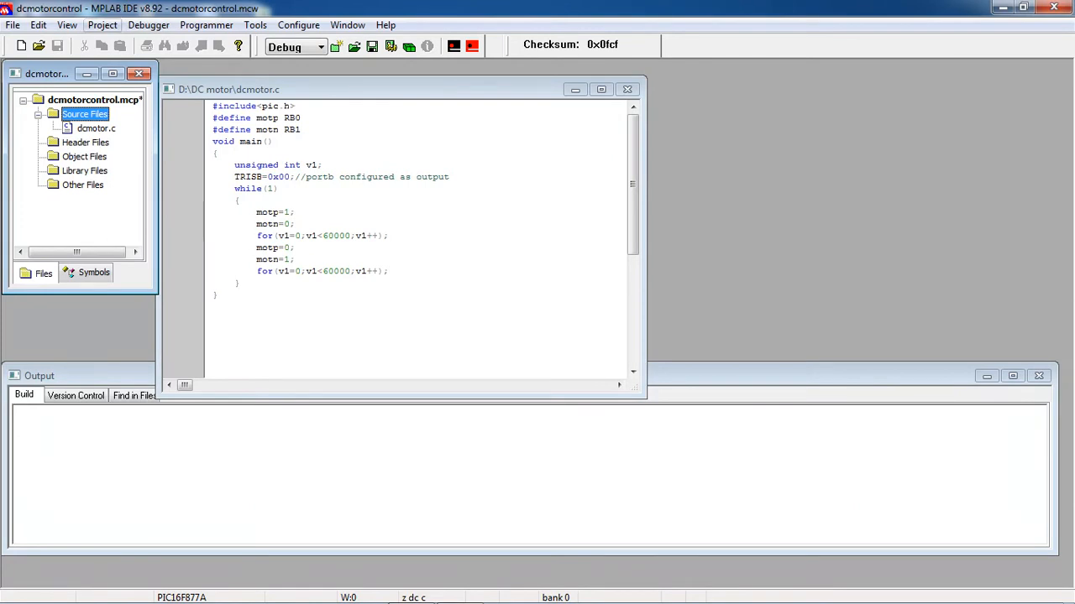
pyautogui.click(206, 25)
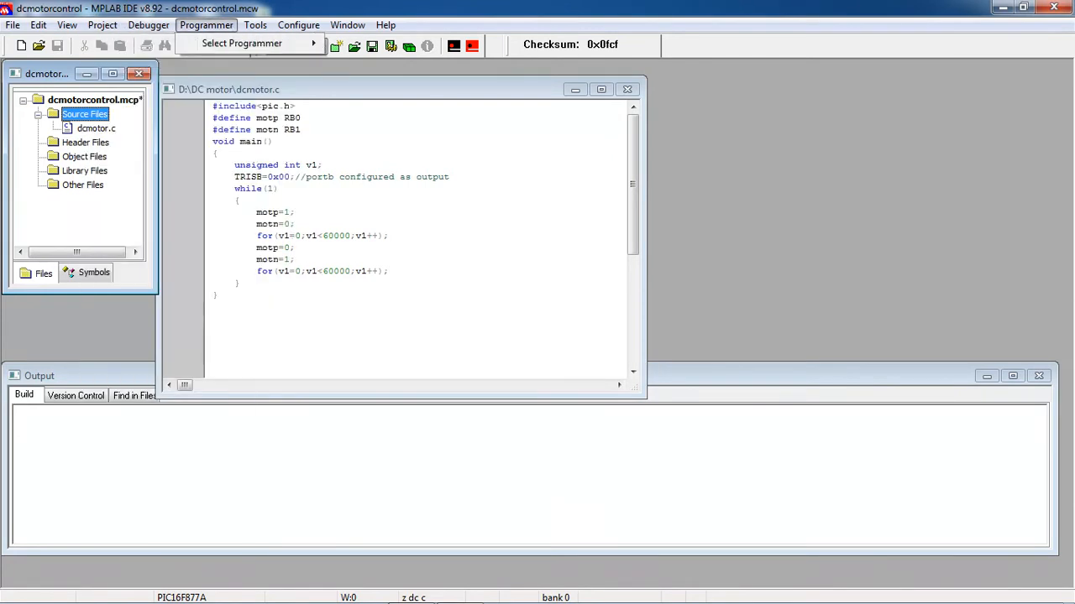
# - Look through MPLAB IDE's menus, then leave the IDE to show the Windows desktop
pyautogui.click(385, 24)
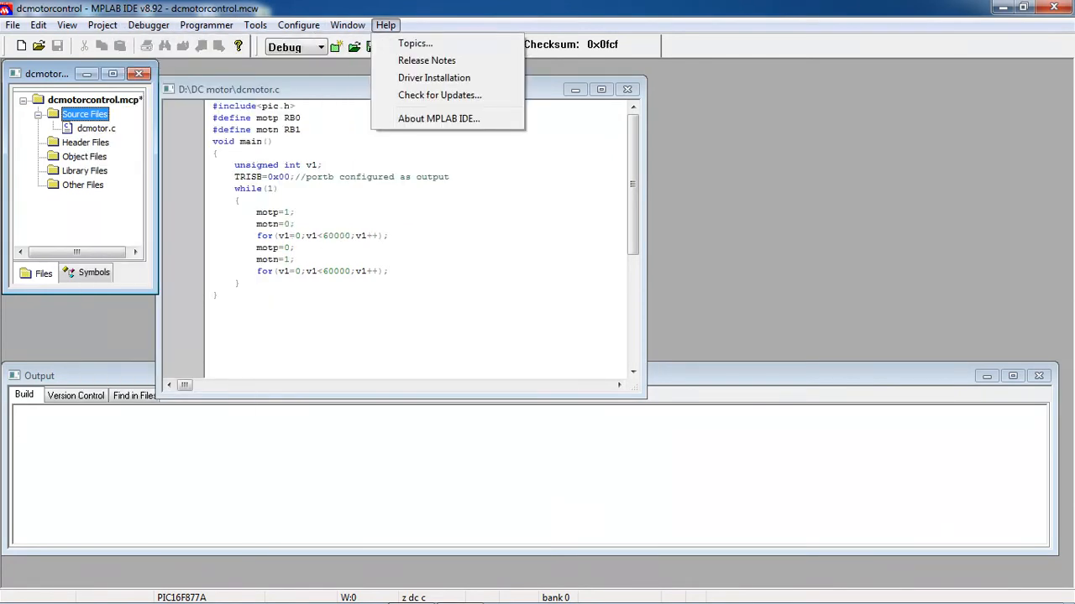
pyautogui.click(270, 141)
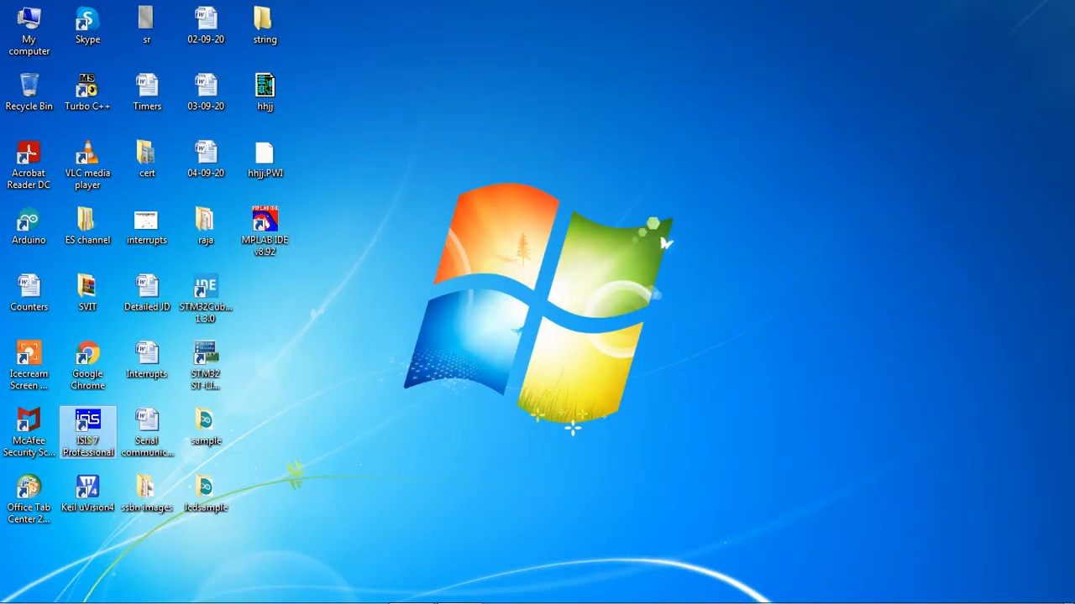
# - Launch ISIS 7 Professional and pick PIC16F877A, L293D, MOTOR and MOTOR-BLDCM as devices
pyautogui.doubleClick(87, 424)
pyautogui.write('ic')
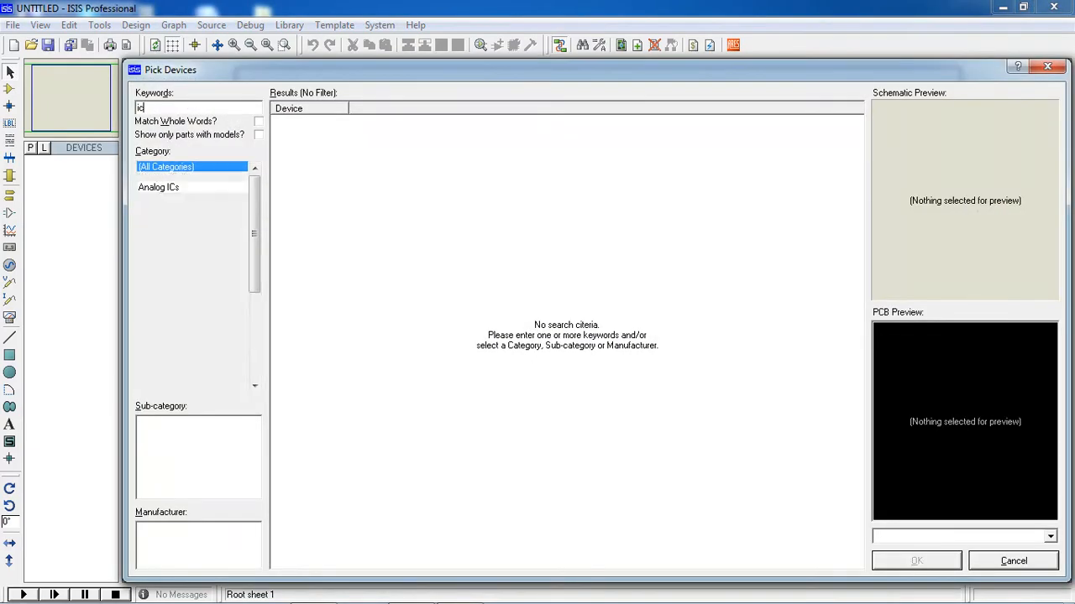
pyautogui.write('pic')
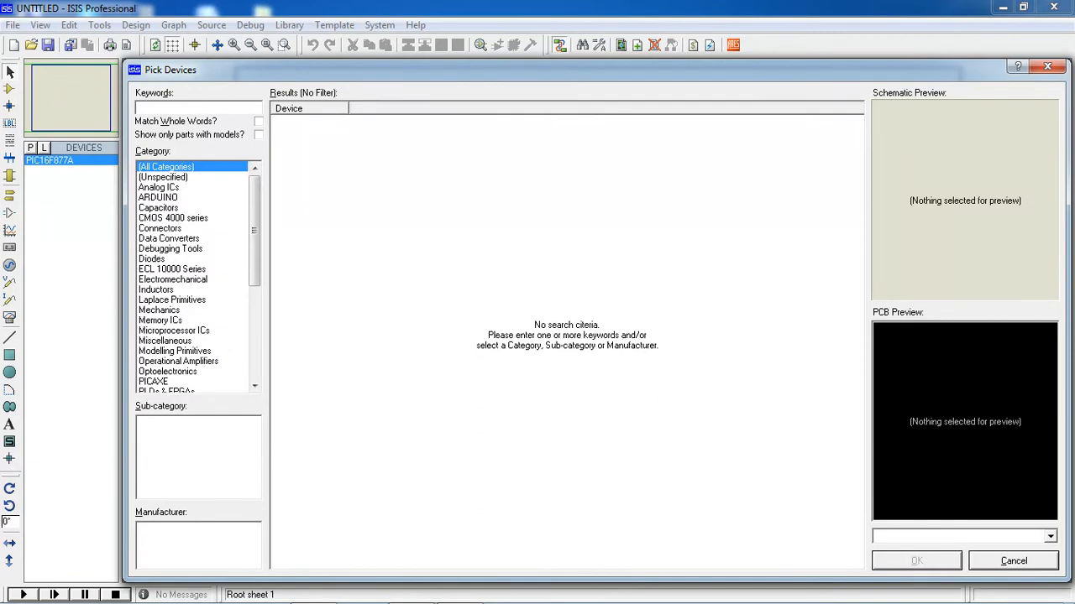
pyautogui.write('l293d')
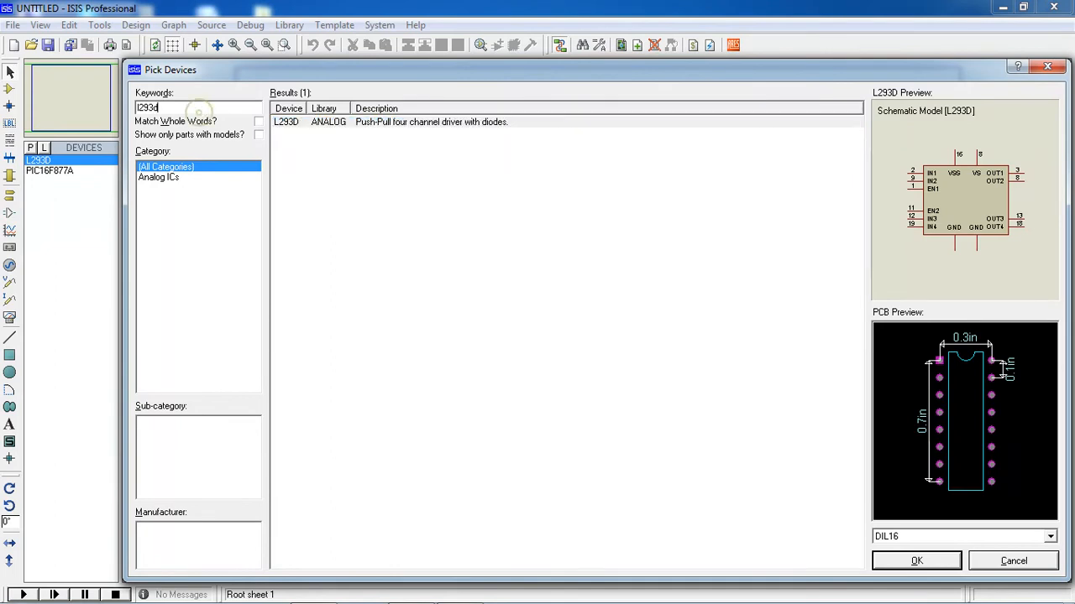
pyautogui.write('dd')
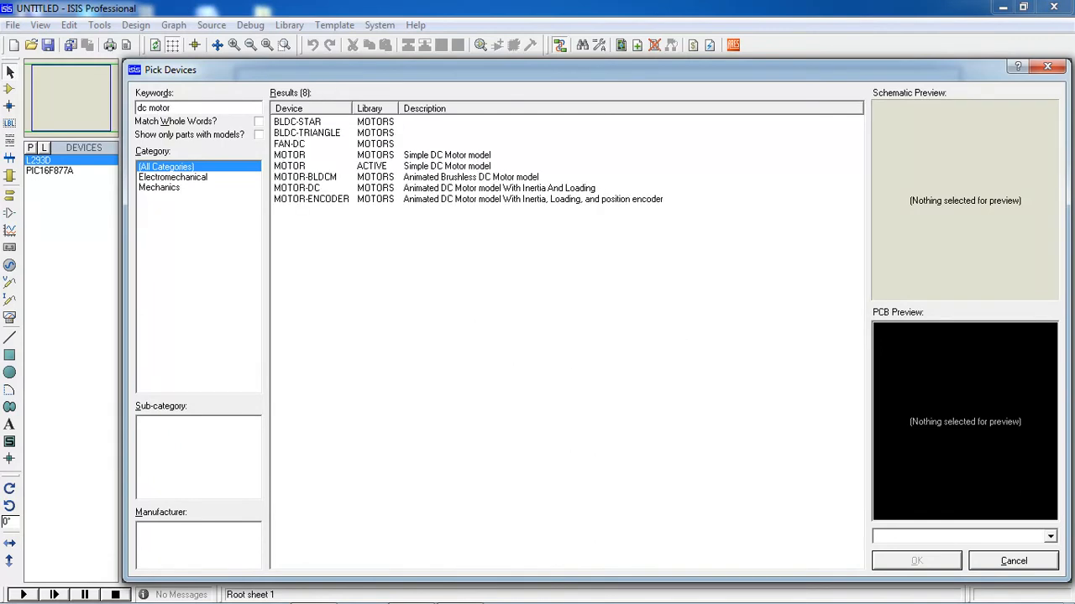
pyautogui.click(295, 188)
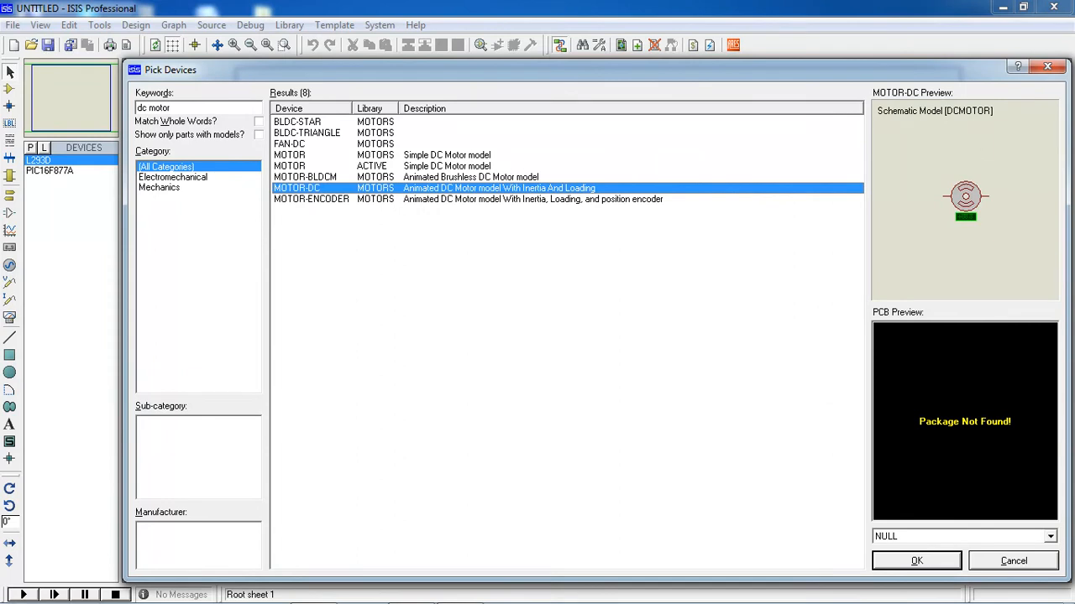
pyautogui.click(304, 177)
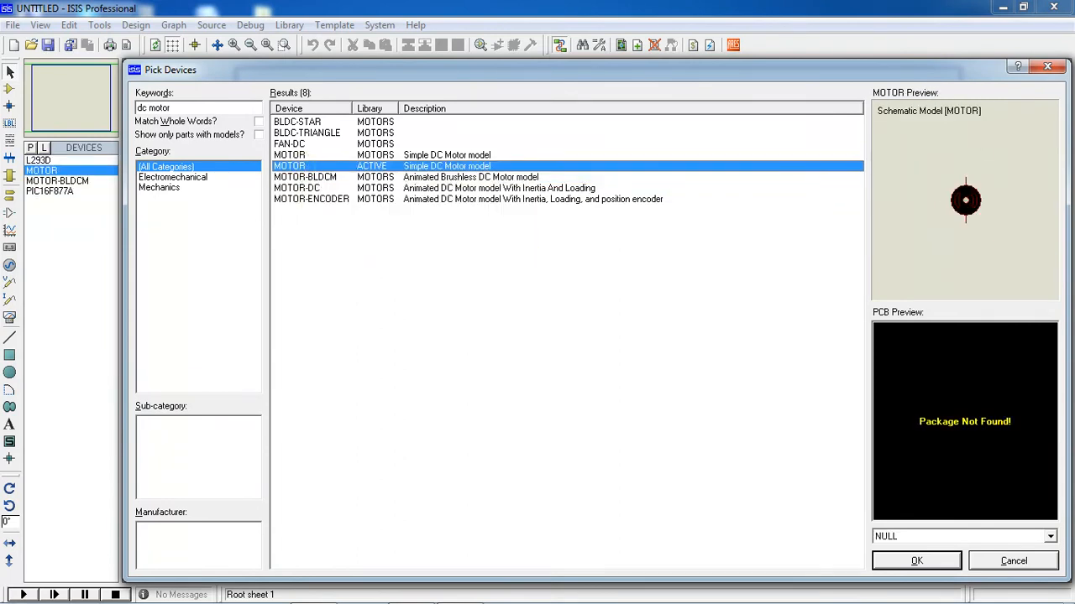
pyautogui.click(916, 560)
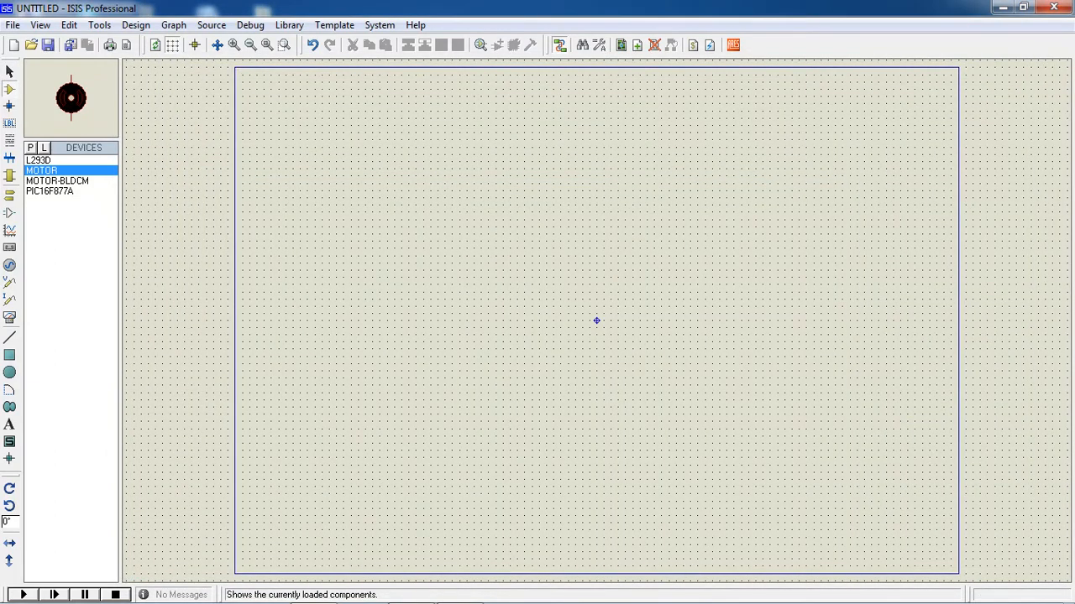
# - Place the PIC16F877A near the sheet centre and the L293D to its right
pyautogui.click(57, 180)
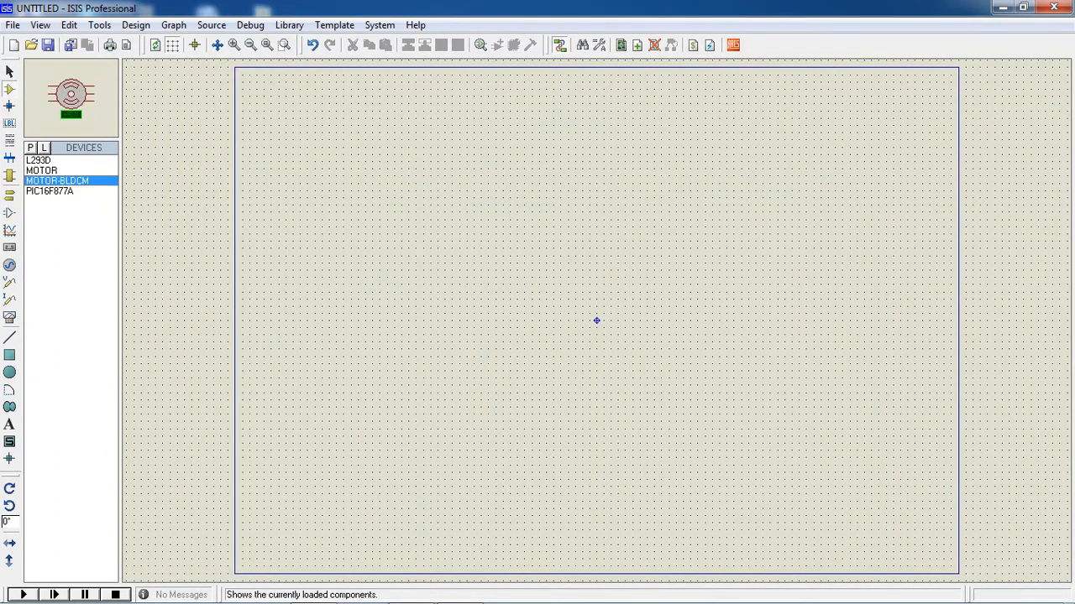
pyautogui.click(49, 190)
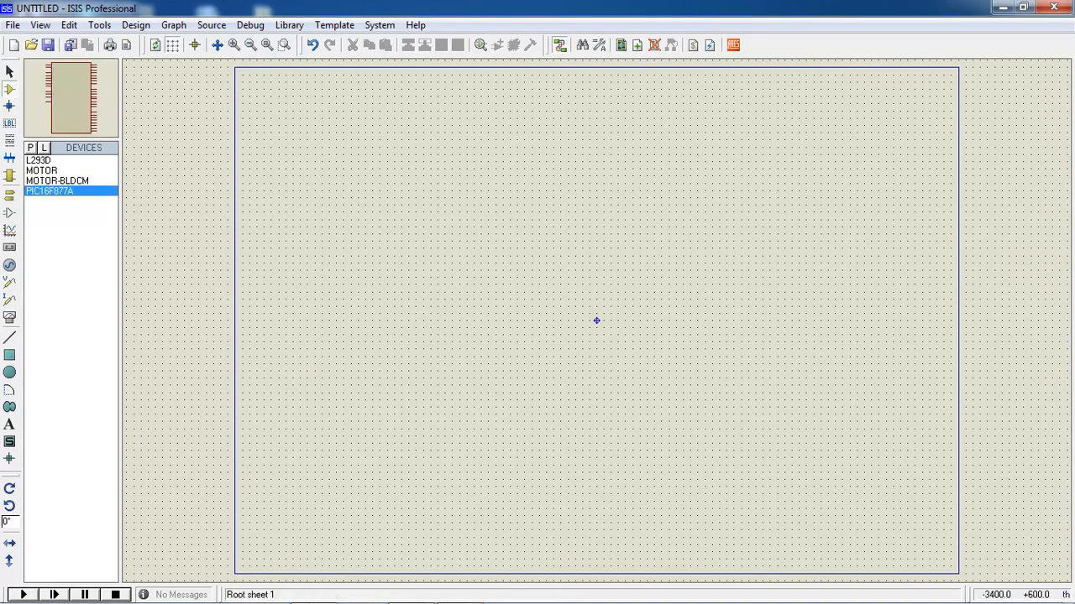
pyautogui.click(596, 320)
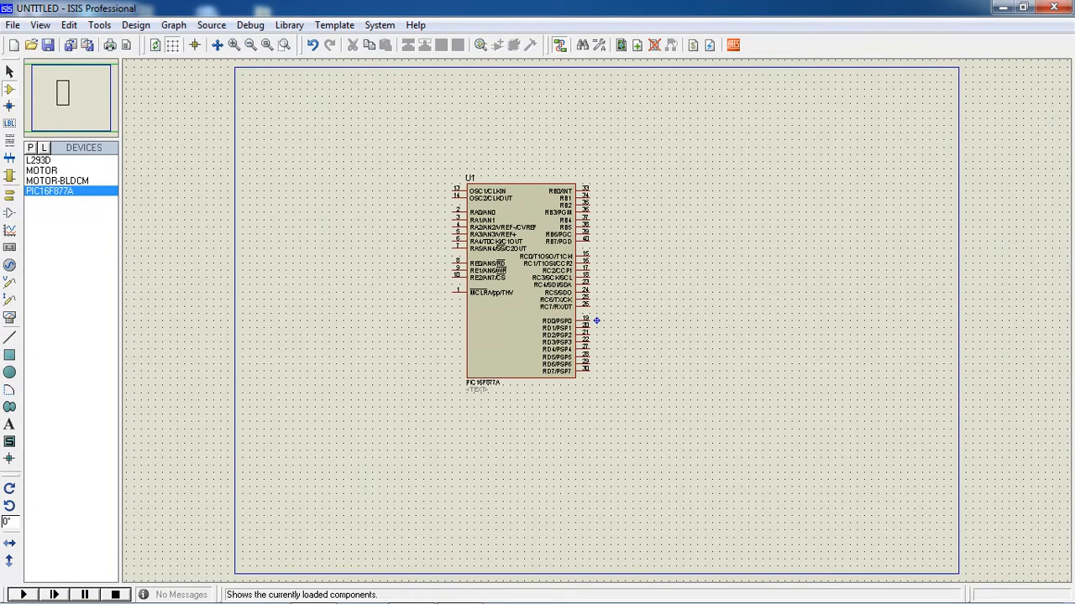
pyautogui.click(37, 160)
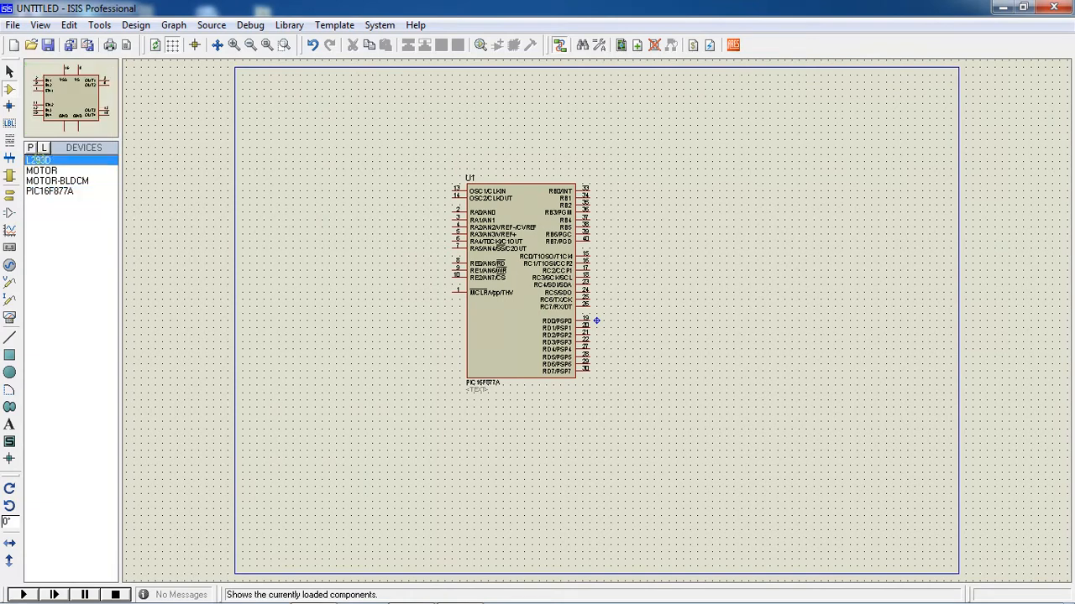
pyautogui.click(772, 273)
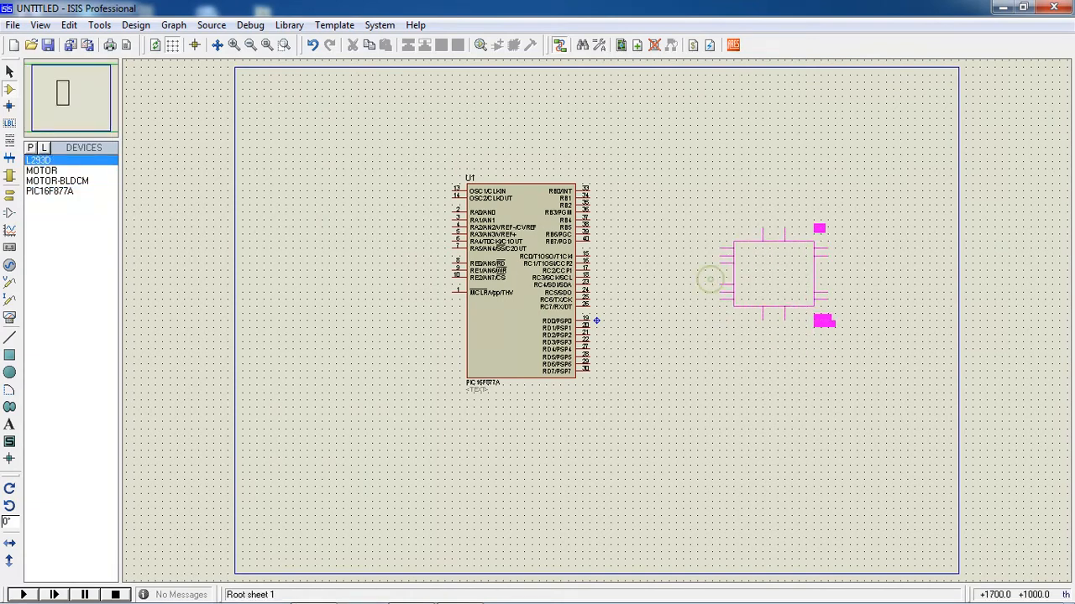
pyautogui.click(772, 269)
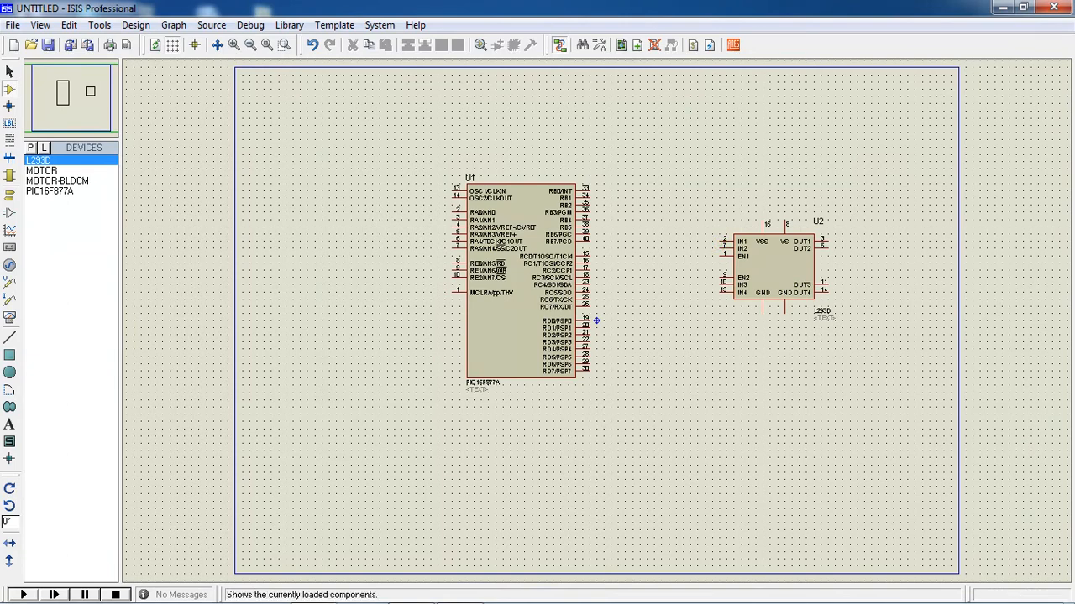
pyautogui.click(41, 171)
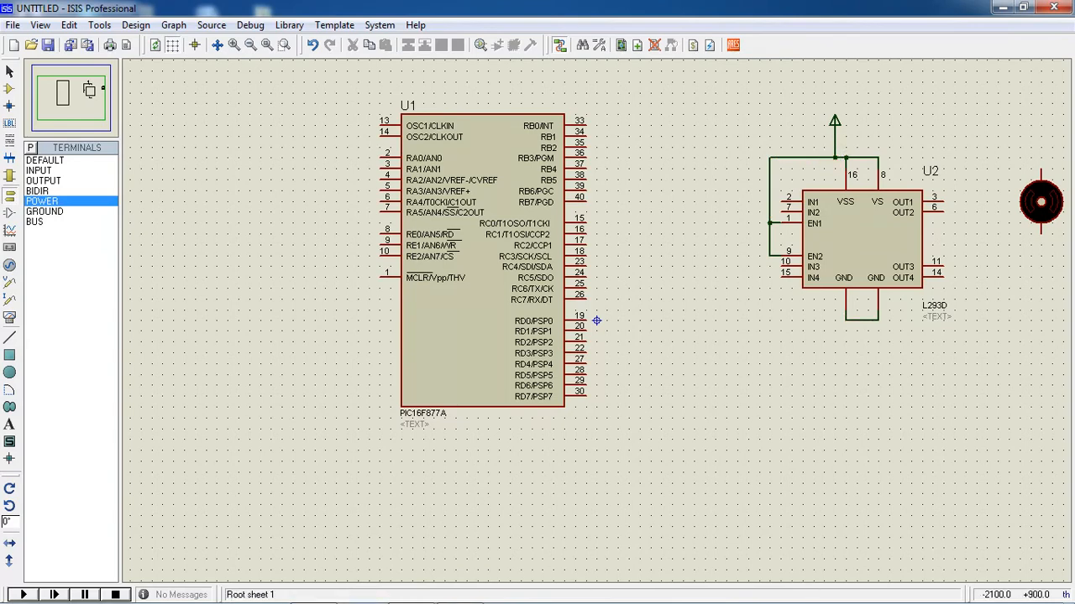
# - Pick a part from the Devices list and open the PIC16F877A's component properties
pyautogui.click(43, 211)
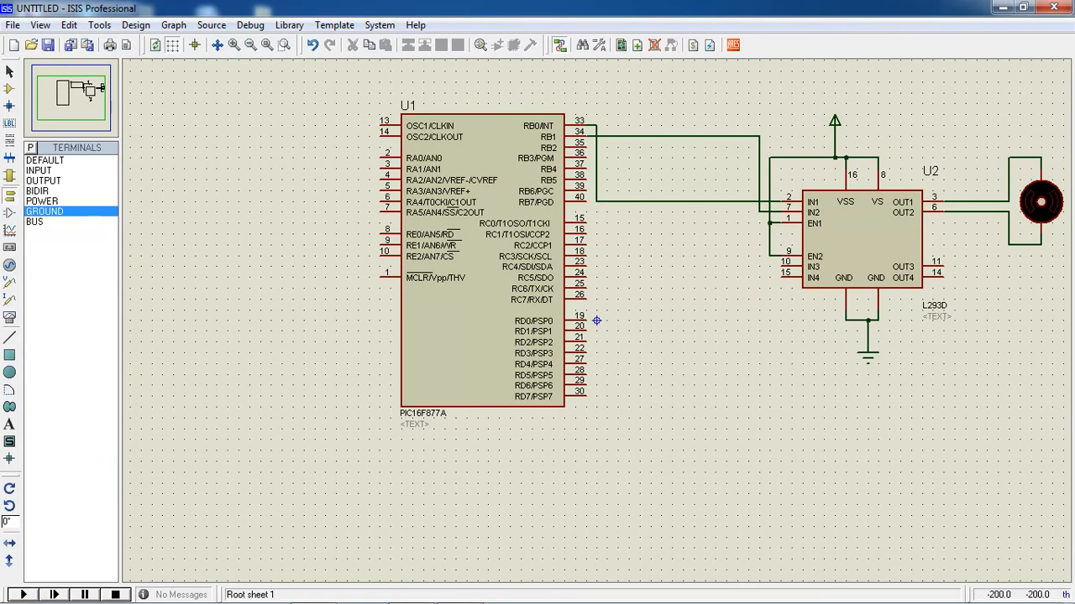
pyautogui.click(483, 260)
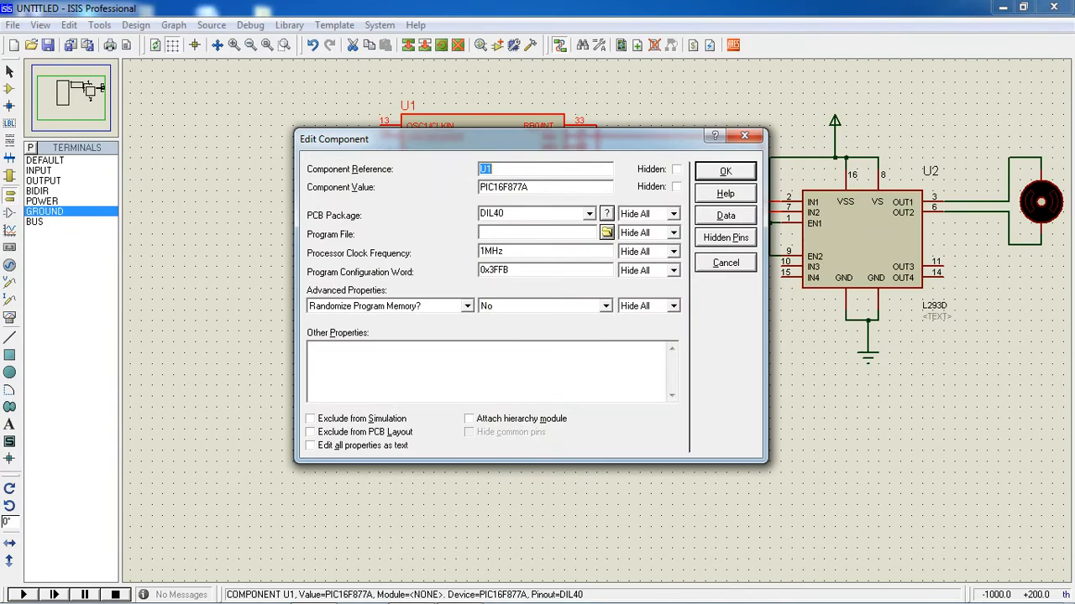
# - Load D:\DC motor\dcmotorcontrol.hex as the PIC16F877A's program file
pyautogui.click(606, 232)
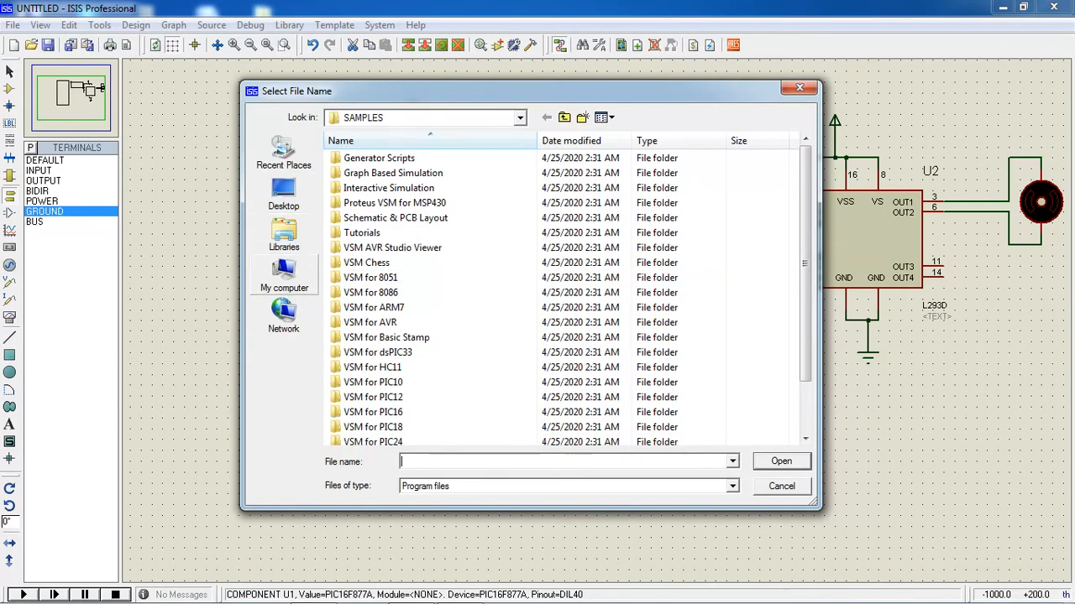
pyautogui.click(283, 278)
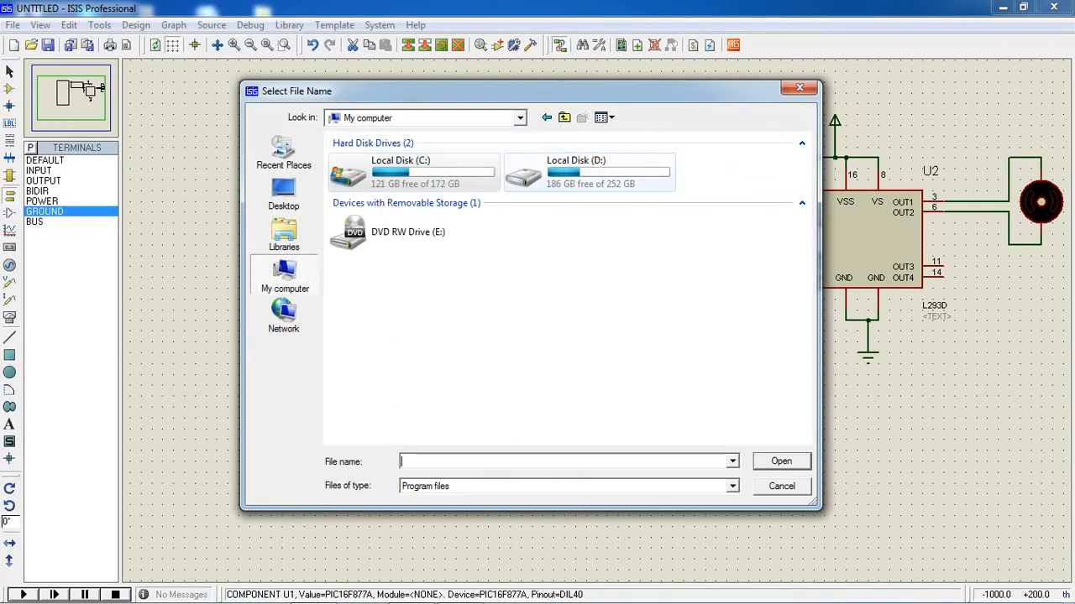
pyautogui.doubleClick(575, 172)
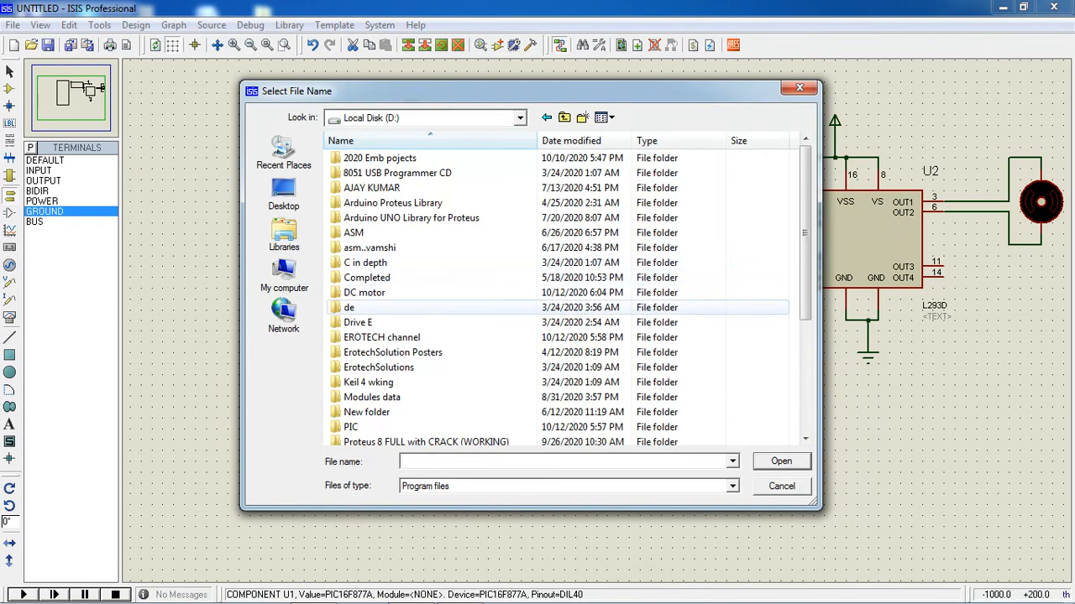
pyautogui.doubleClick(365, 292)
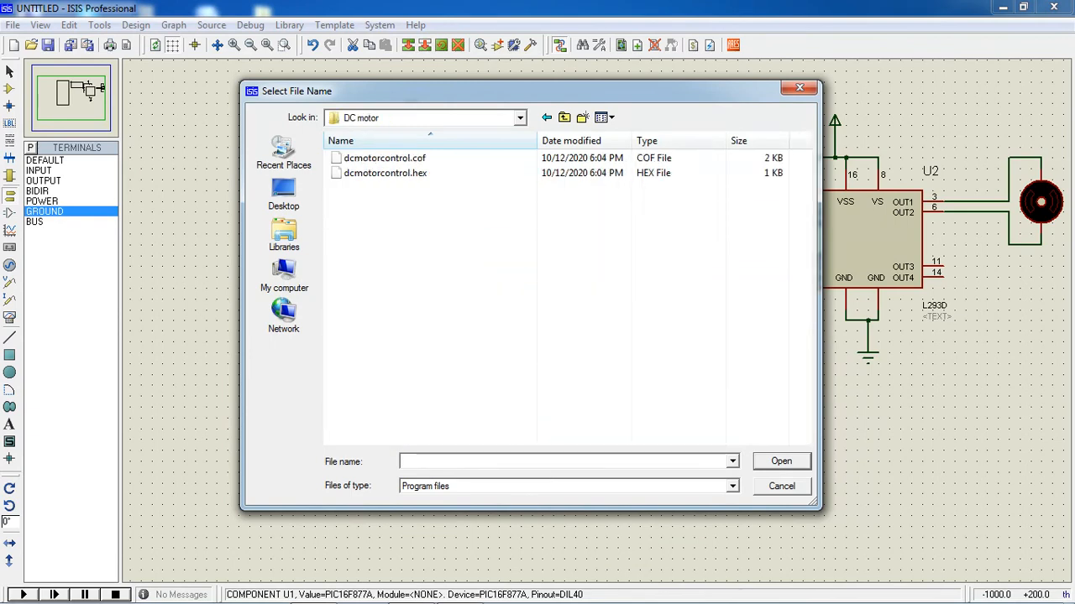
pyautogui.moveTo(386, 173)
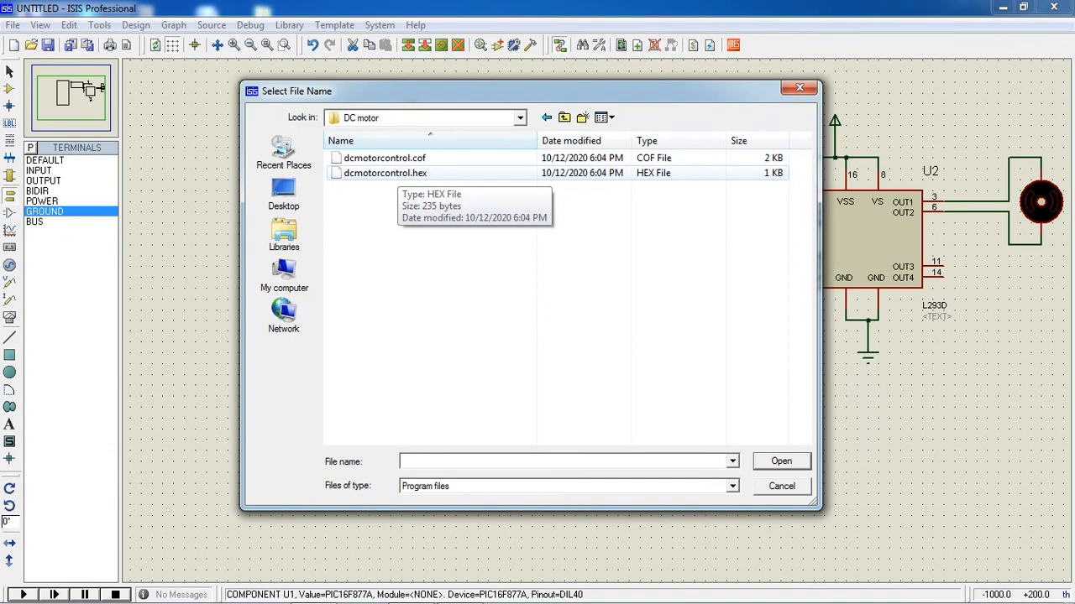
pyautogui.click(386, 173)
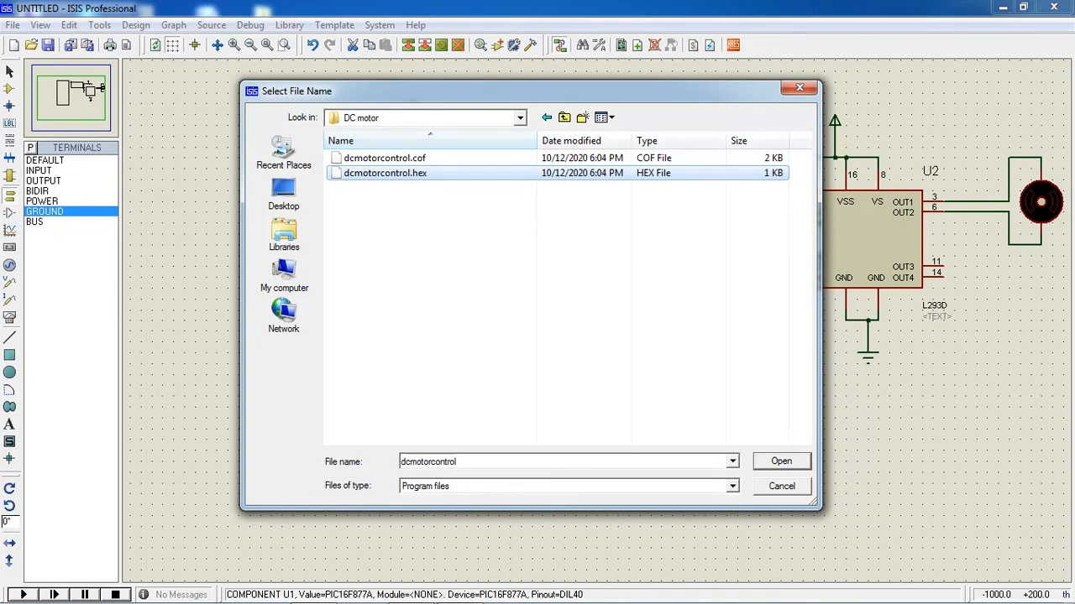
pyautogui.click(780, 461)
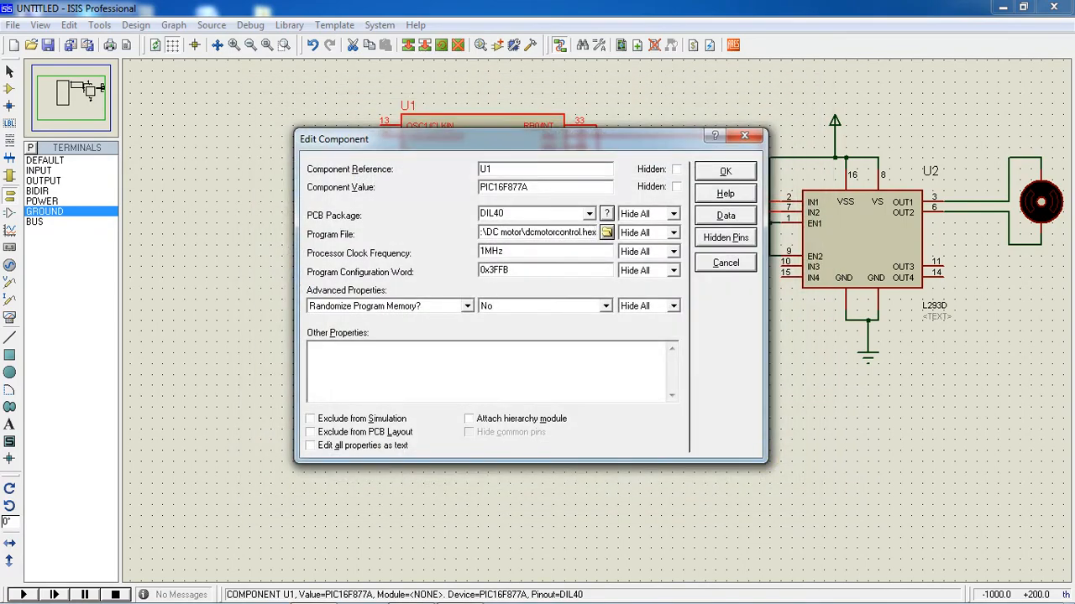
pyautogui.click(725, 170)
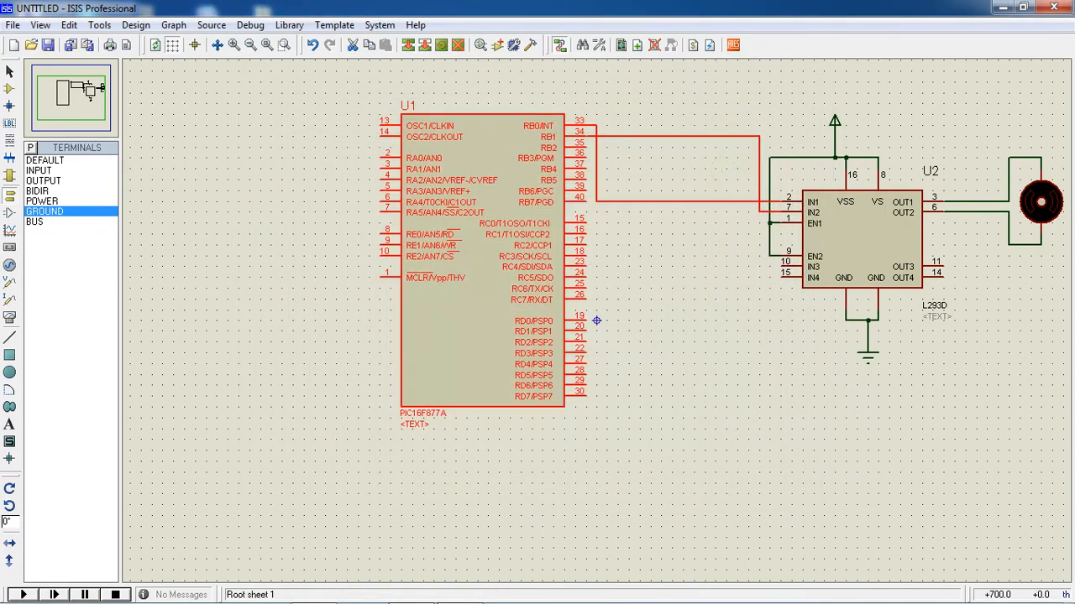
pyautogui.click(482, 252)
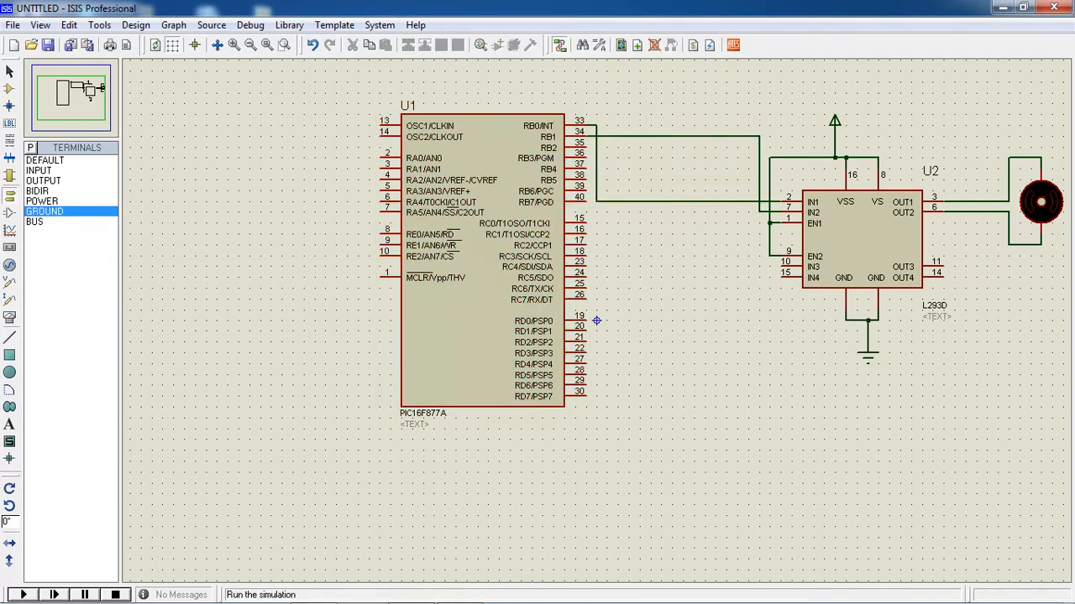
# - Run the simulation so the motor spins and RB0/RB1 pin states animate
pyautogui.click(22, 594)
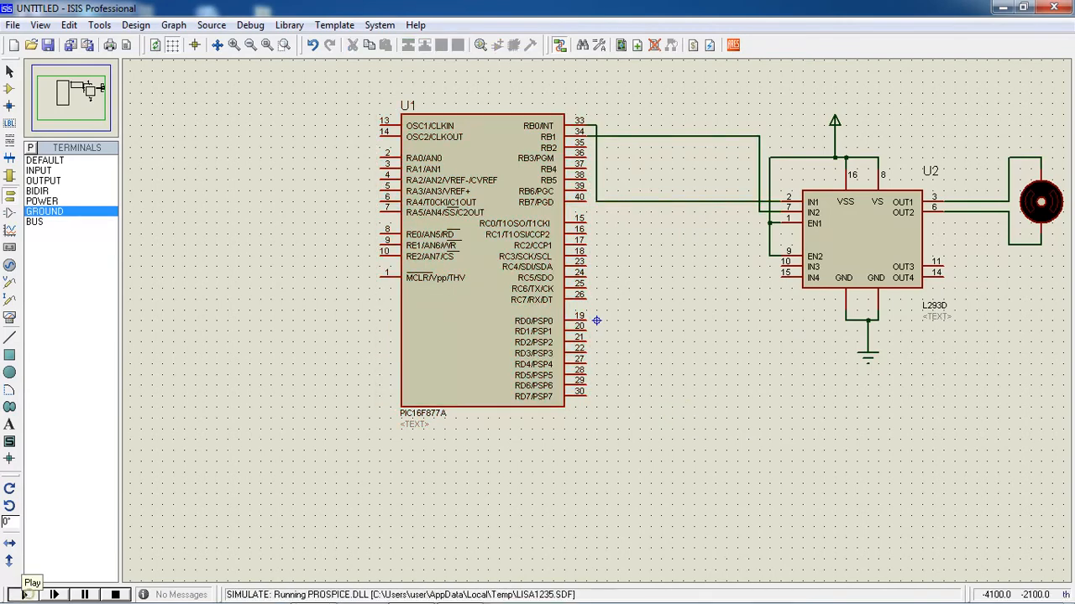
pyautogui.click(22, 594)
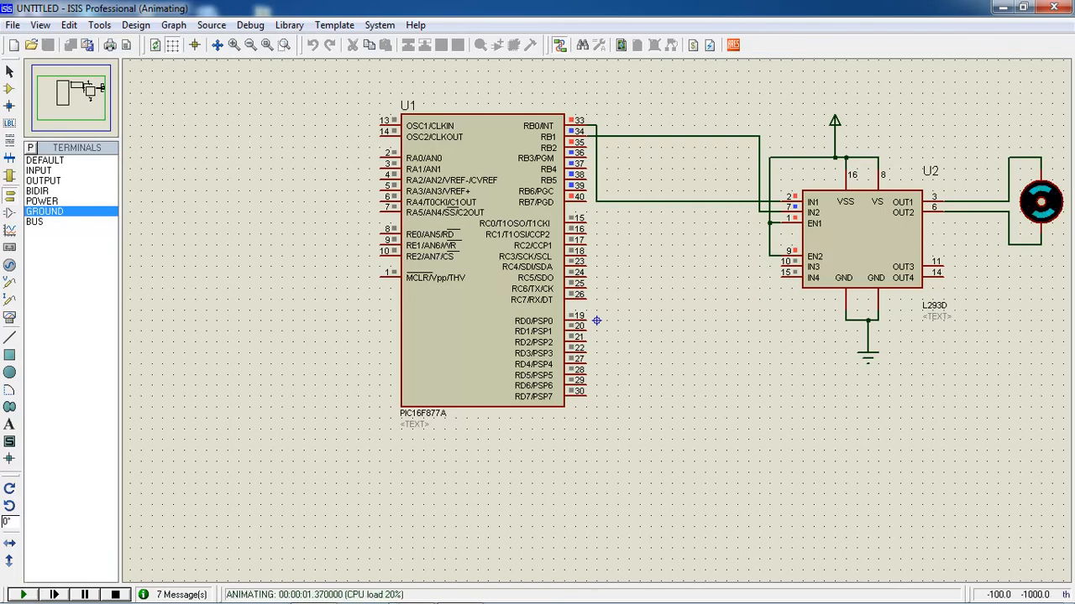